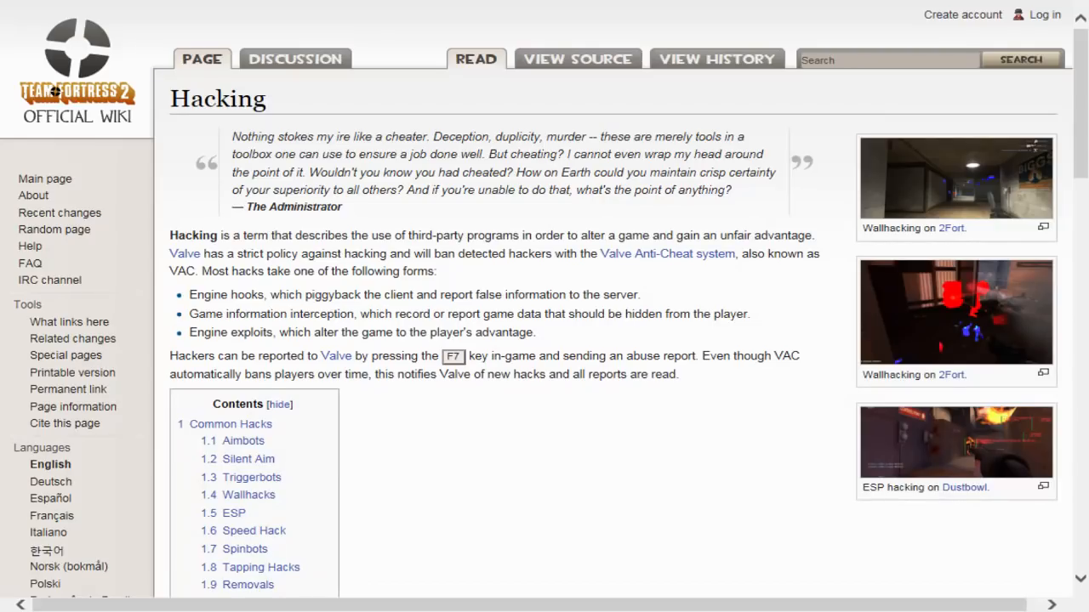
mouse_move(318, 221)
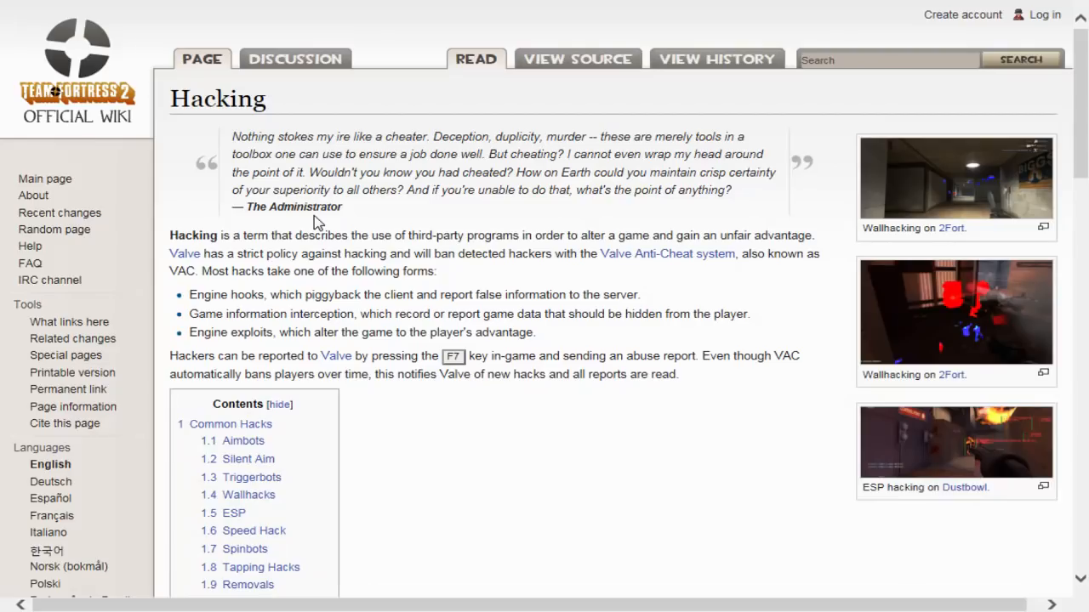
mouse_move(345, 229)
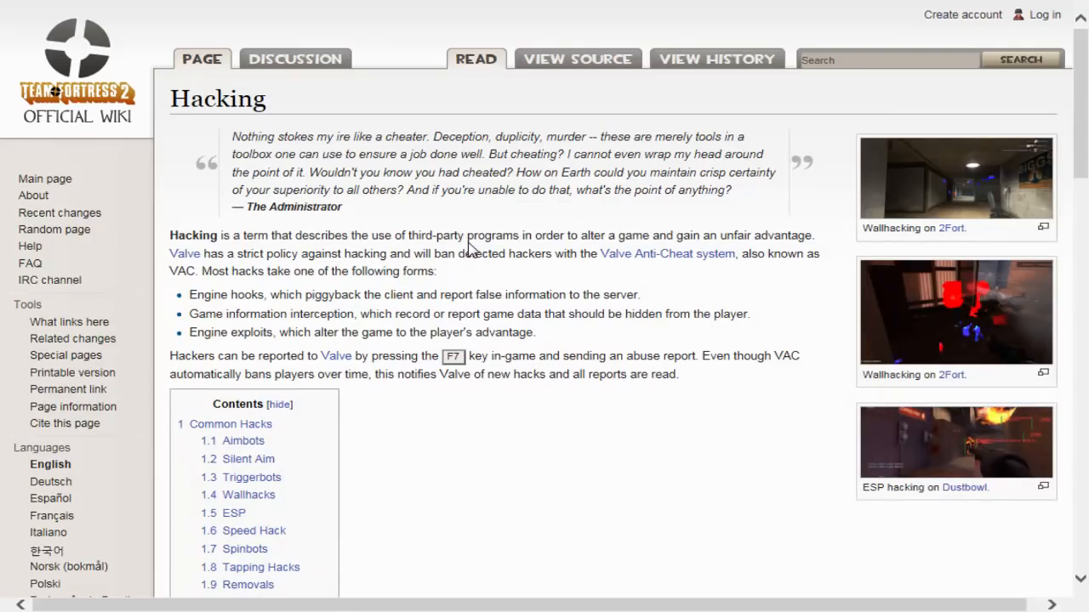
mouse_move(469, 251)
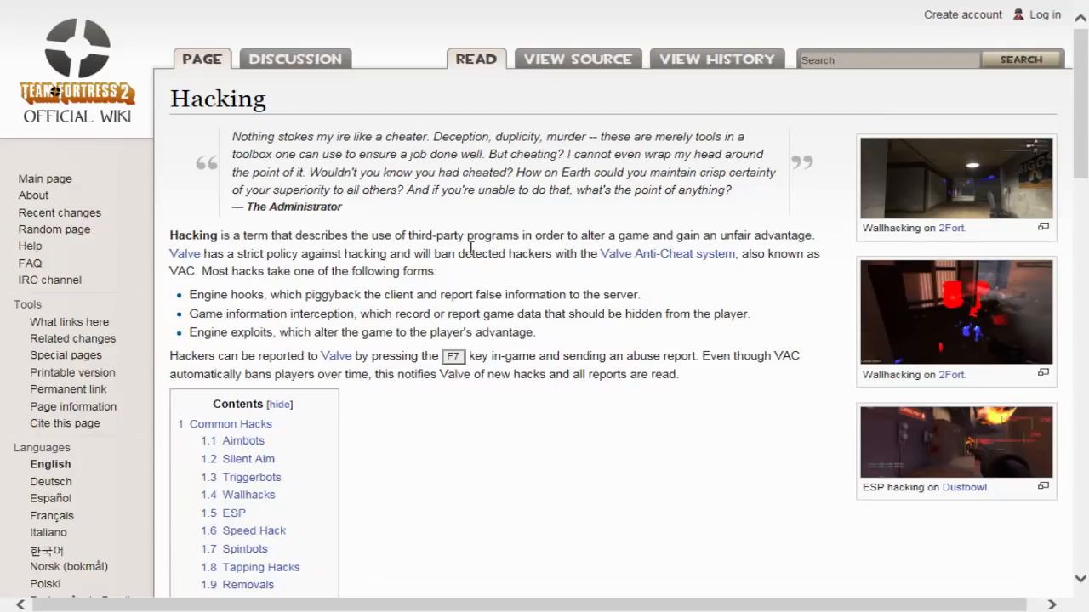
mouse_move(475, 249)
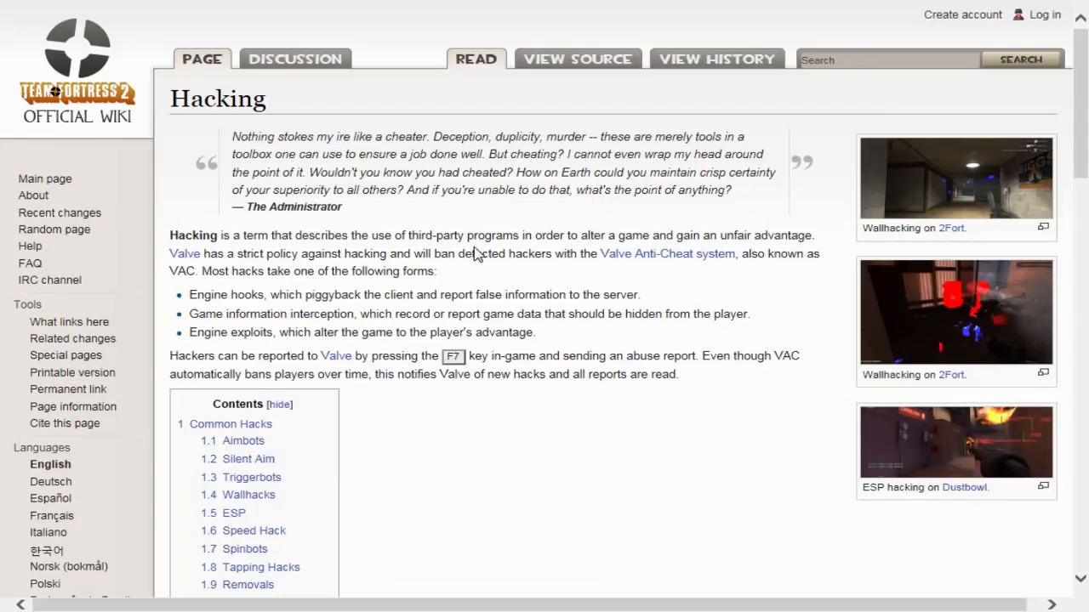
mouse_move(475, 252)
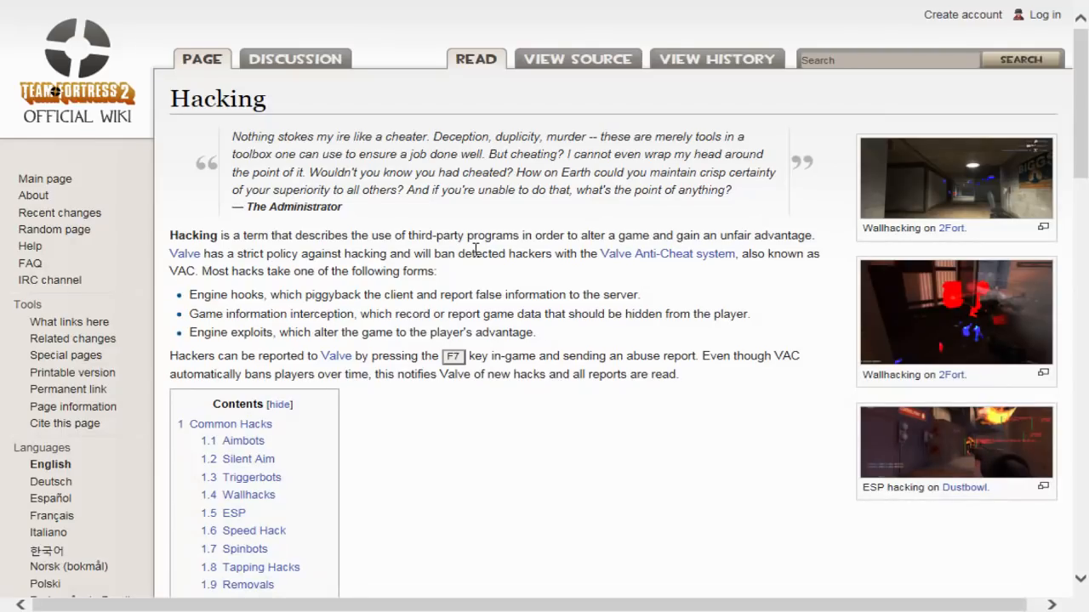
mouse_move(484, 291)
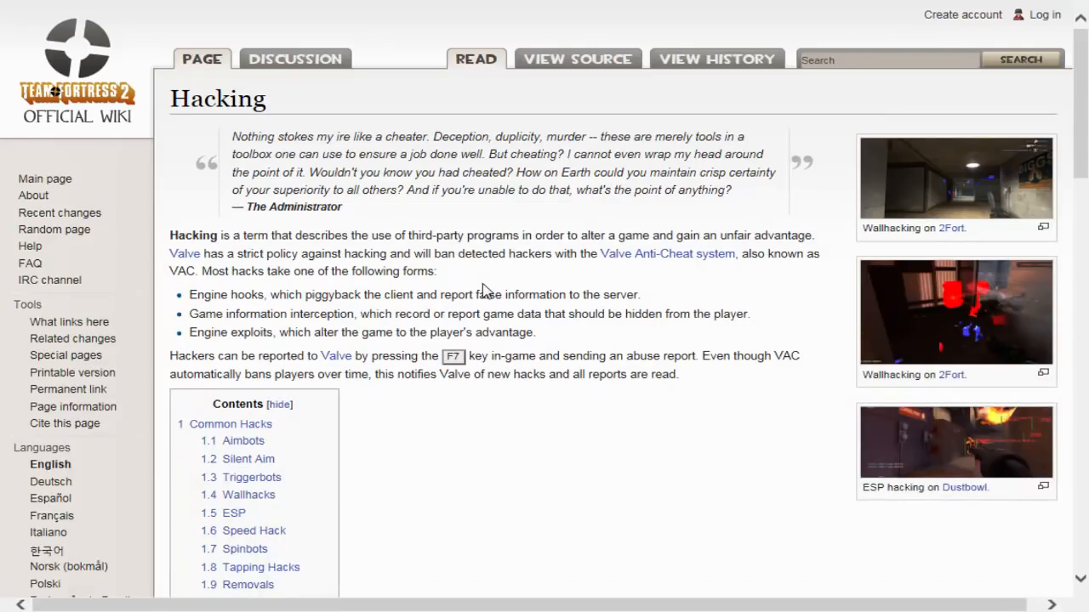
mouse_move(480, 293)
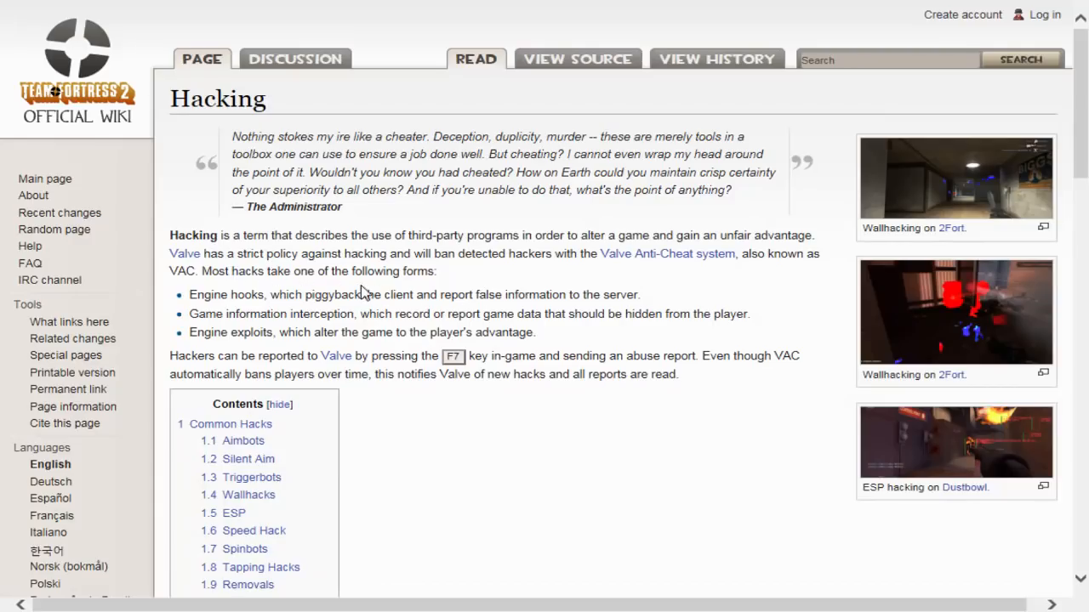
mouse_move(395, 273)
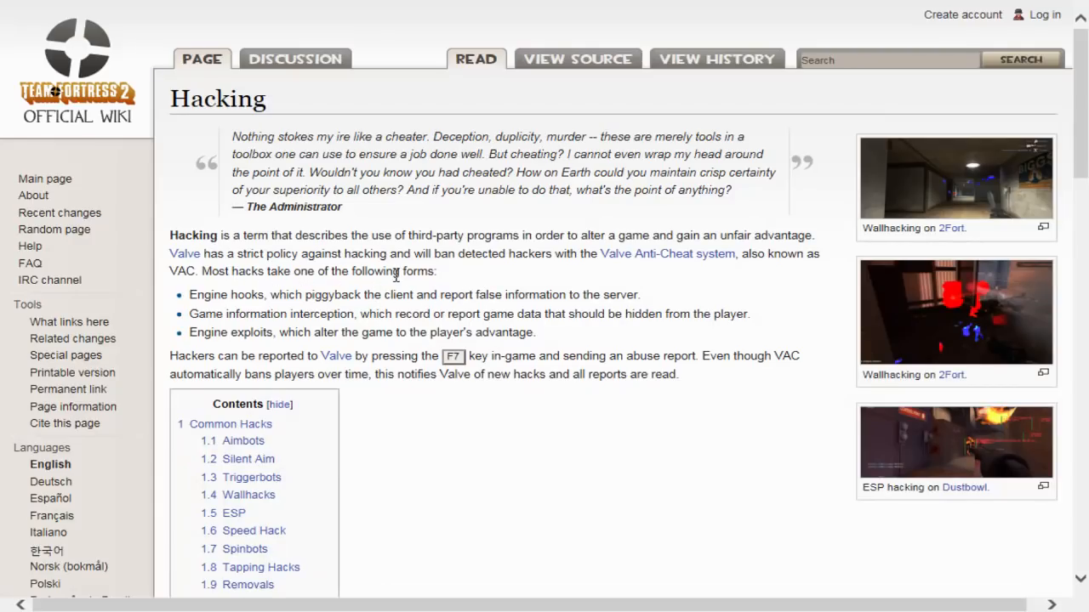
mouse_move(404, 276)
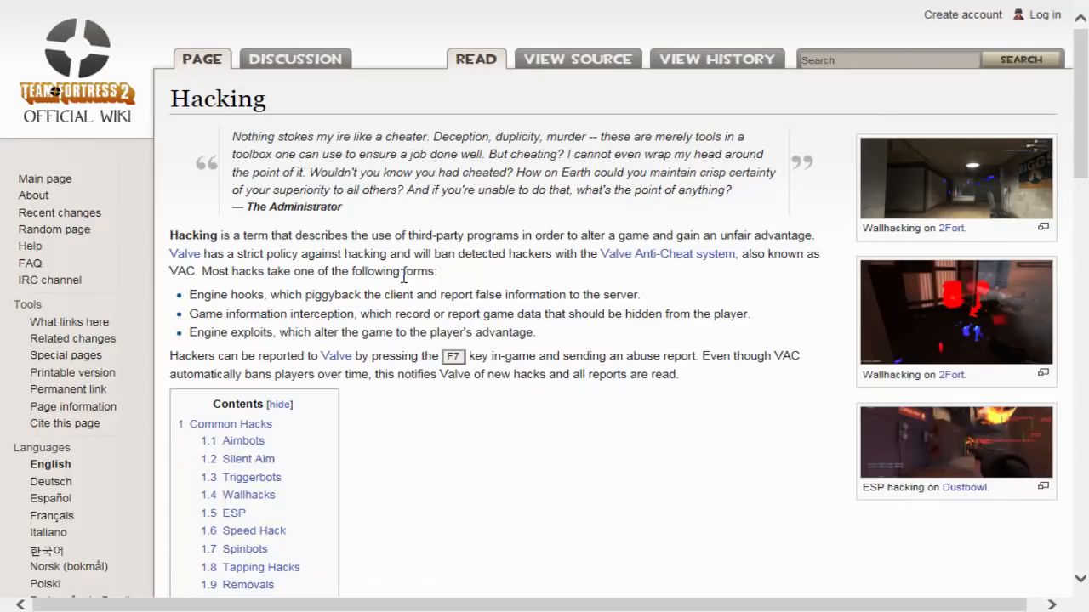
mouse_move(395, 291)
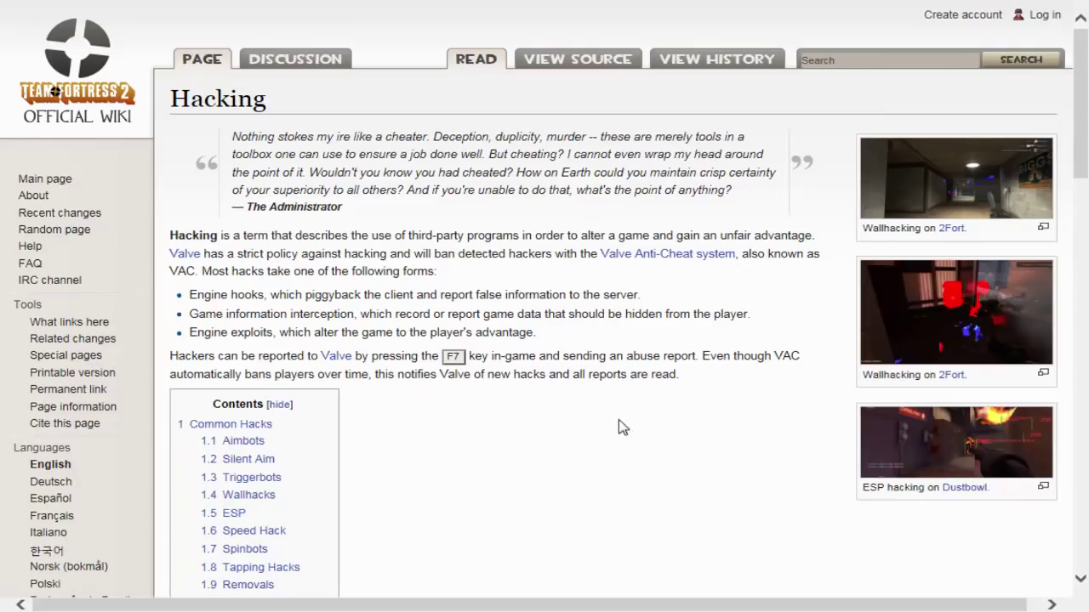
mouse_move(608, 426)
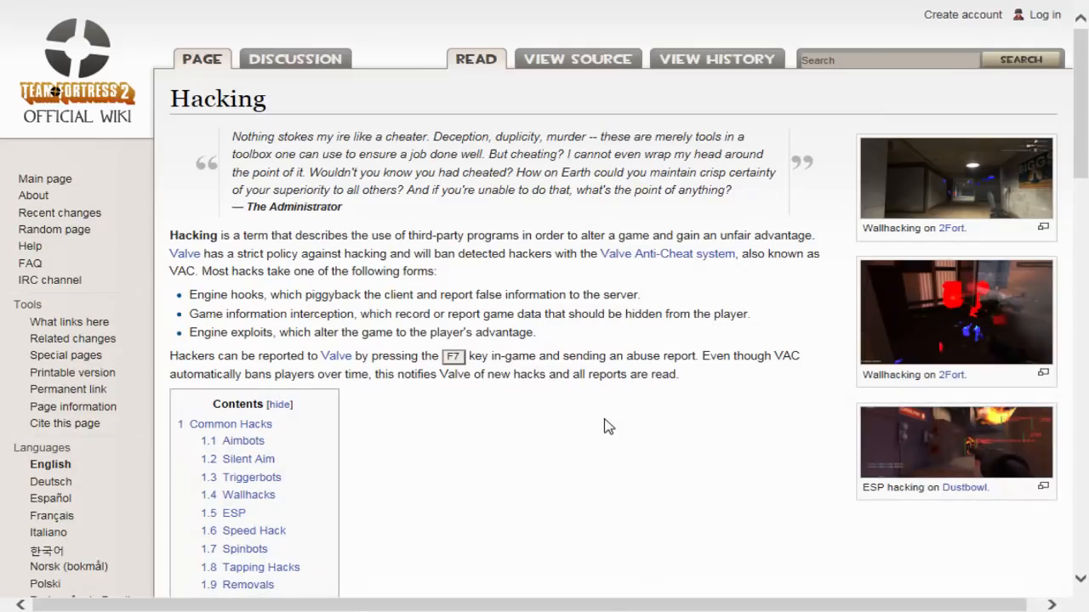
mouse_move(394, 403)
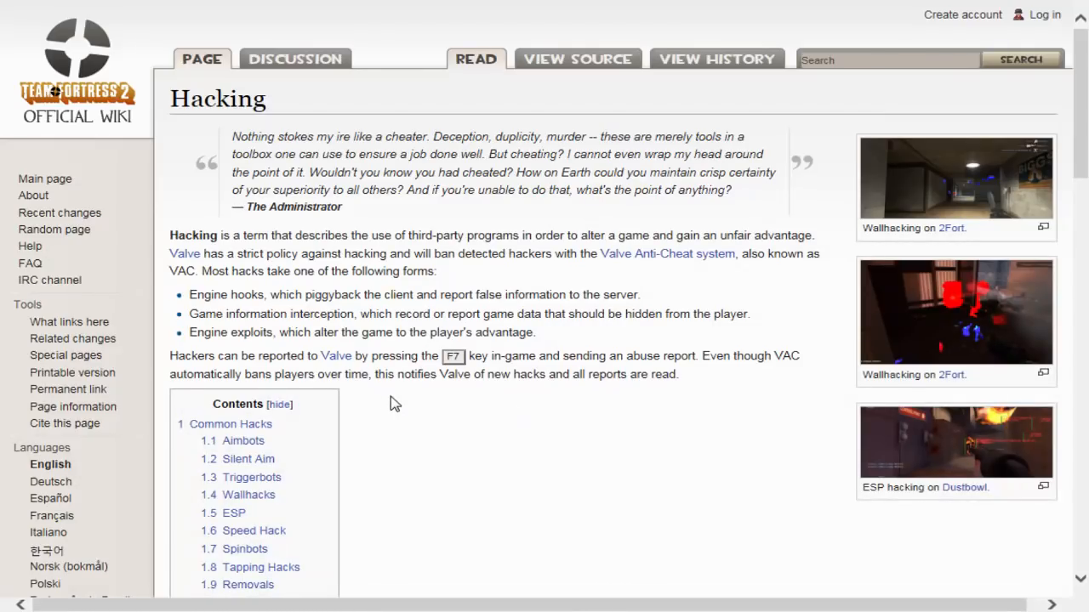
mouse_move(554, 375)
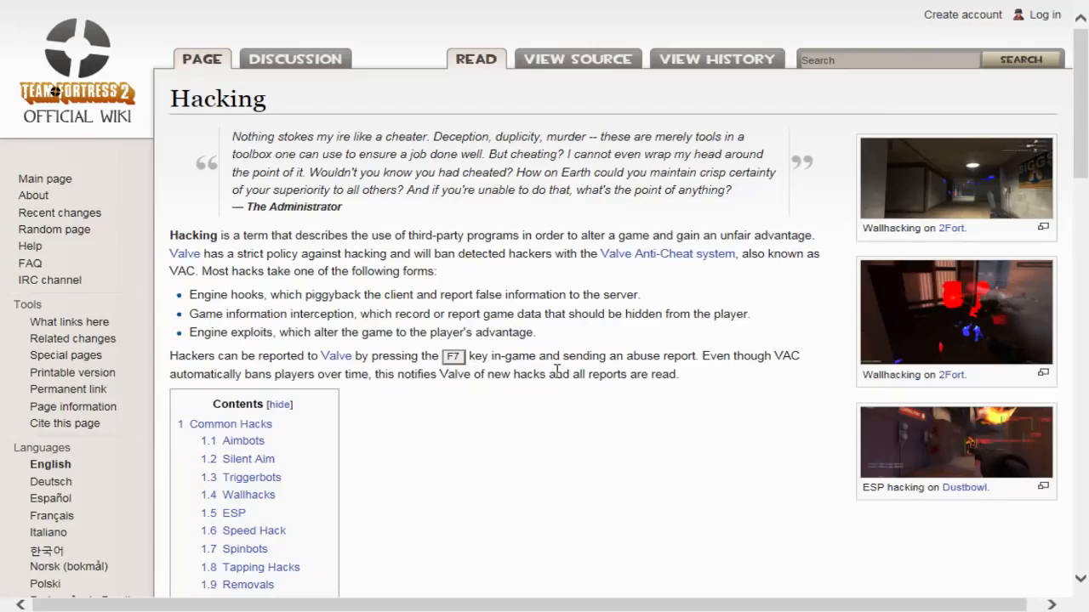
mouse_move(745, 385)
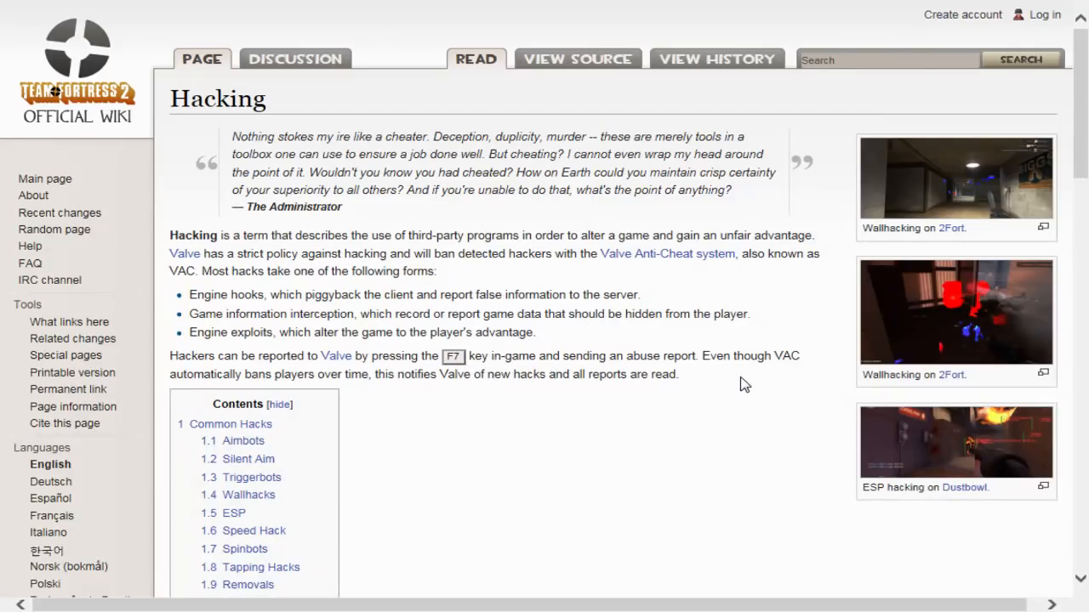
mouse_move(493, 405)
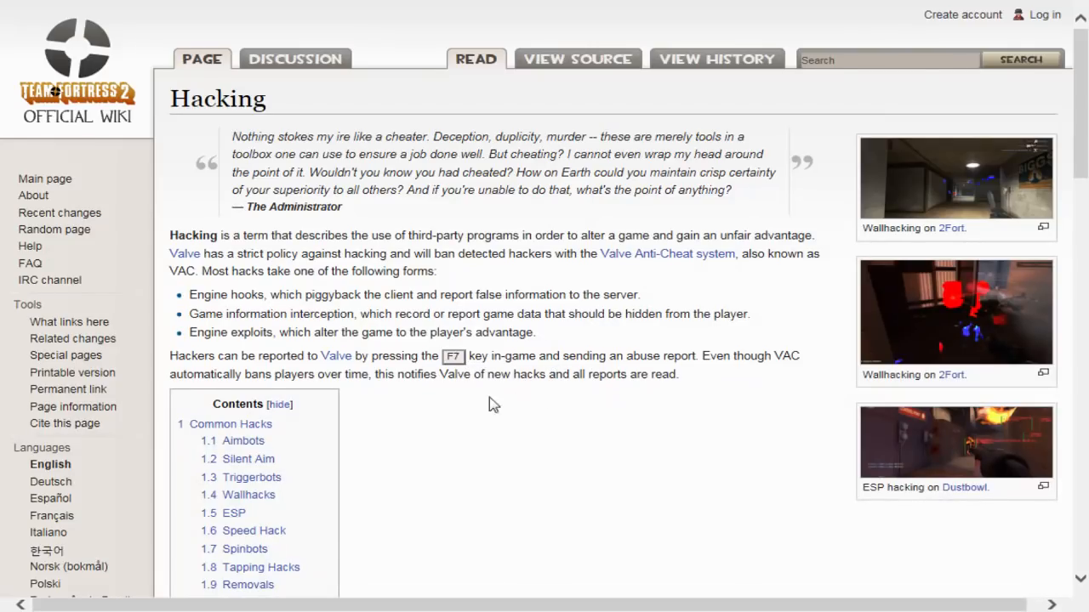
mouse_move(423, 395)
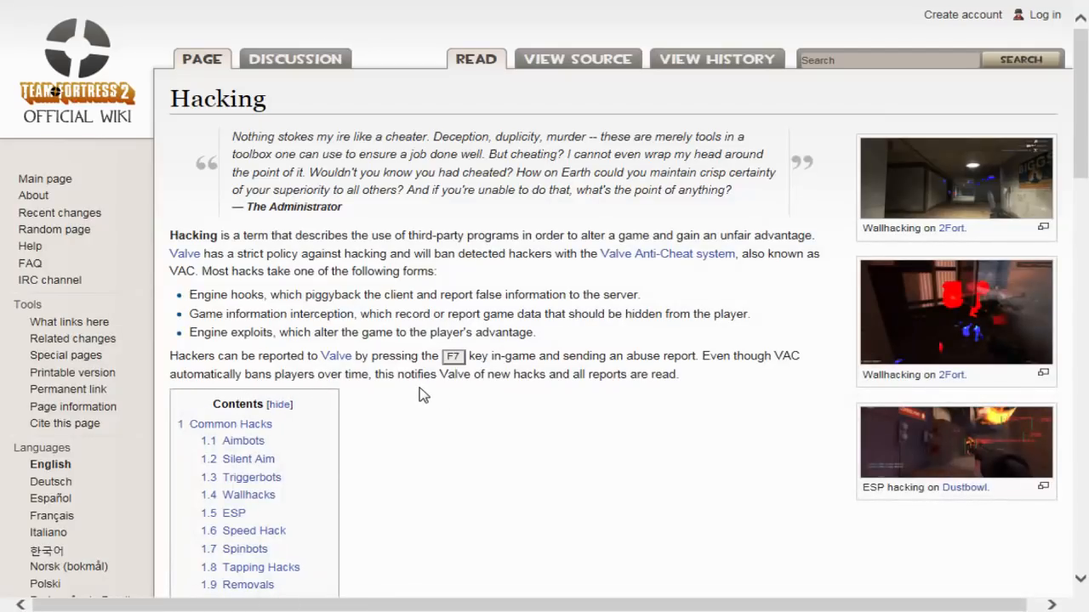
mouse_move(530, 439)
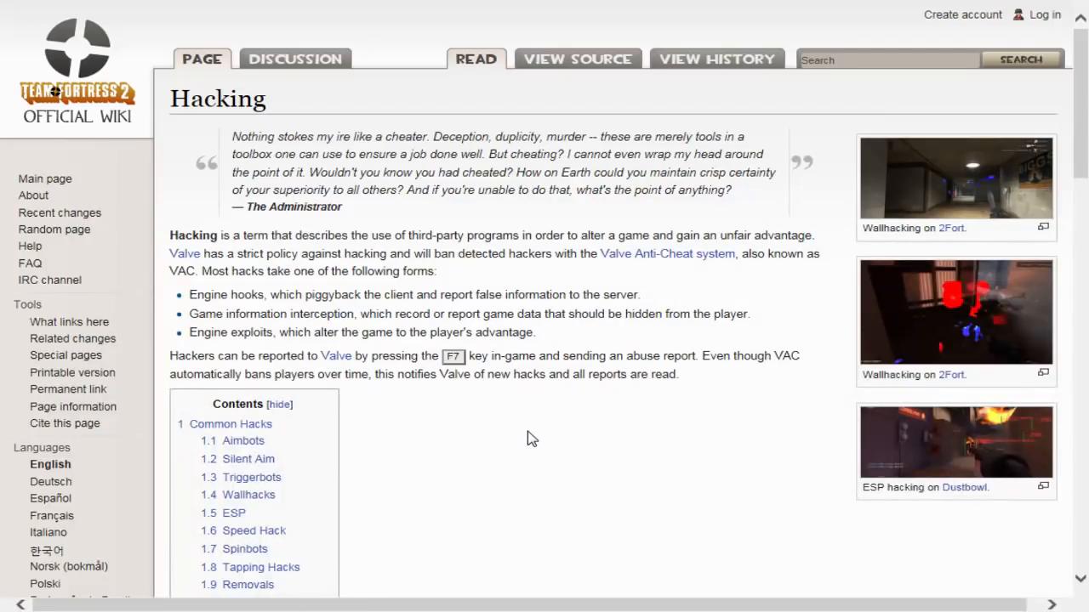
mouse_move(526, 434)
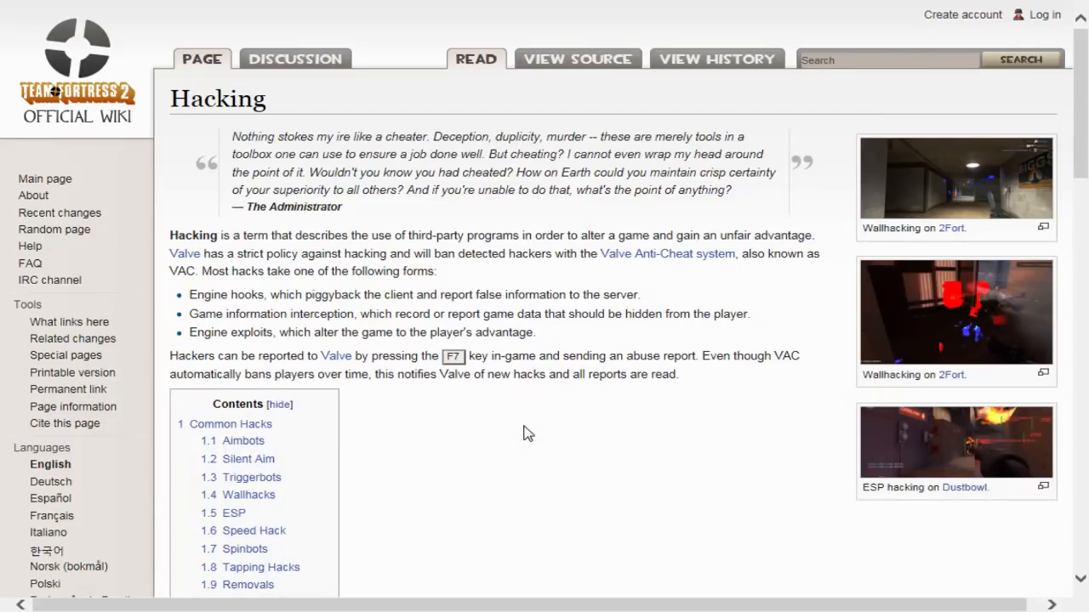
scroll("down", 3)
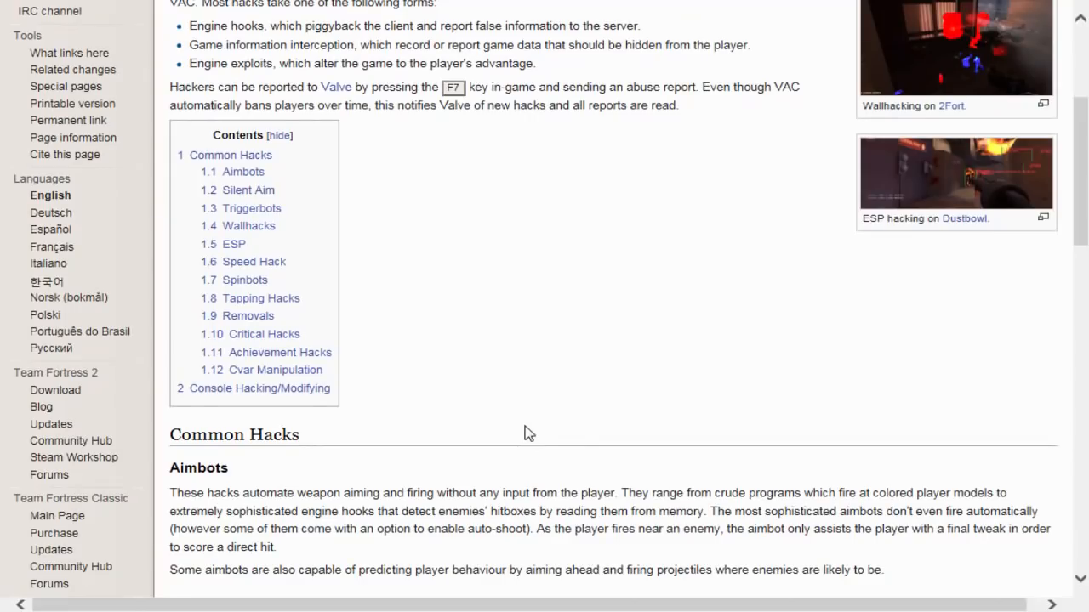
scroll("down", 3)
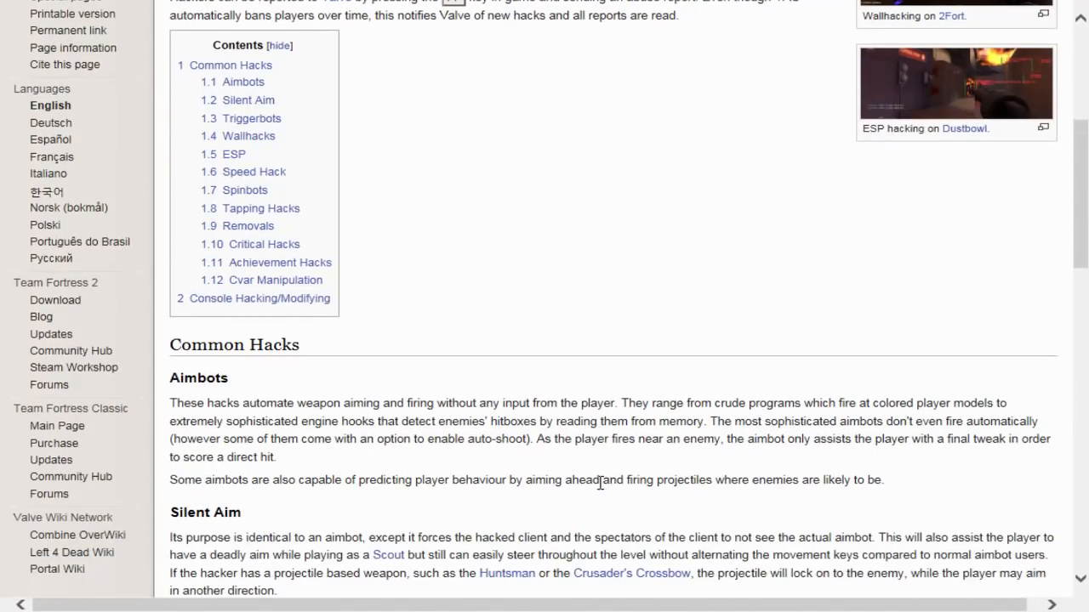
scroll("down", 3)
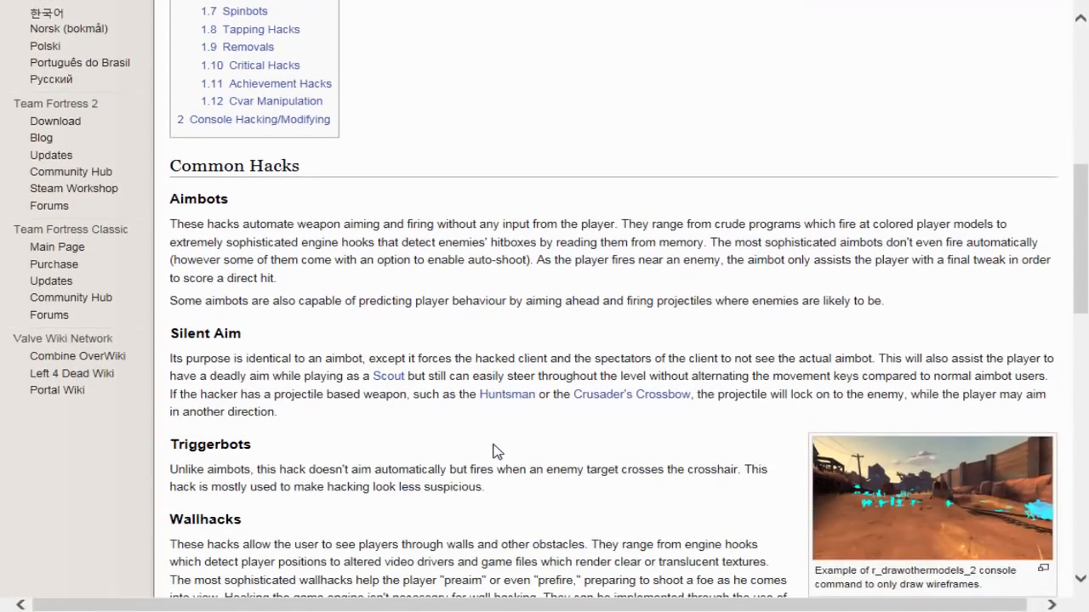
mouse_move(429, 264)
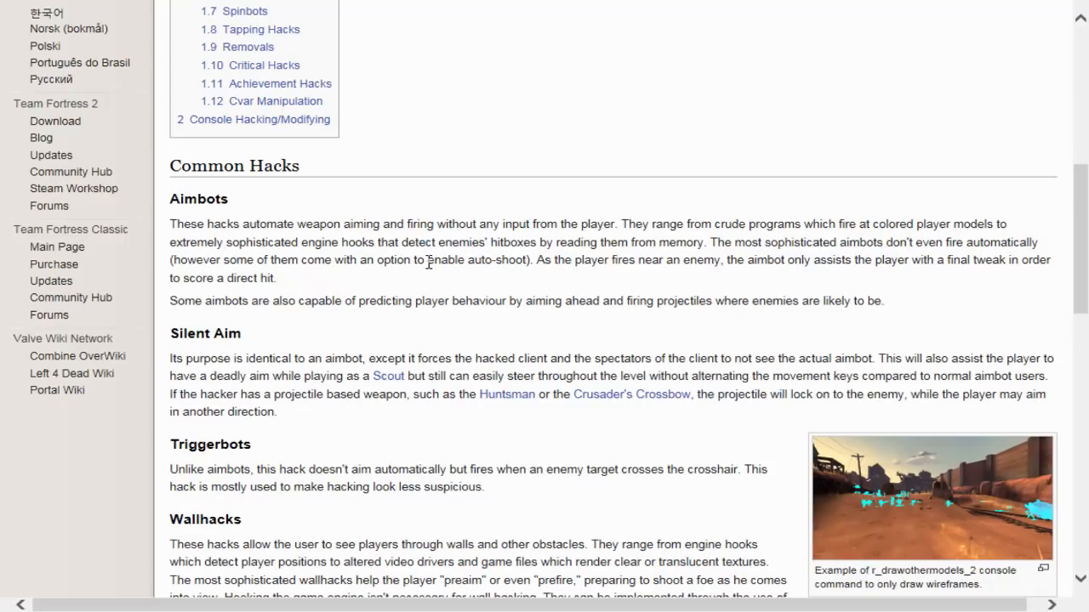
mouse_move(553, 326)
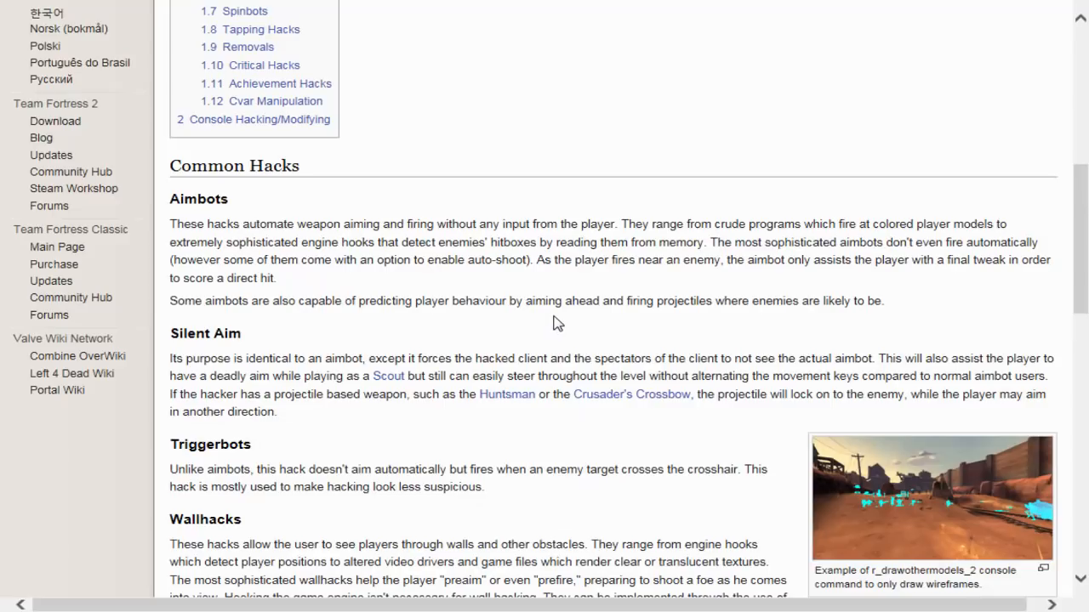
mouse_move(551, 321)
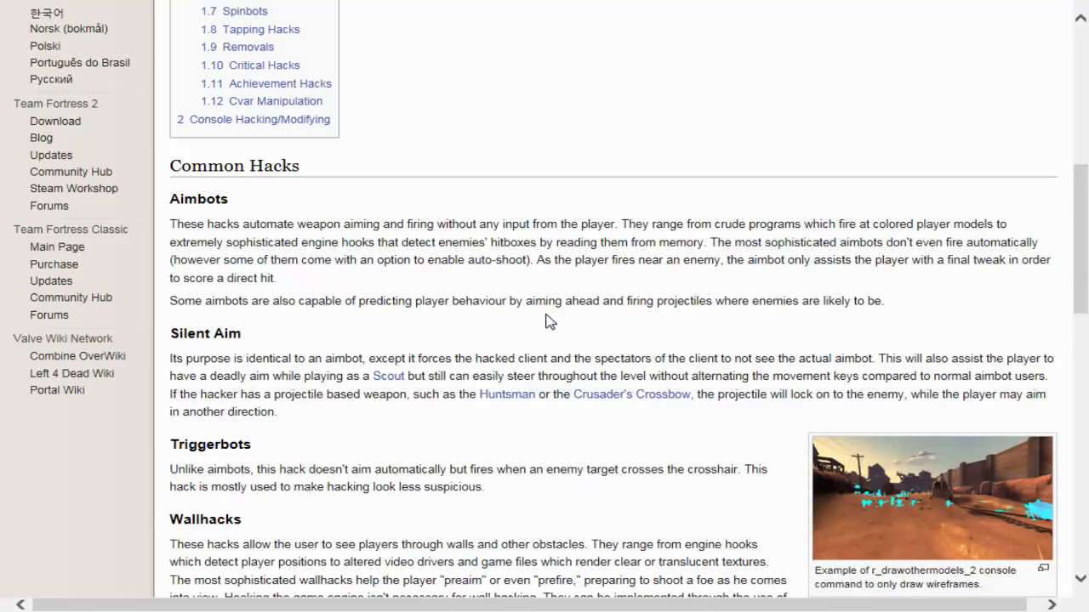
scroll("down", 3)
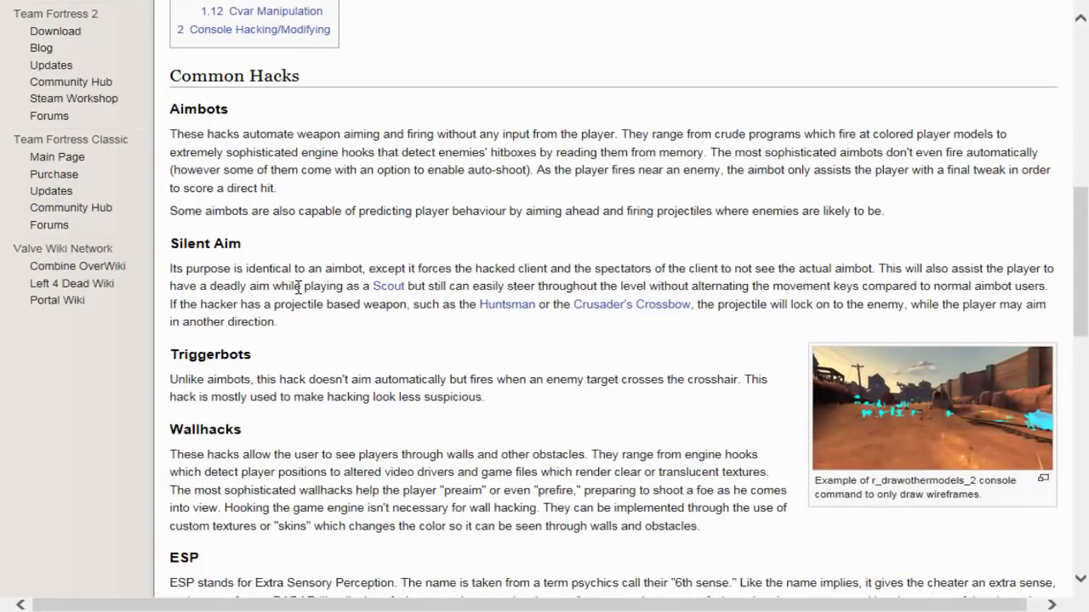
mouse_move(517, 306)
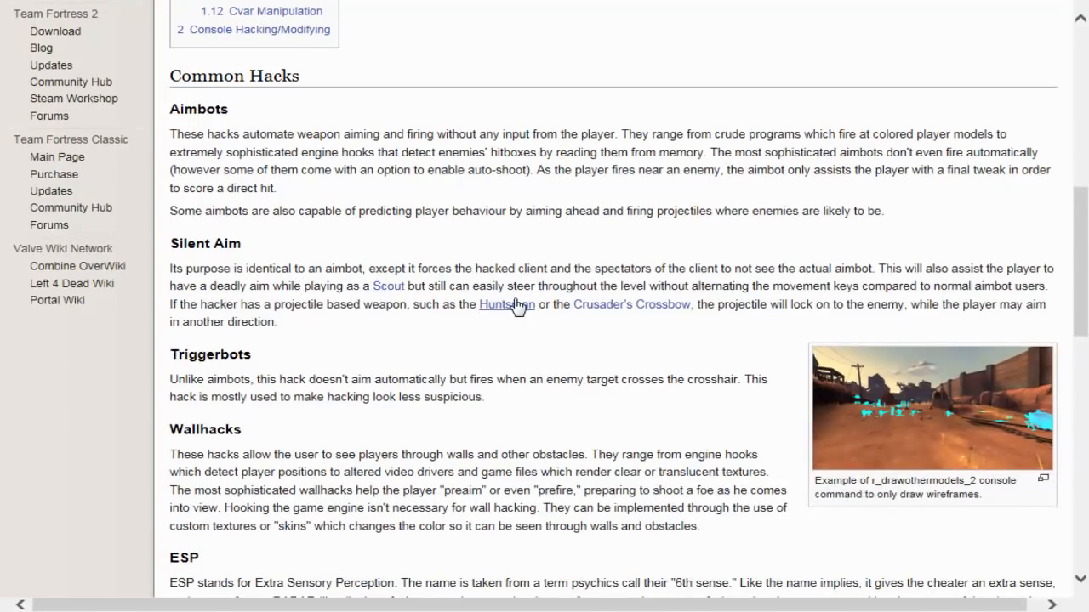
mouse_move(511, 290)
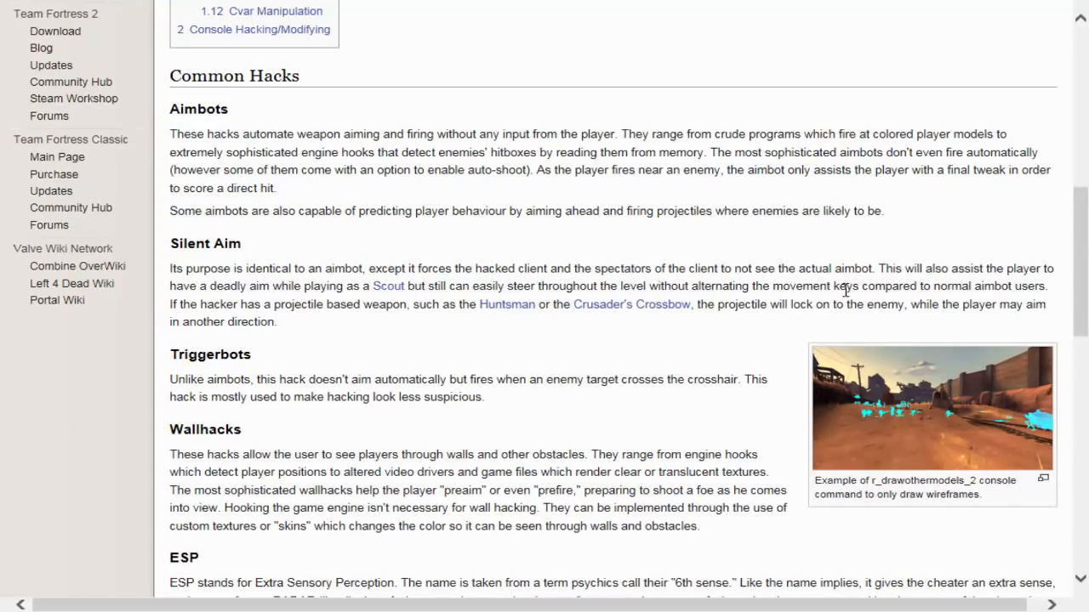
mouse_move(486, 333)
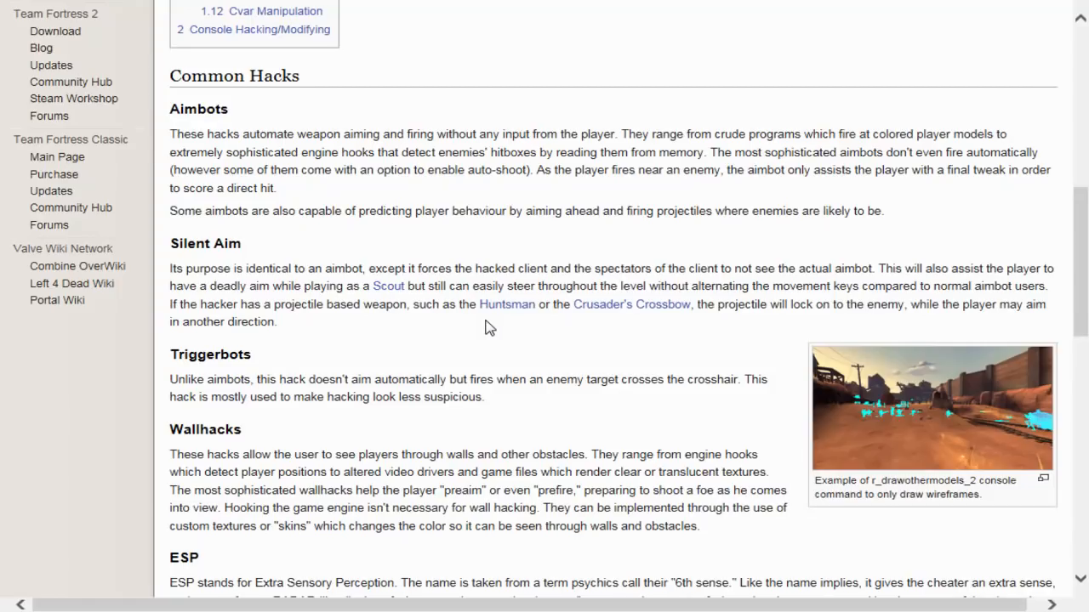
scroll("down", 3)
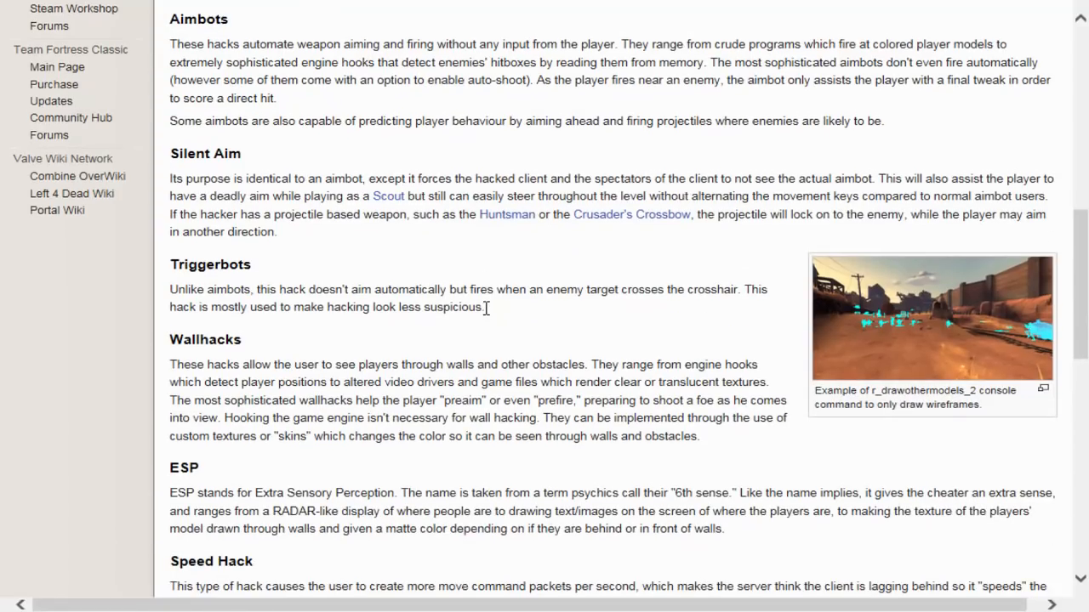
mouse_move(404, 313)
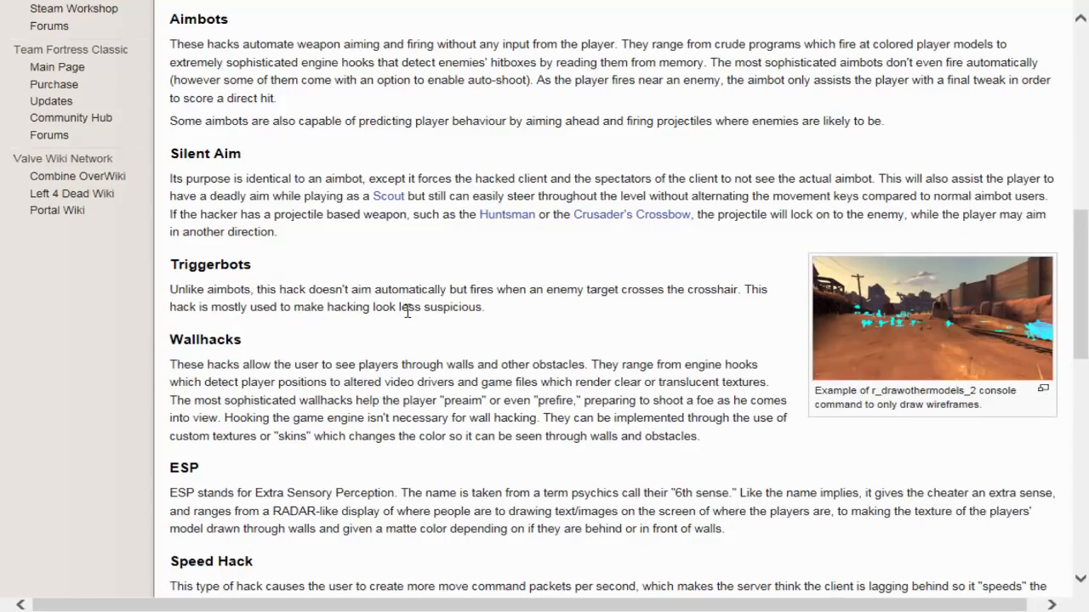
mouse_move(583, 330)
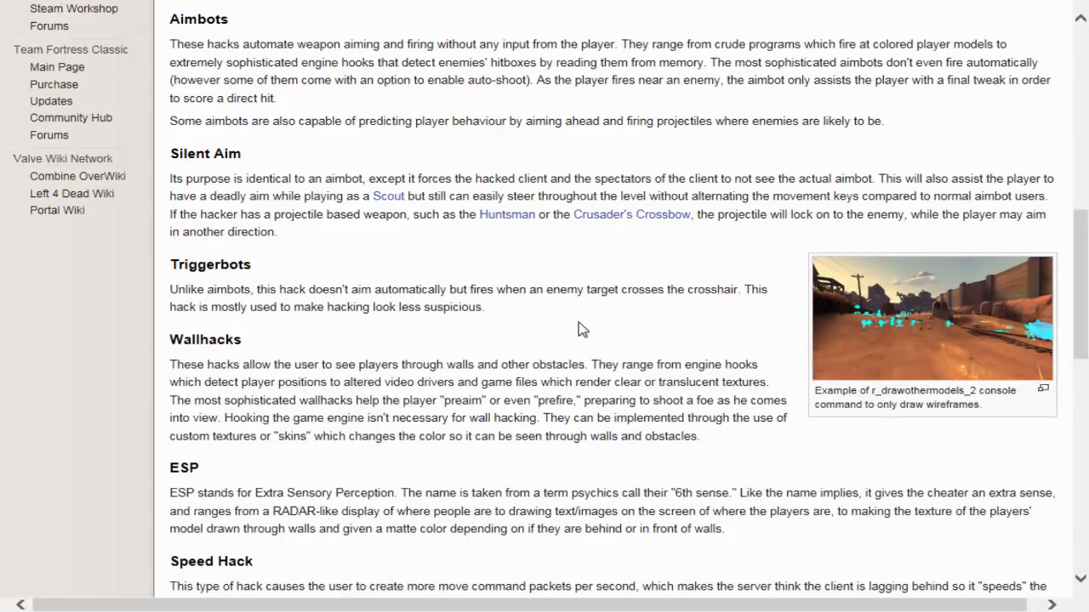
mouse_move(525, 326)
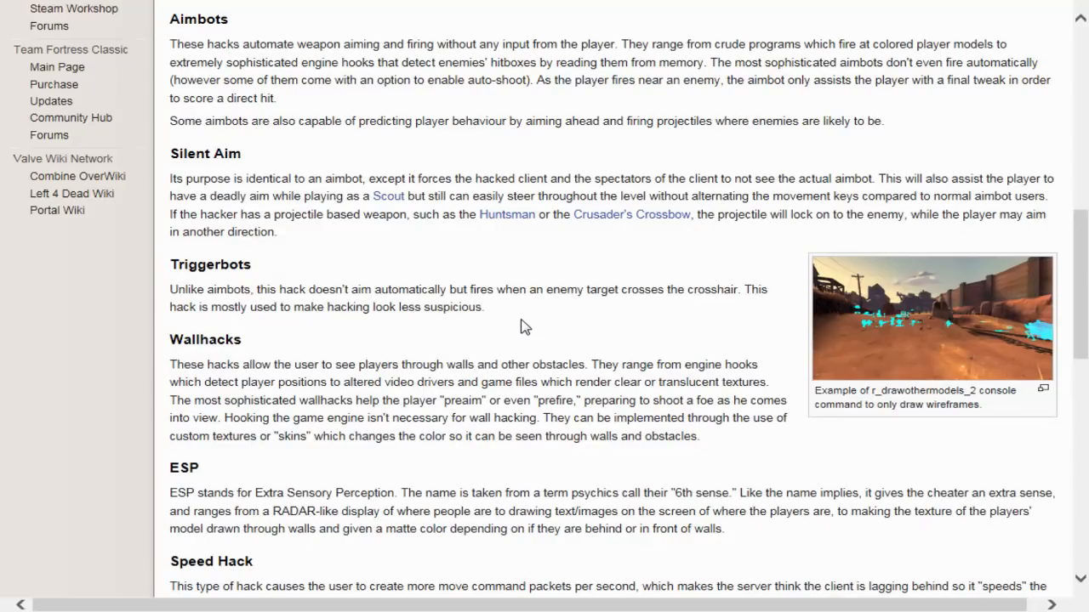
mouse_move(516, 296)
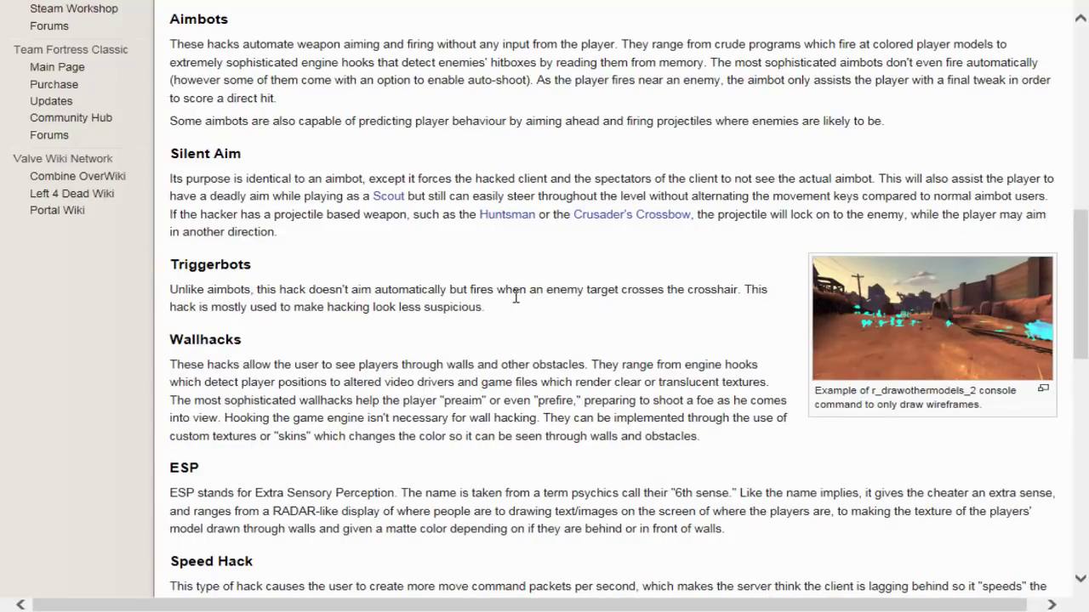
scroll("down", 3)
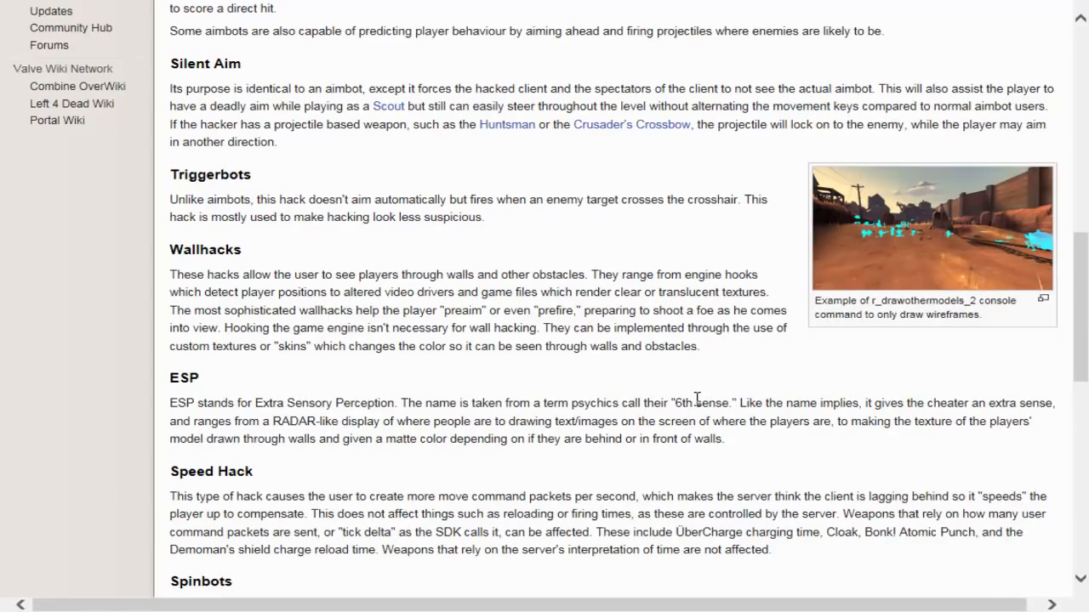
scroll("down", 3)
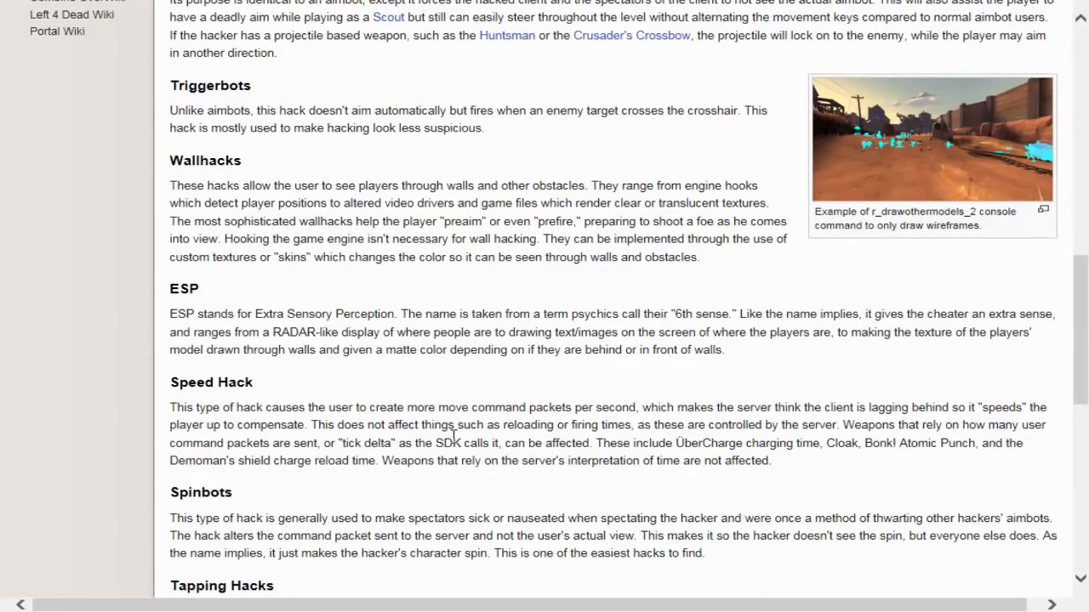
mouse_move(460, 449)
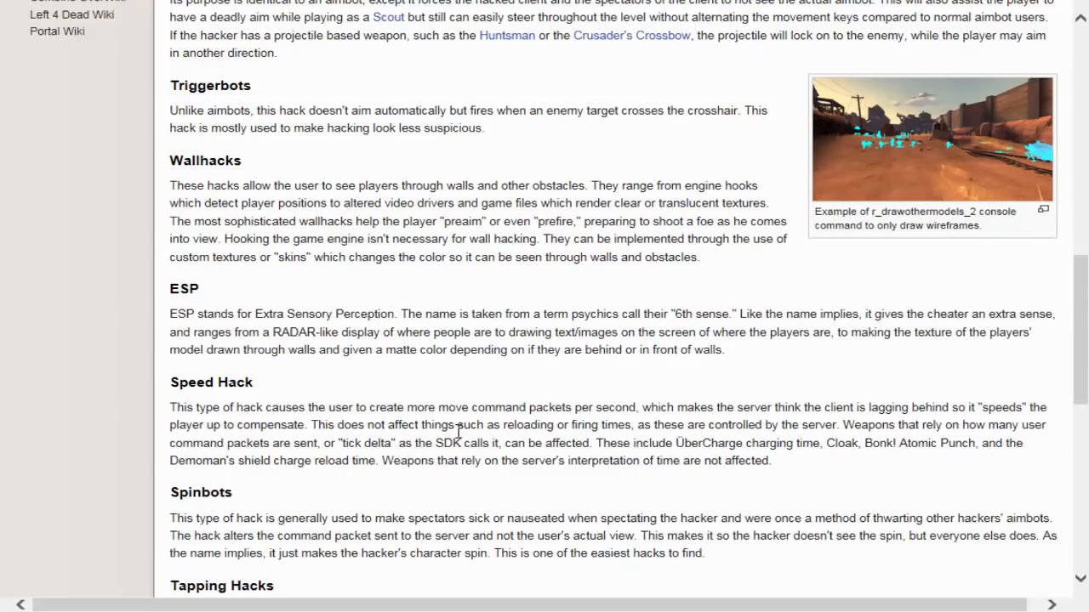
scroll("down", 3)
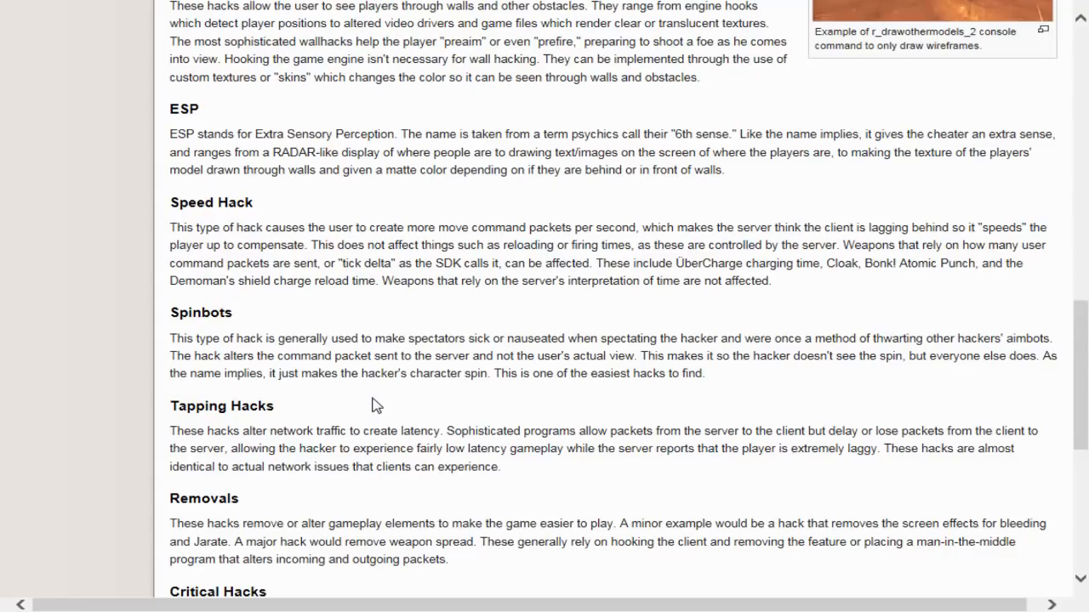
mouse_move(727, 363)
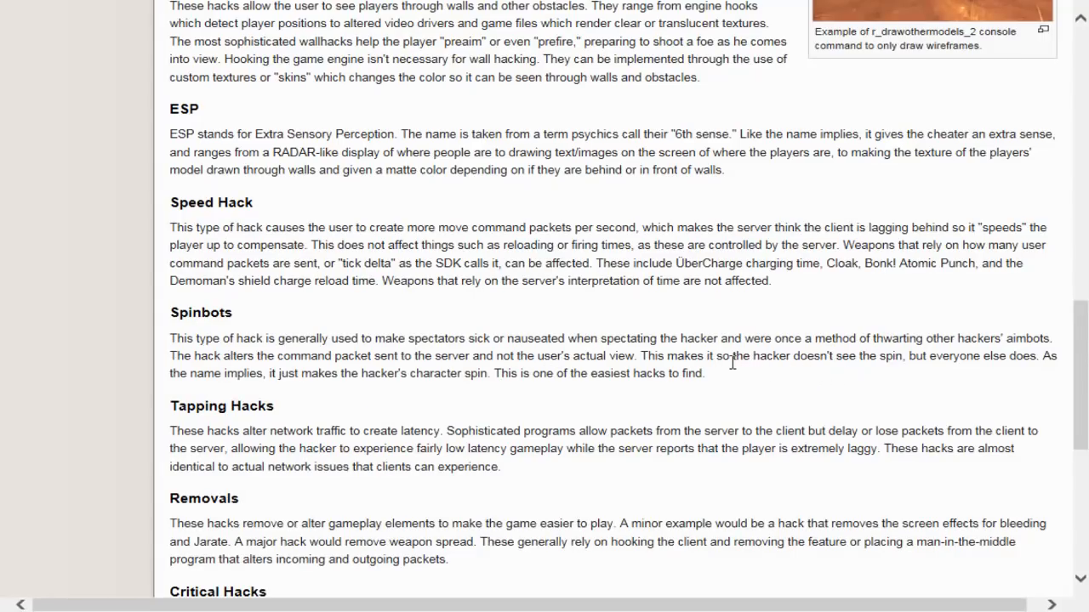
mouse_move(733, 396)
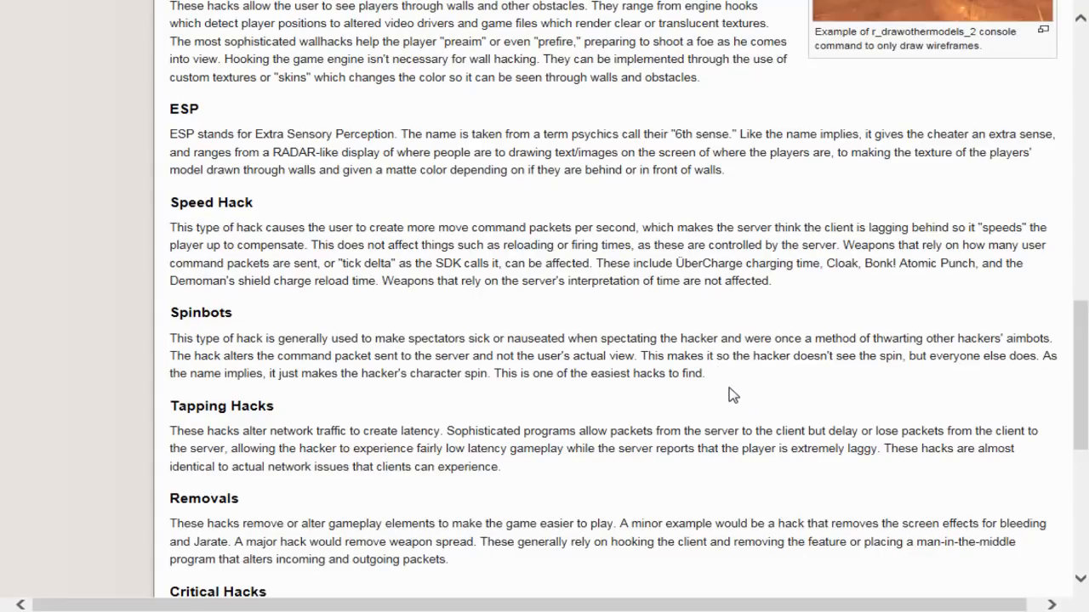
scroll("down", 3)
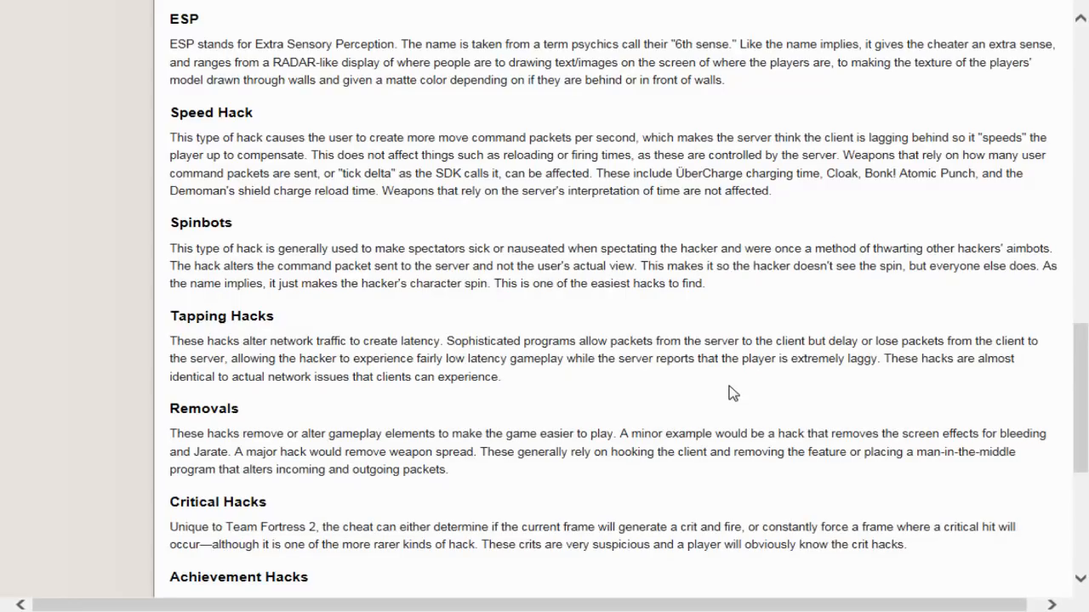
mouse_move(764, 392)
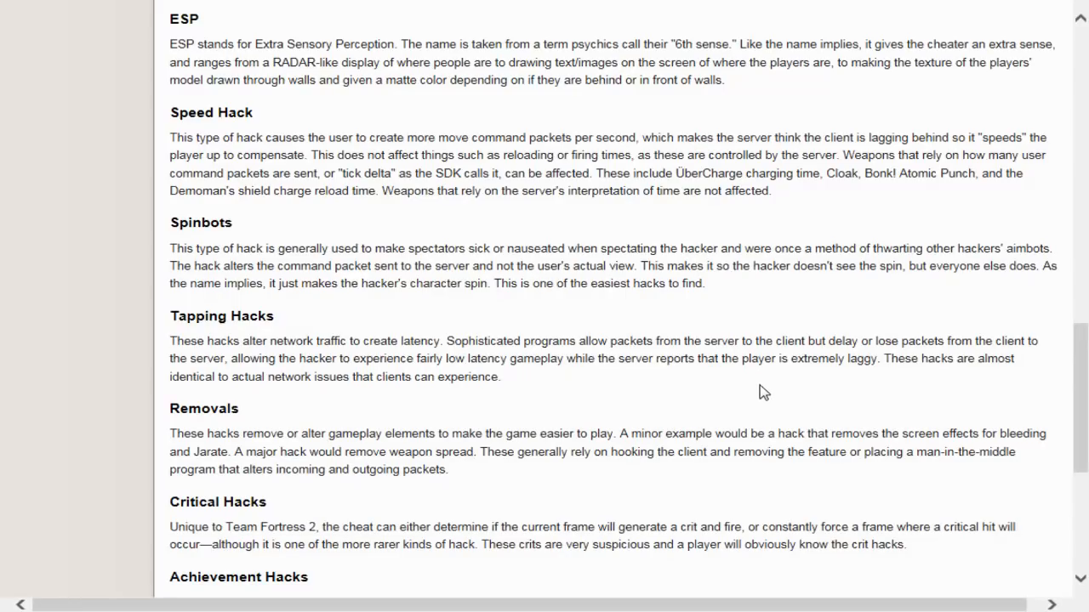
mouse_move(760, 397)
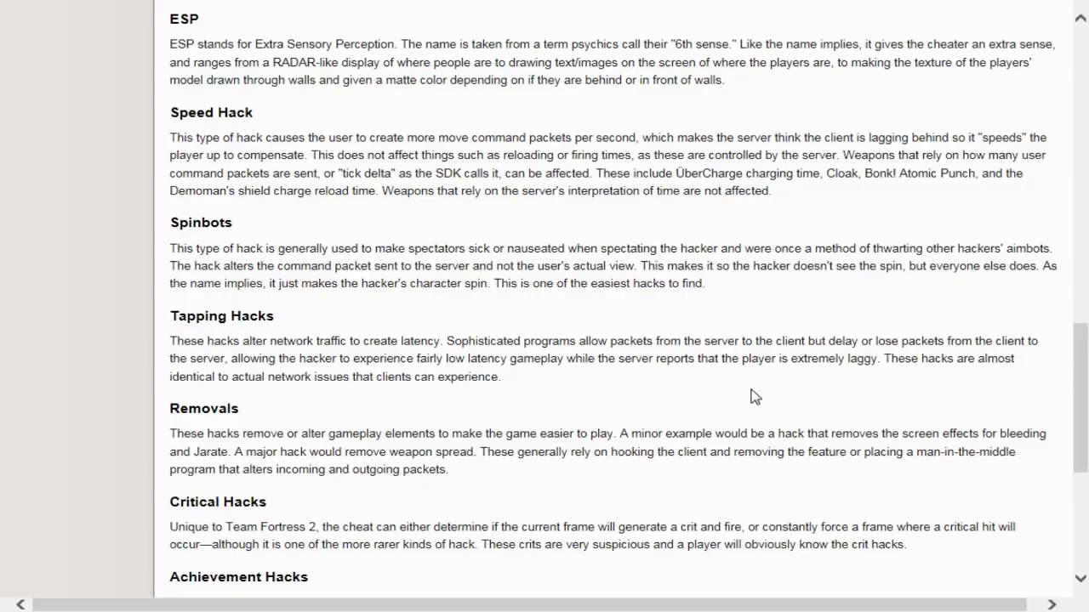
mouse_move(686, 396)
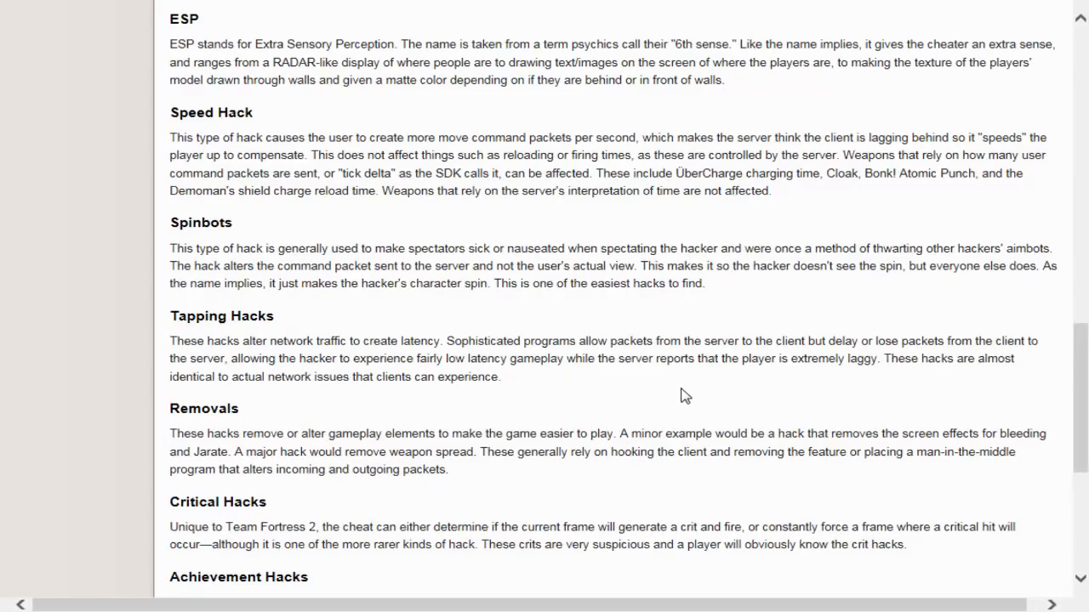
mouse_move(596, 397)
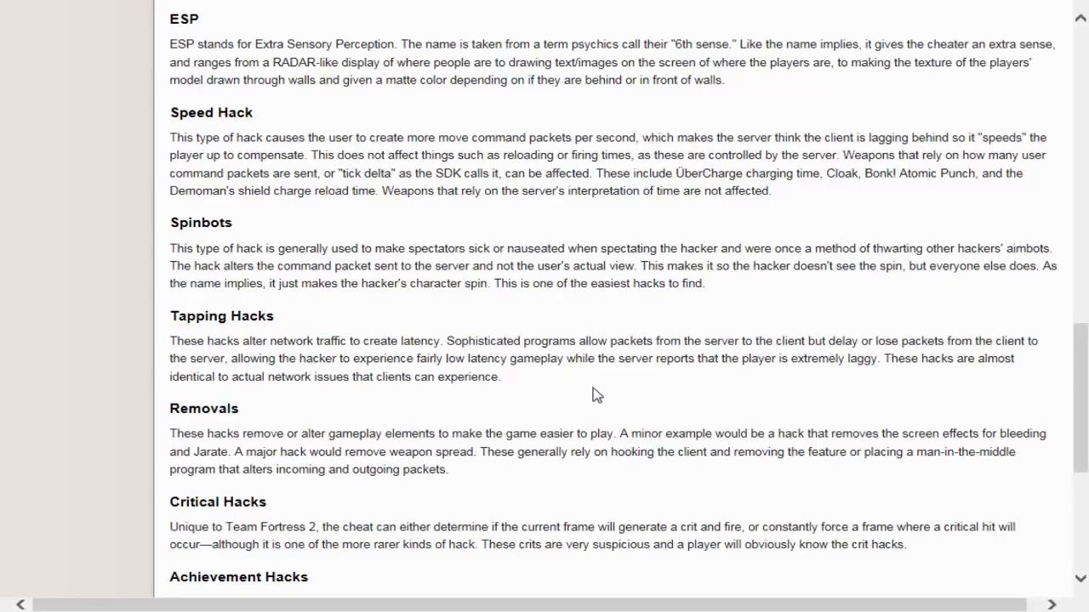
mouse_move(531, 387)
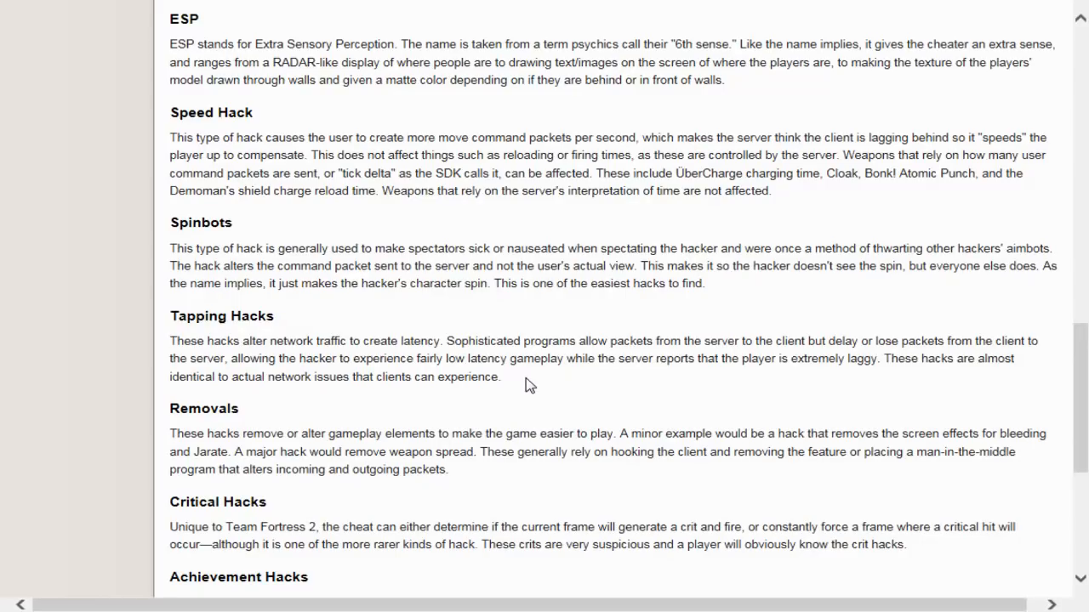
mouse_move(621, 392)
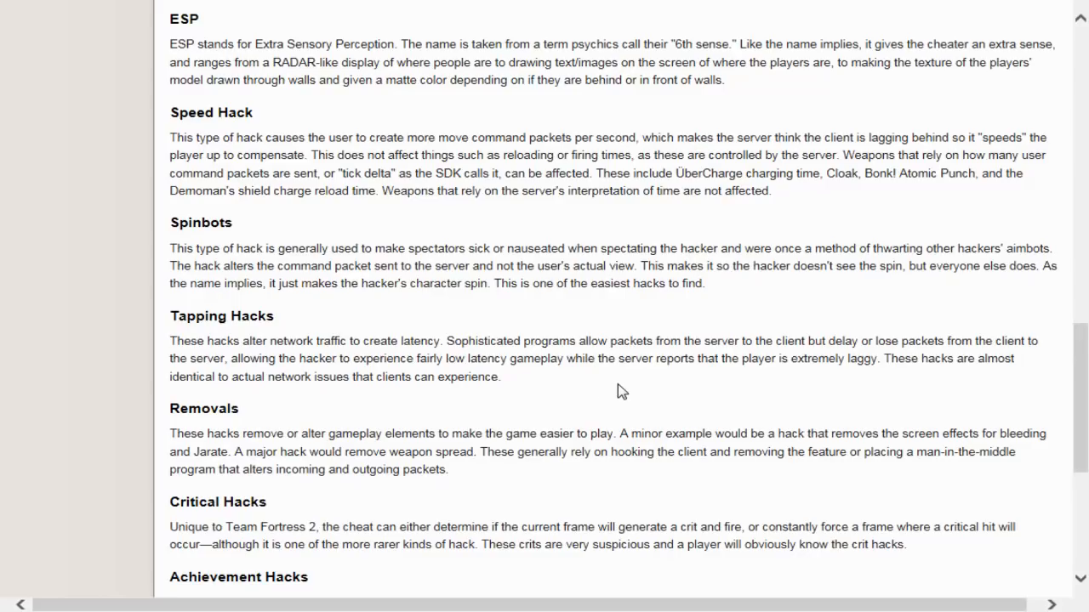
mouse_move(625, 397)
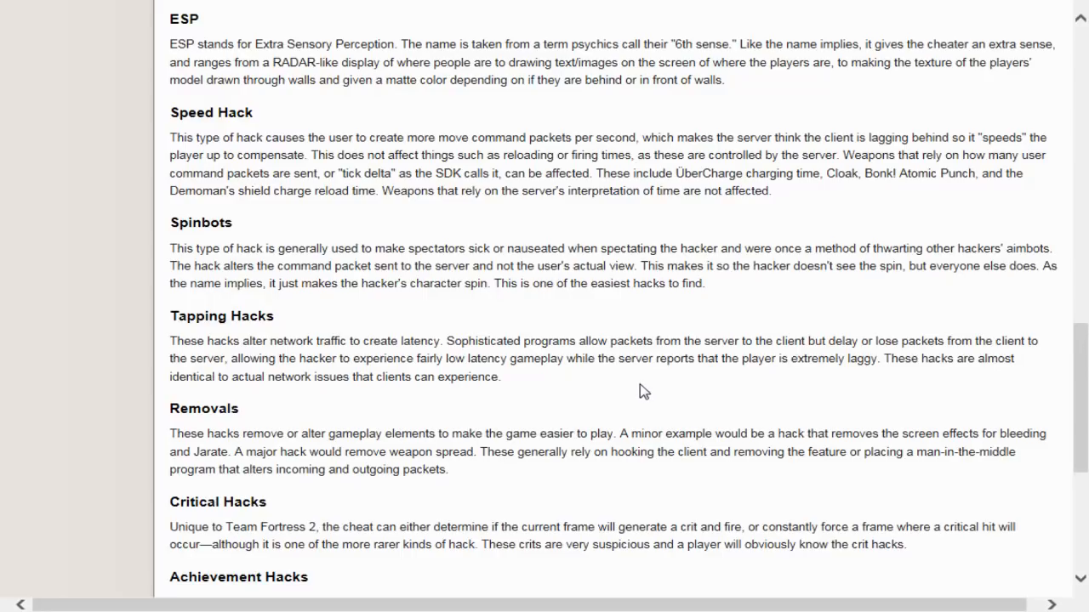
mouse_move(635, 390)
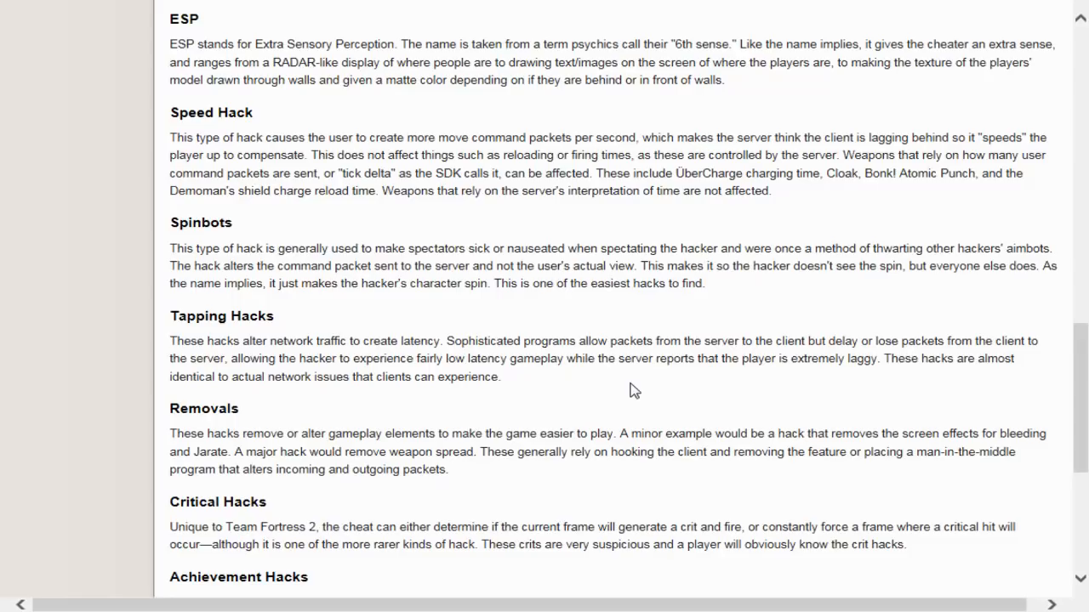
scroll("down", 3)
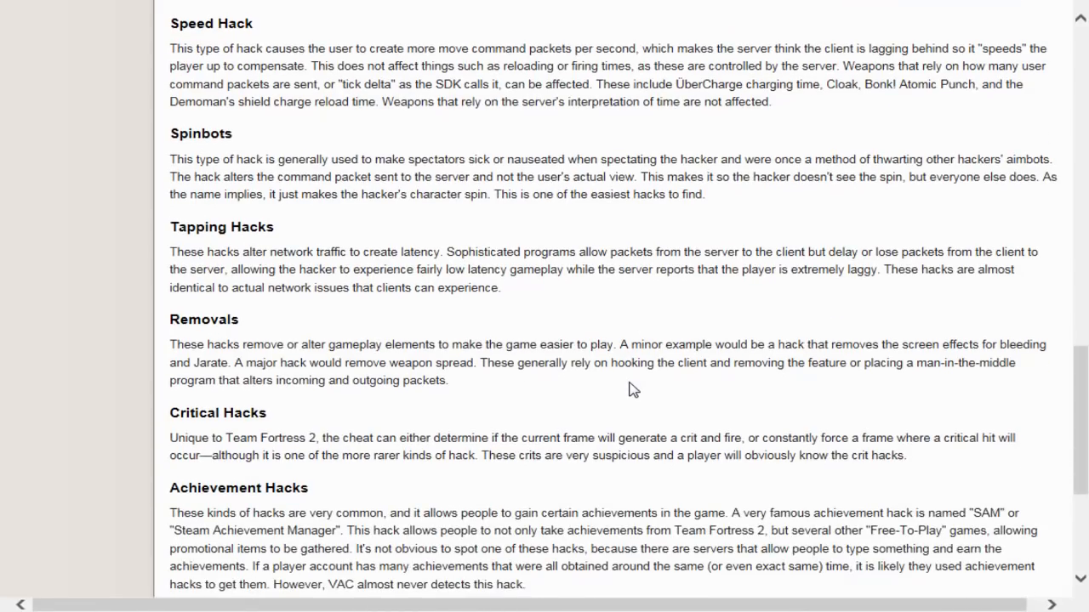
mouse_move(453, 397)
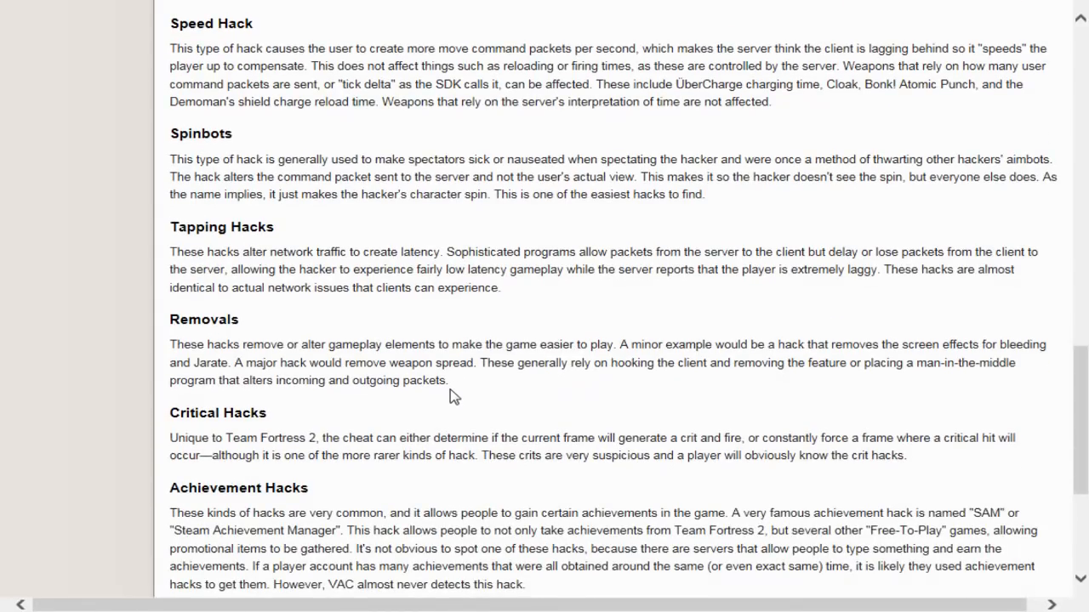
scroll("down", 3)
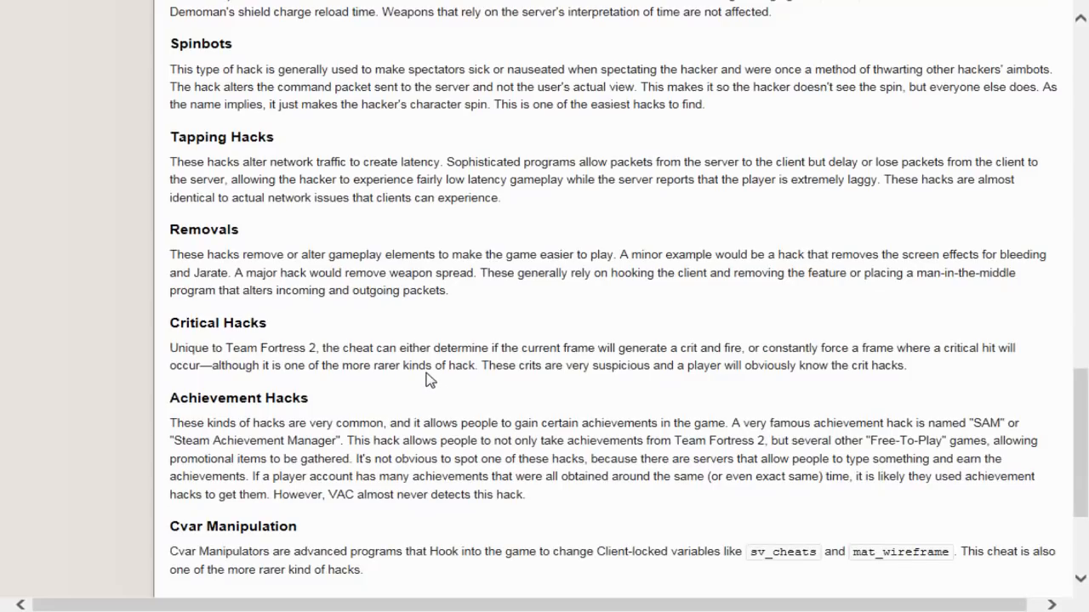
mouse_move(467, 406)
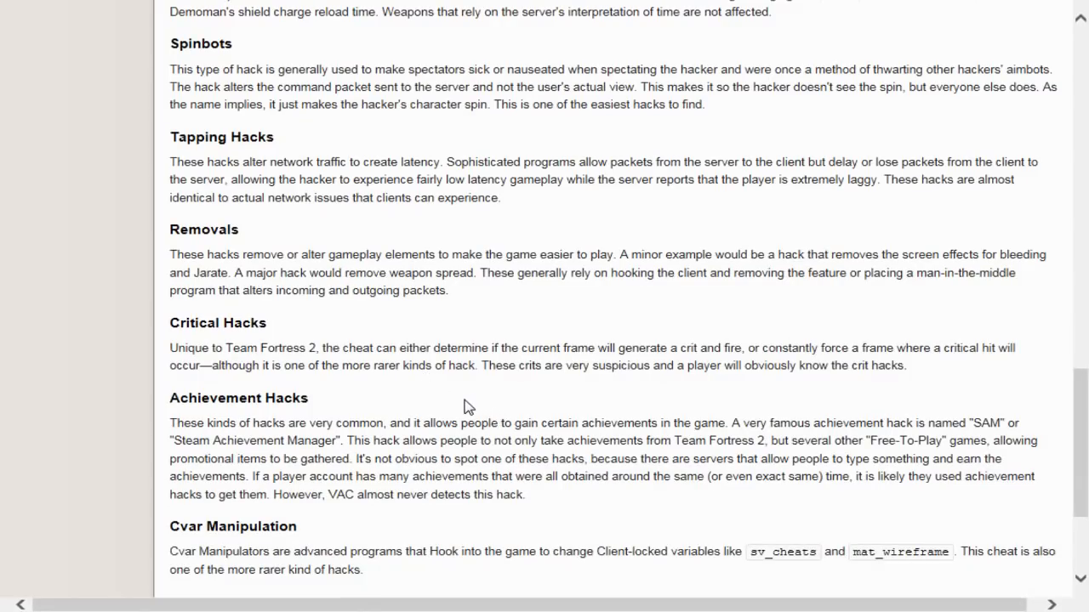
mouse_move(425, 397)
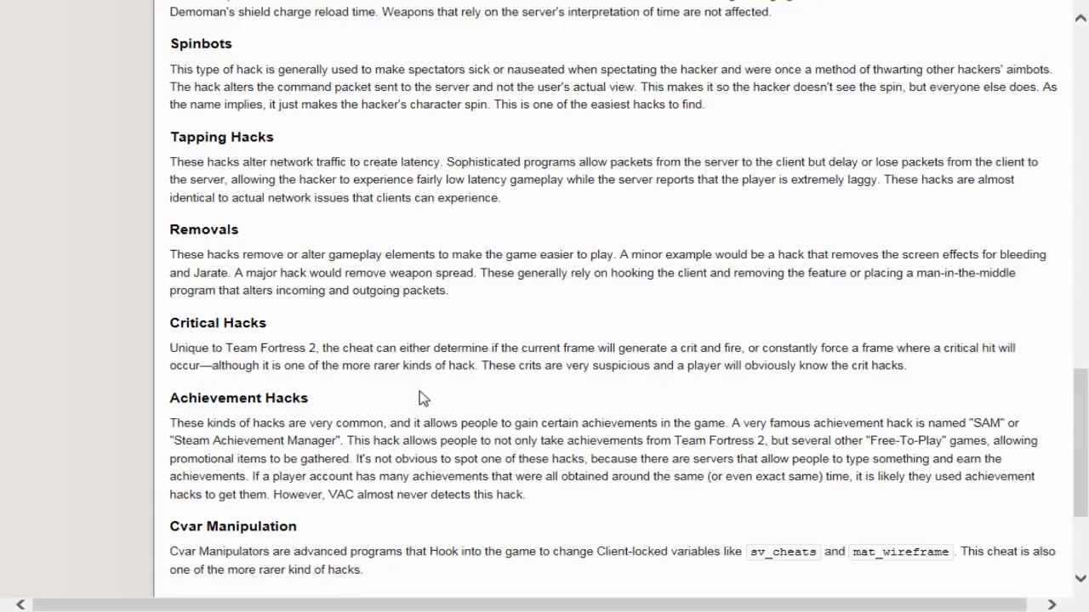
mouse_move(323, 459)
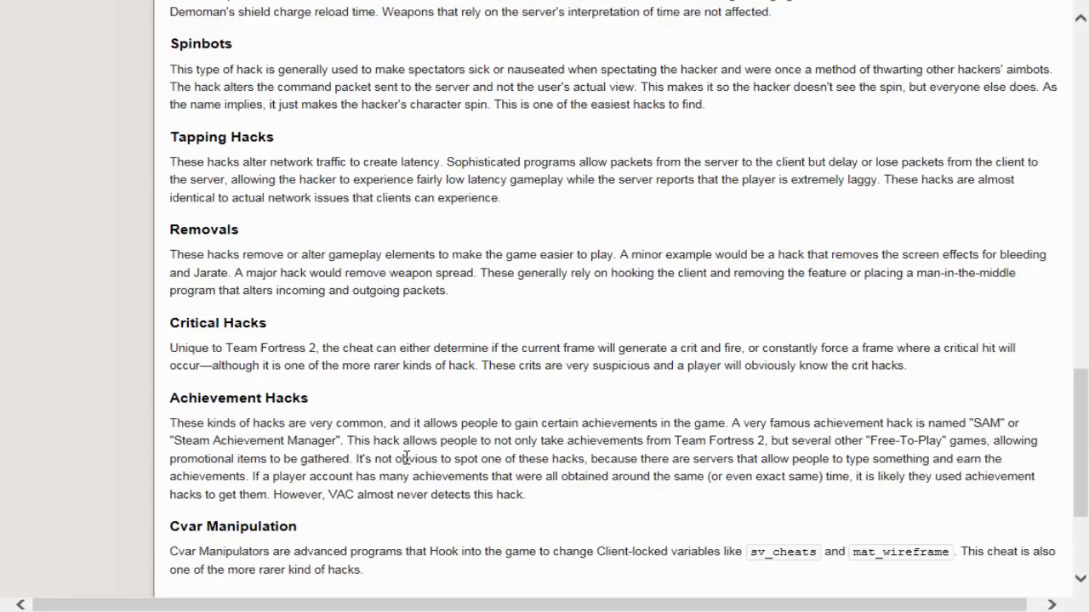
mouse_move(535, 443)
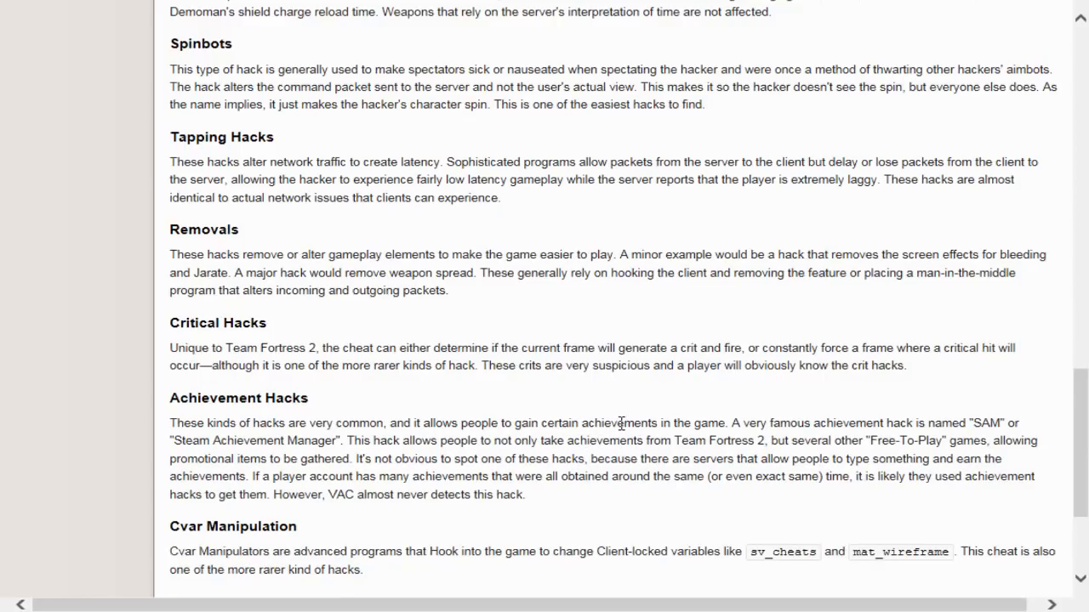
mouse_move(629, 445)
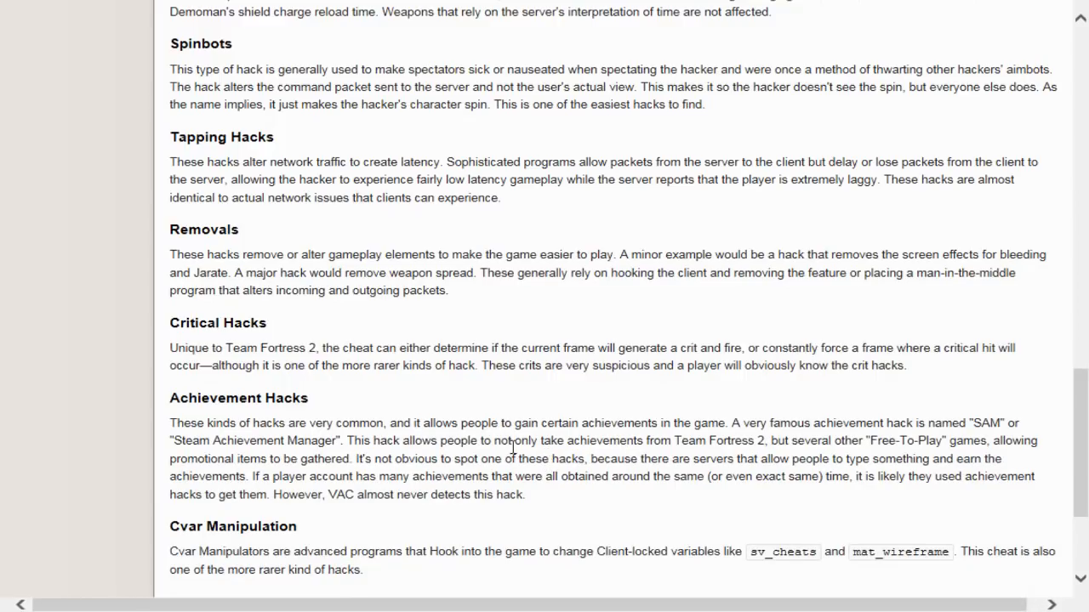
mouse_move(533, 449)
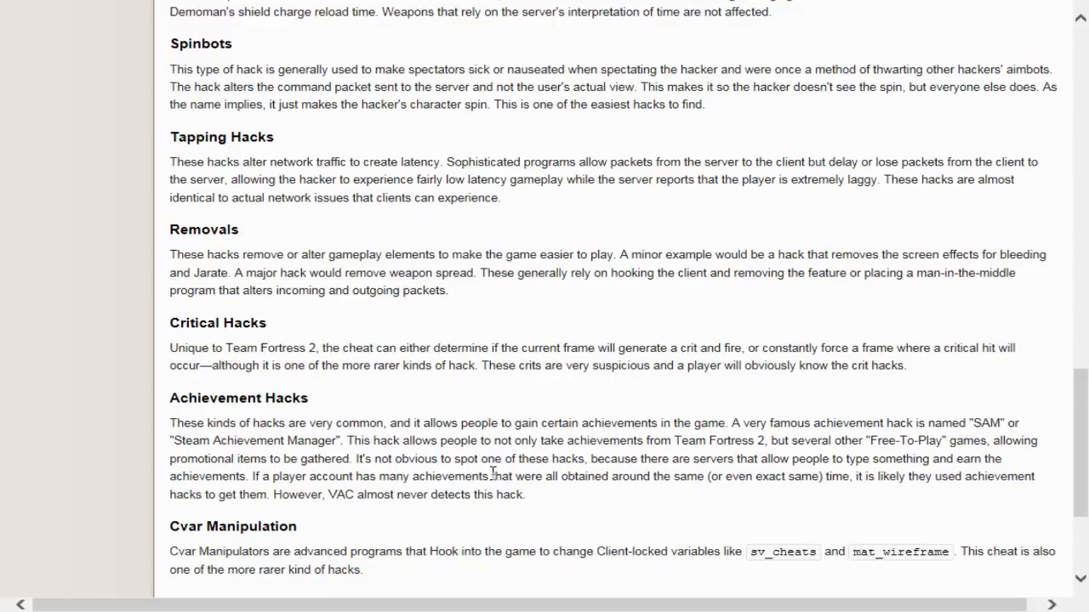
mouse_move(487, 459)
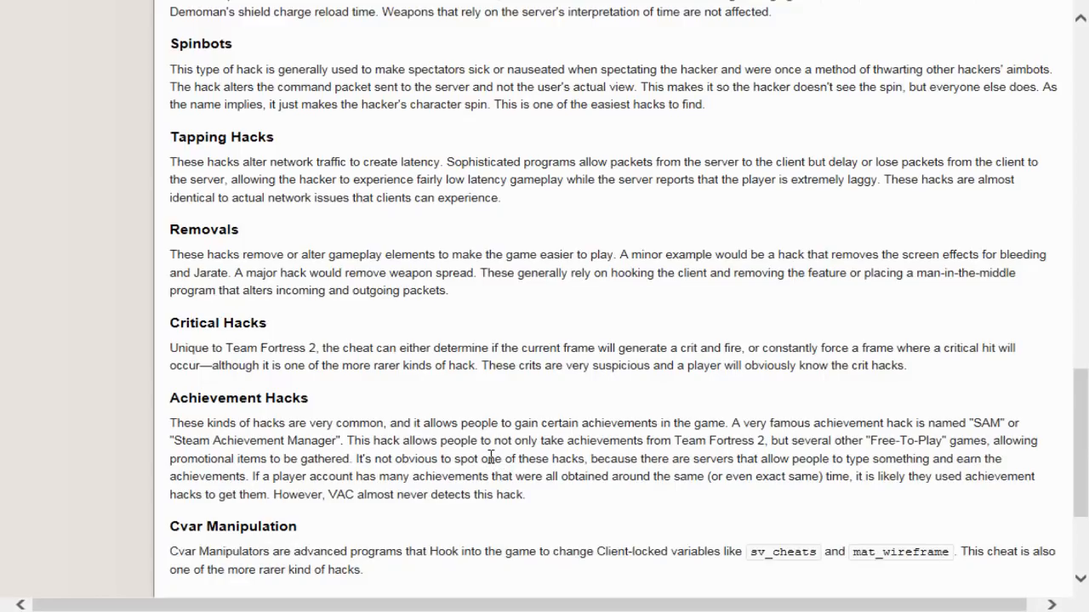
scroll("down", 3)
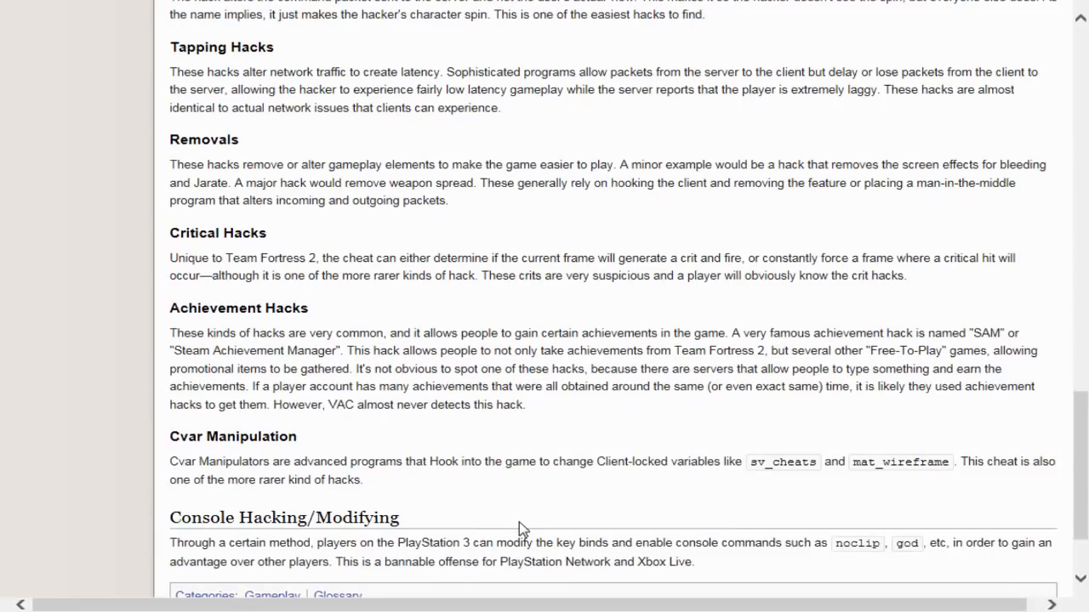
mouse_move(688, 510)
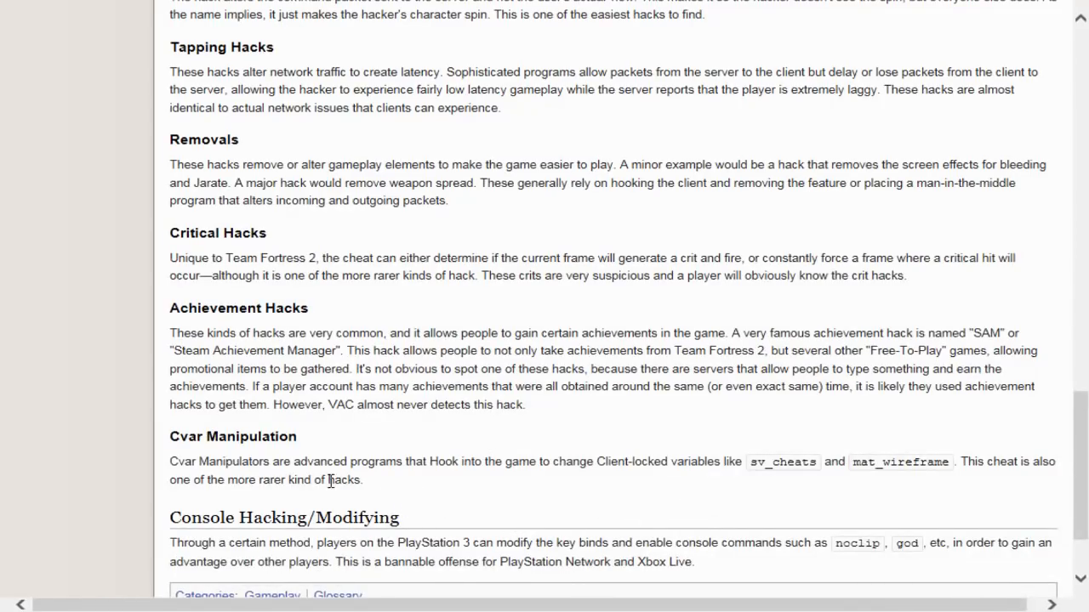
scroll("down", 3)
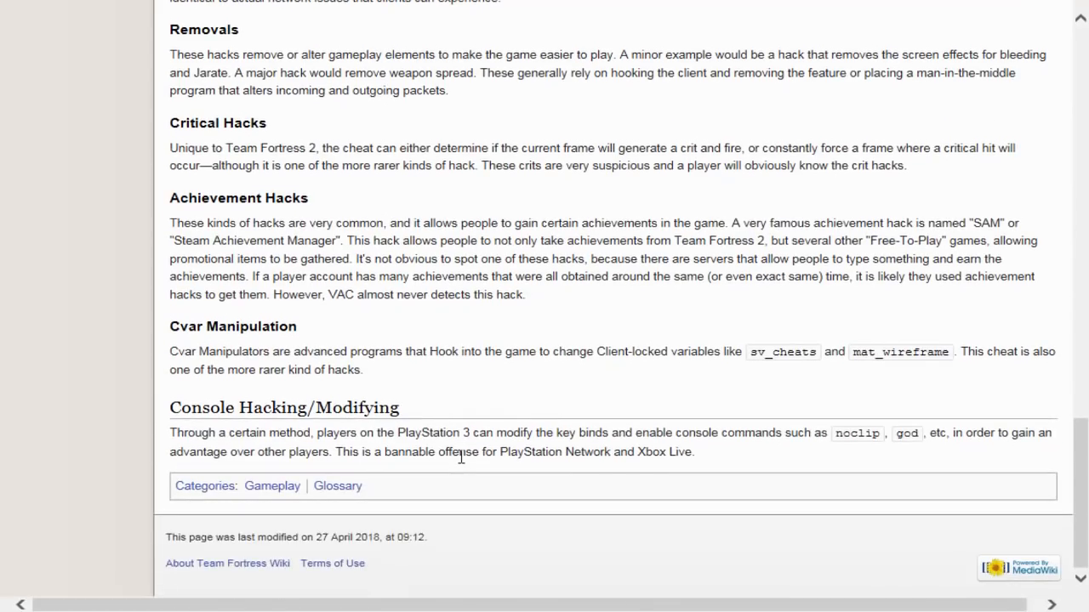
scroll("up", 3)
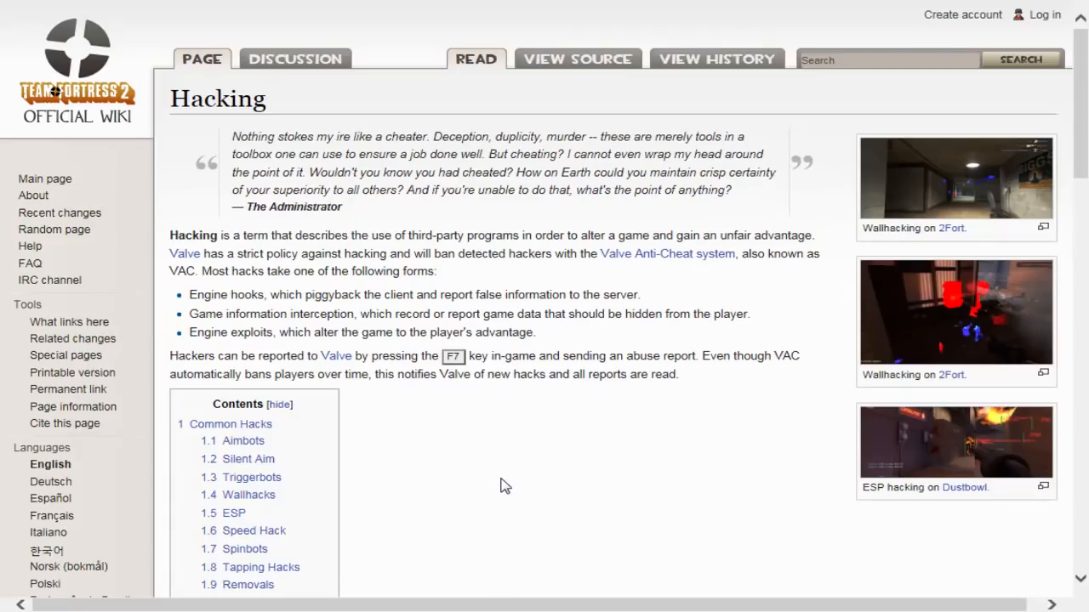
mouse_move(531, 462)
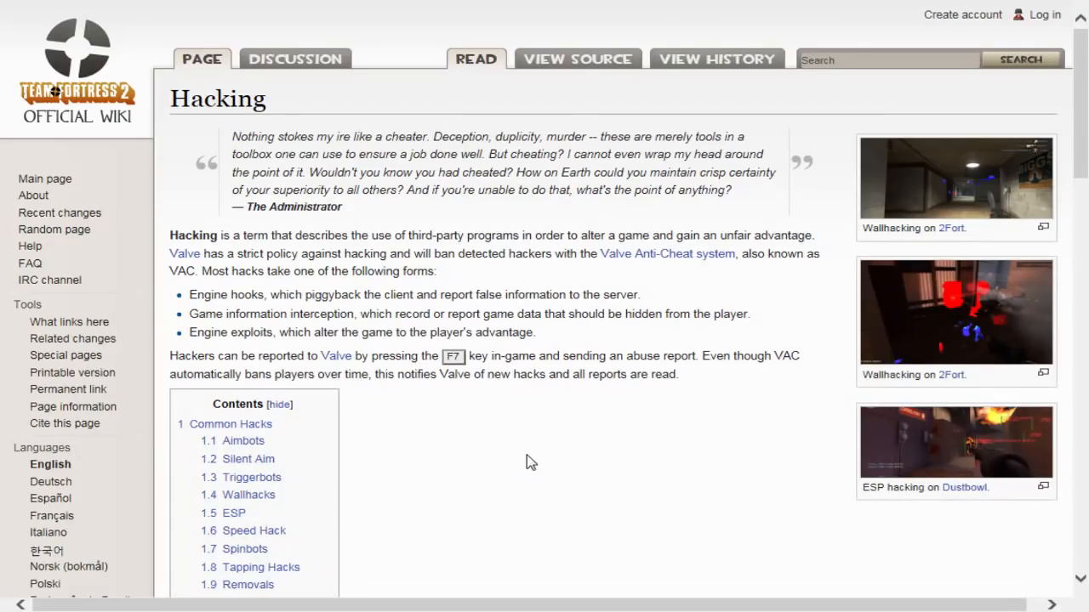
mouse_move(466, 328)
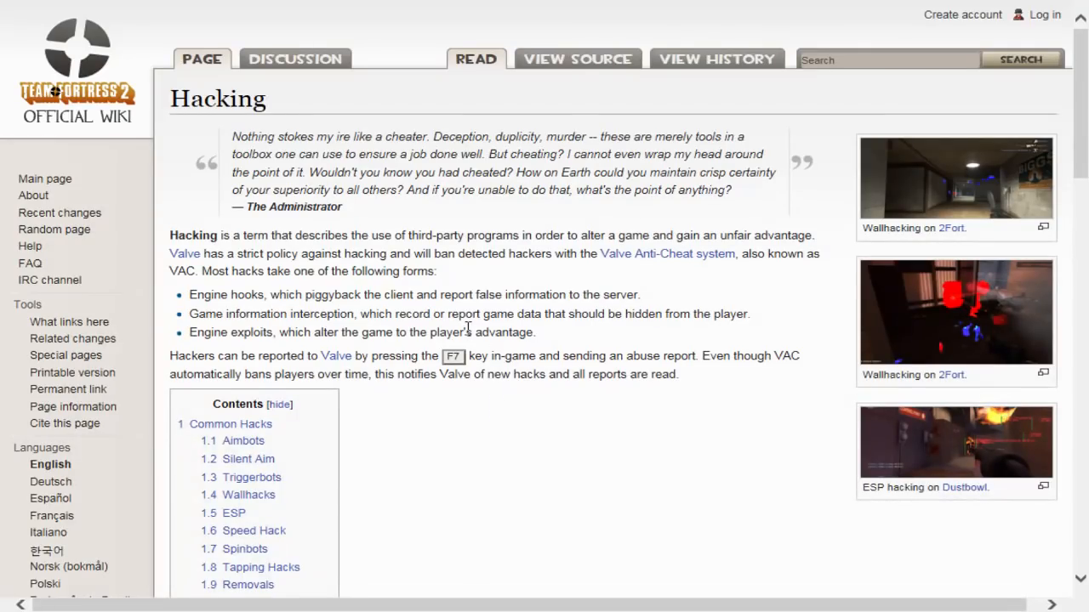
mouse_move(655, 94)
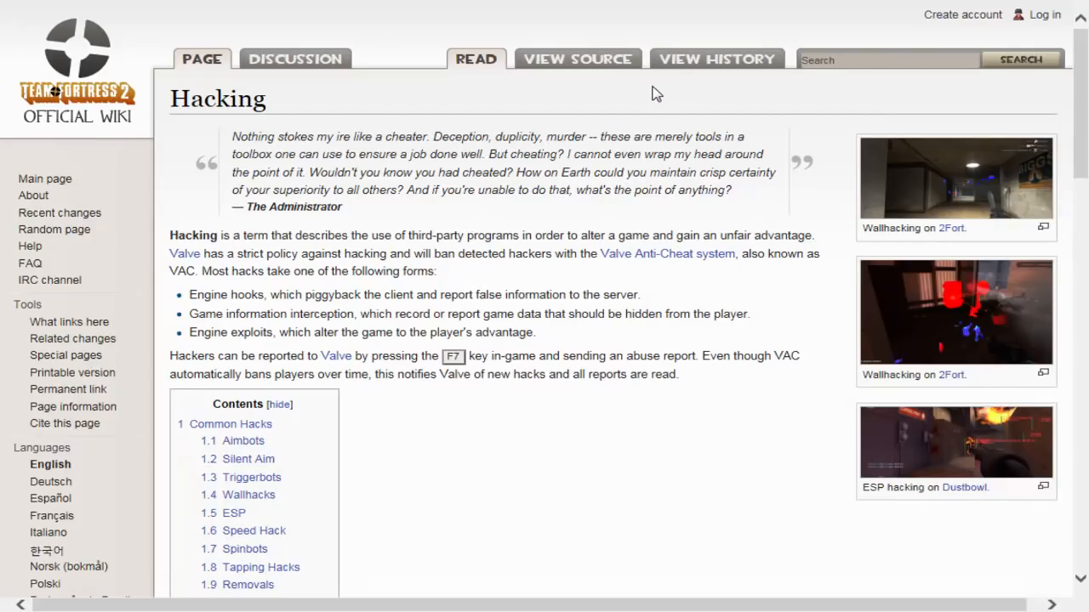
mouse_move(523, 35)
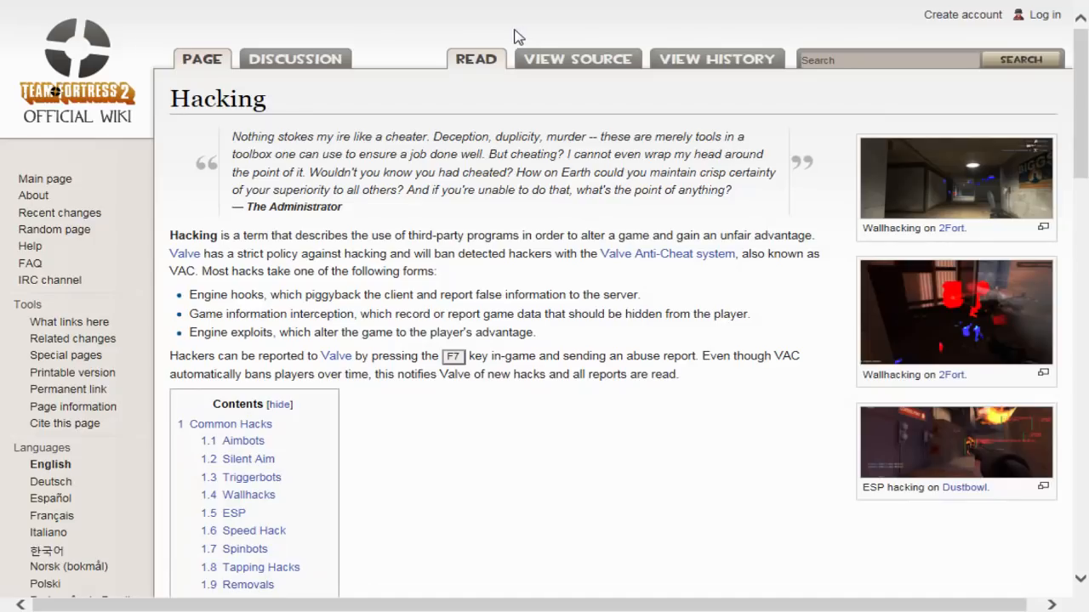
mouse_move(491, 40)
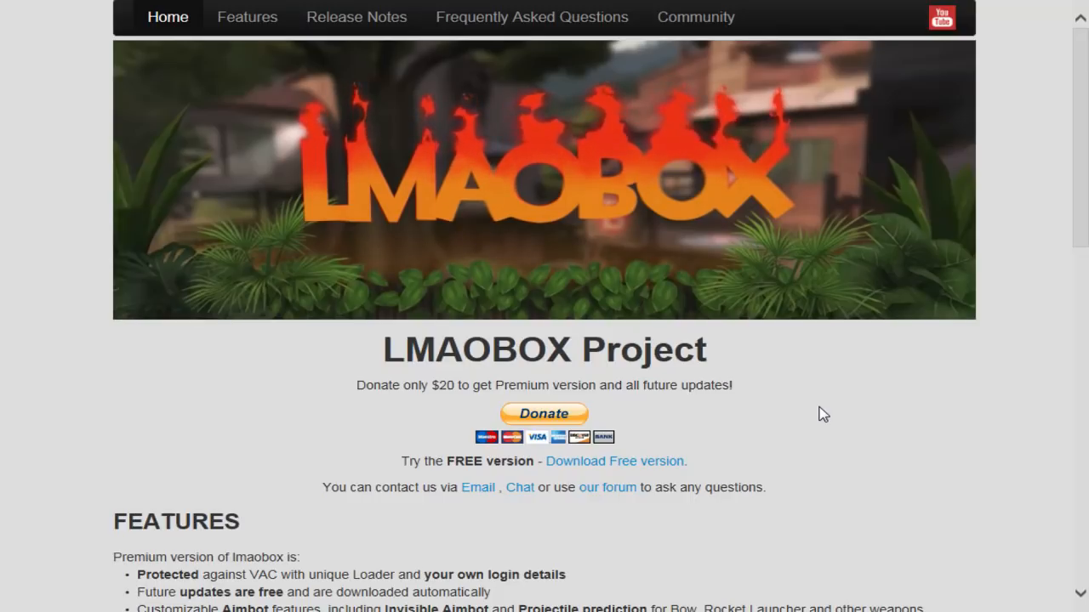
scroll("down", 3)
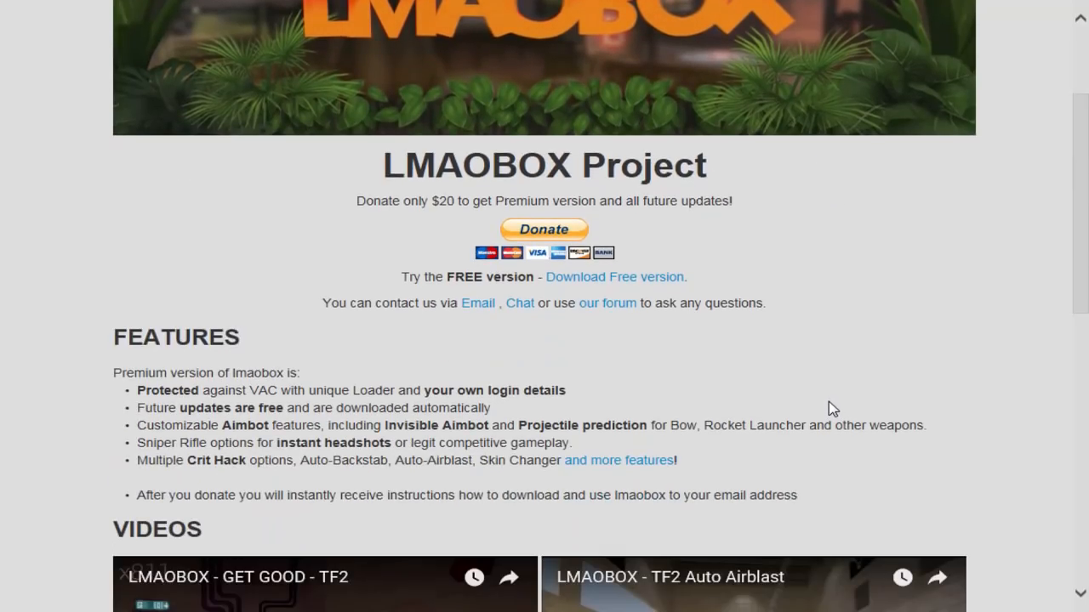
scroll("down", 3)
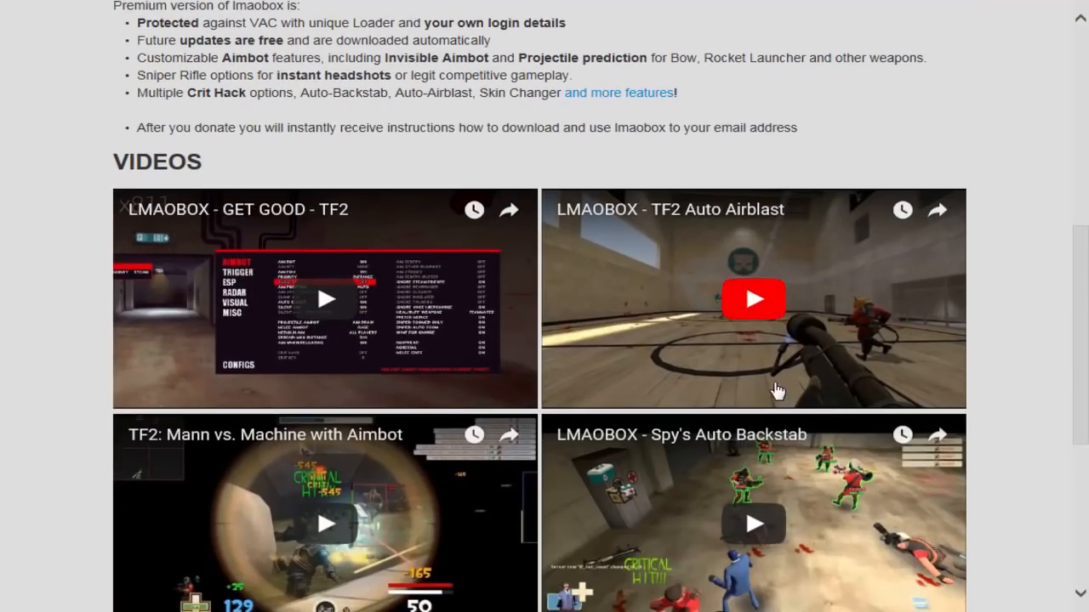
mouse_move(685, 279)
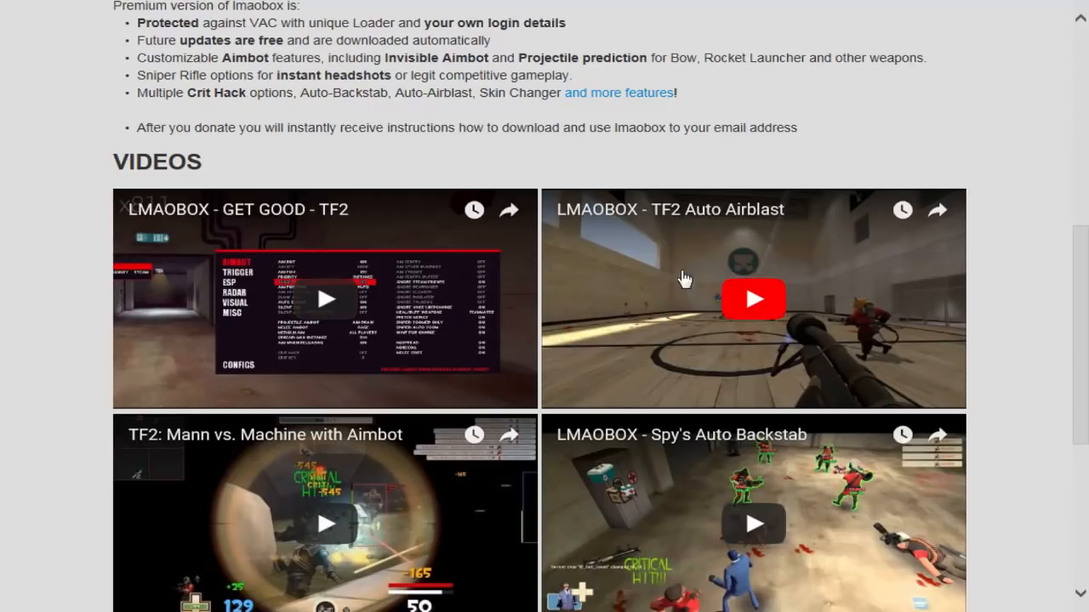
scroll("down", 3)
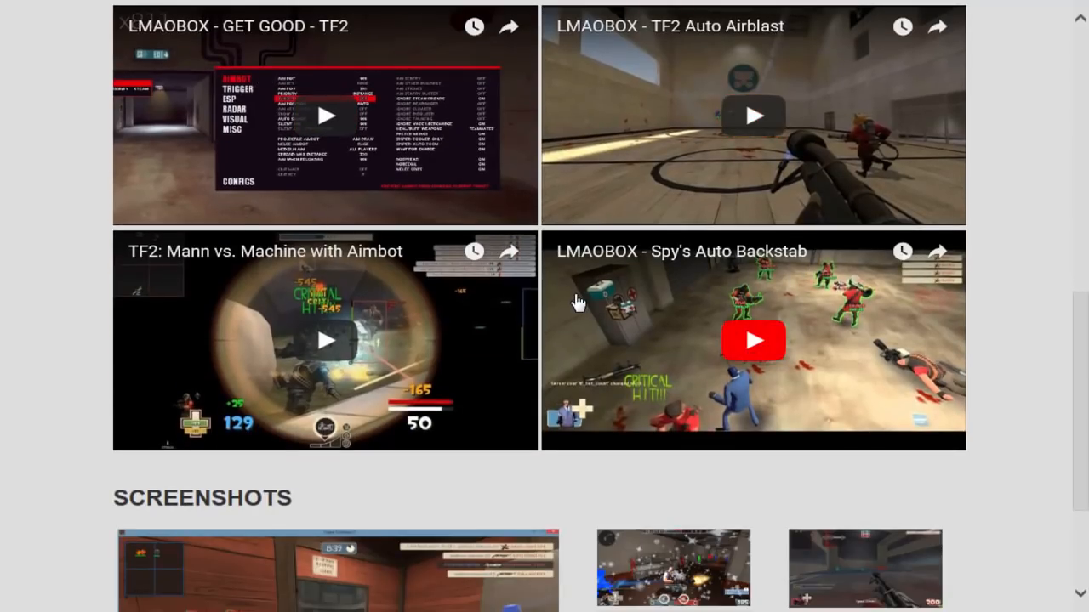
scroll("up", 3)
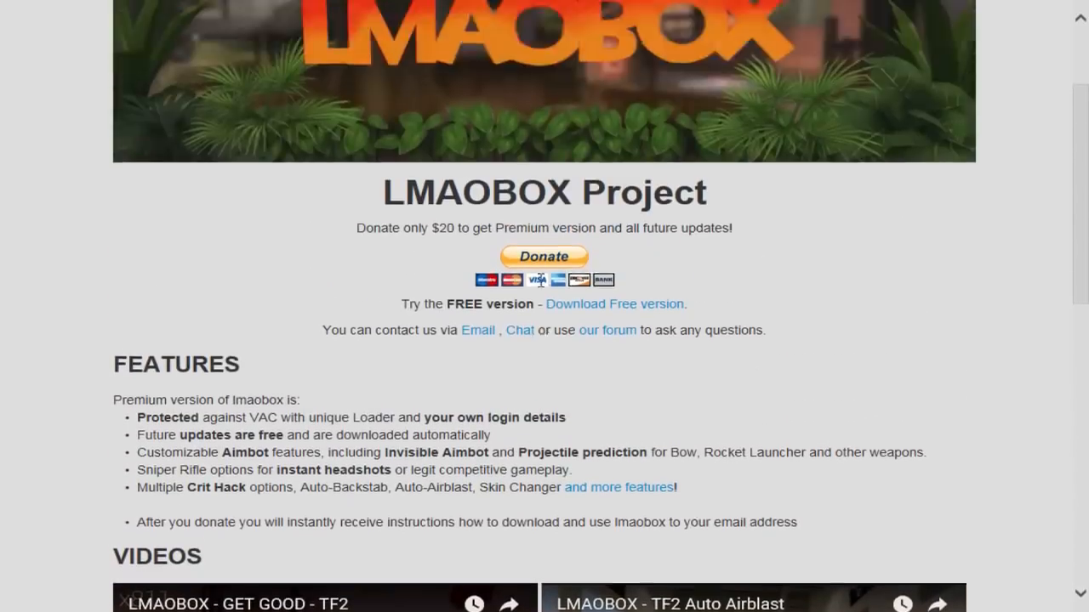
scroll("down", 3)
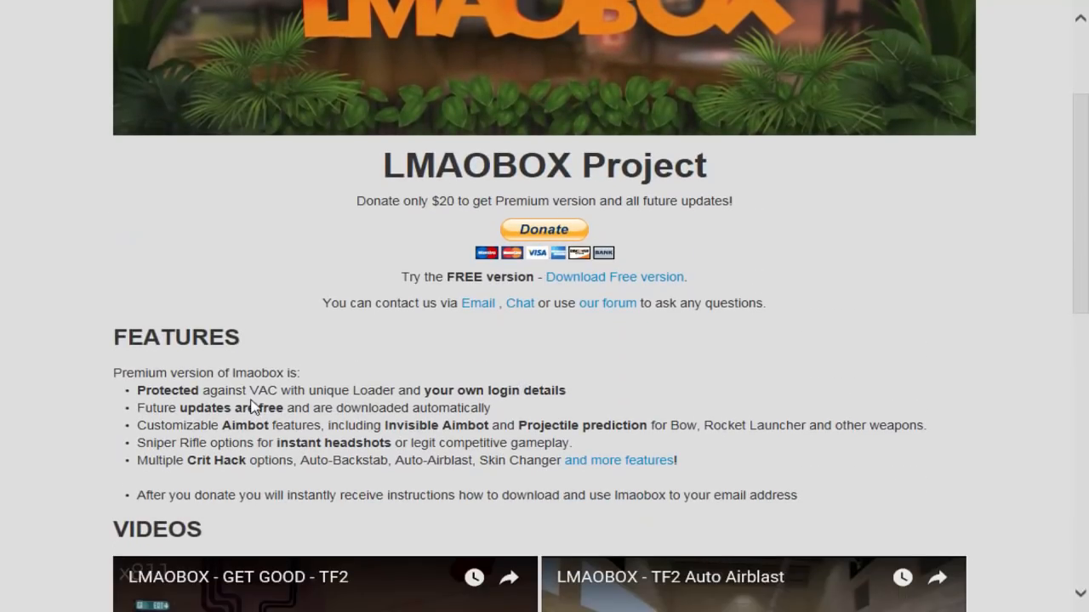
mouse_move(441, 401)
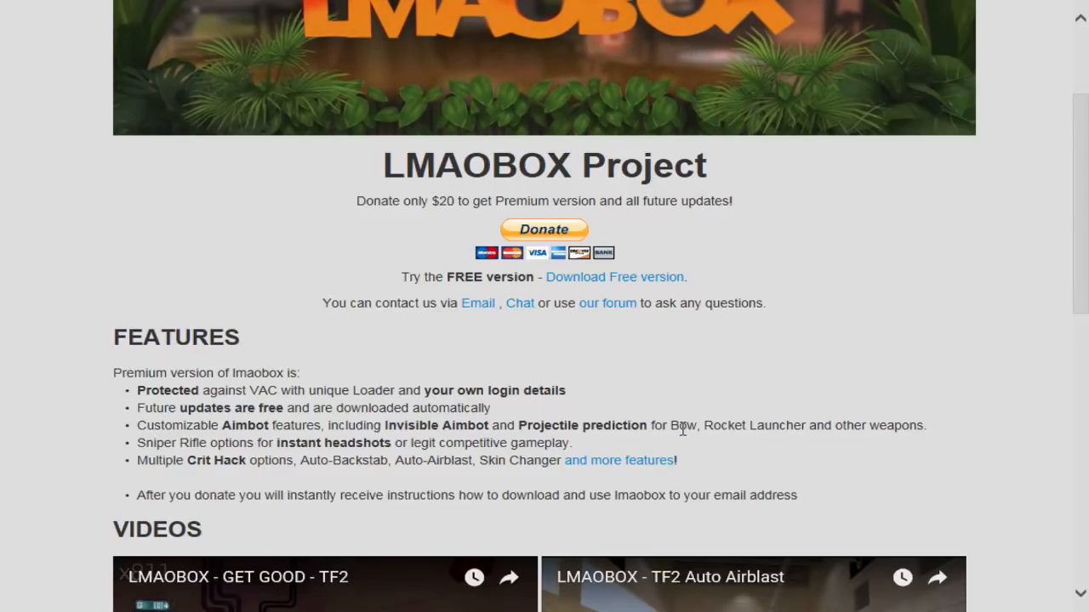
scroll("down", 3)
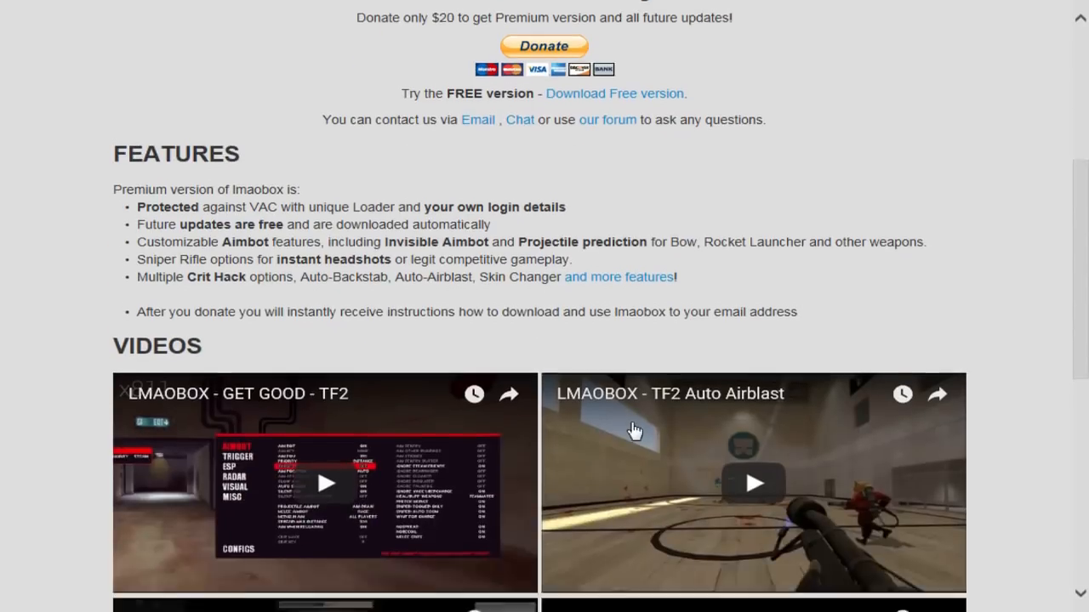
scroll("up", 3)
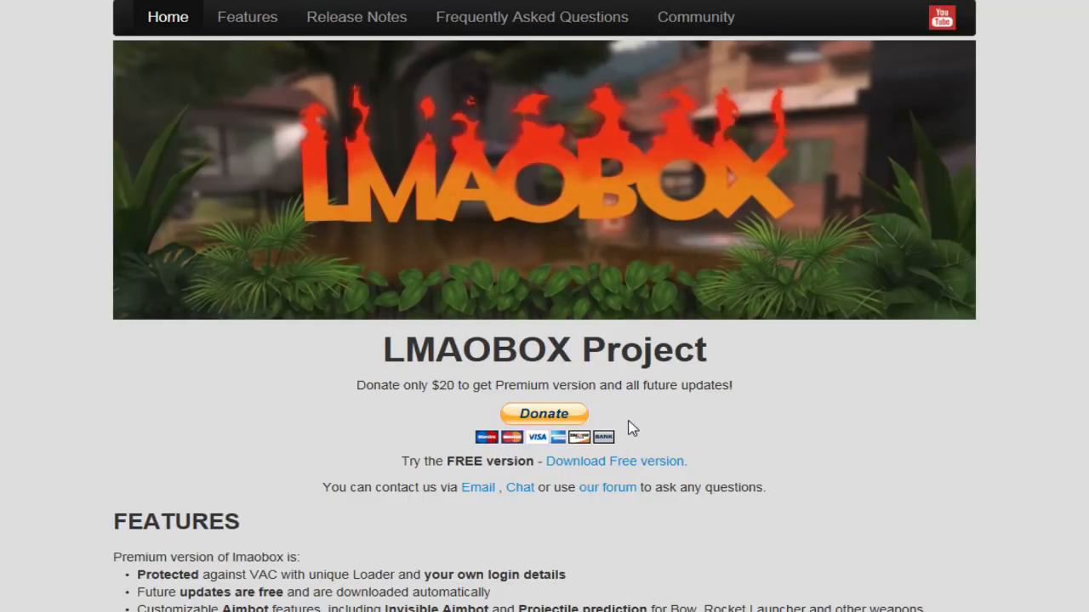
scroll("down", 3)
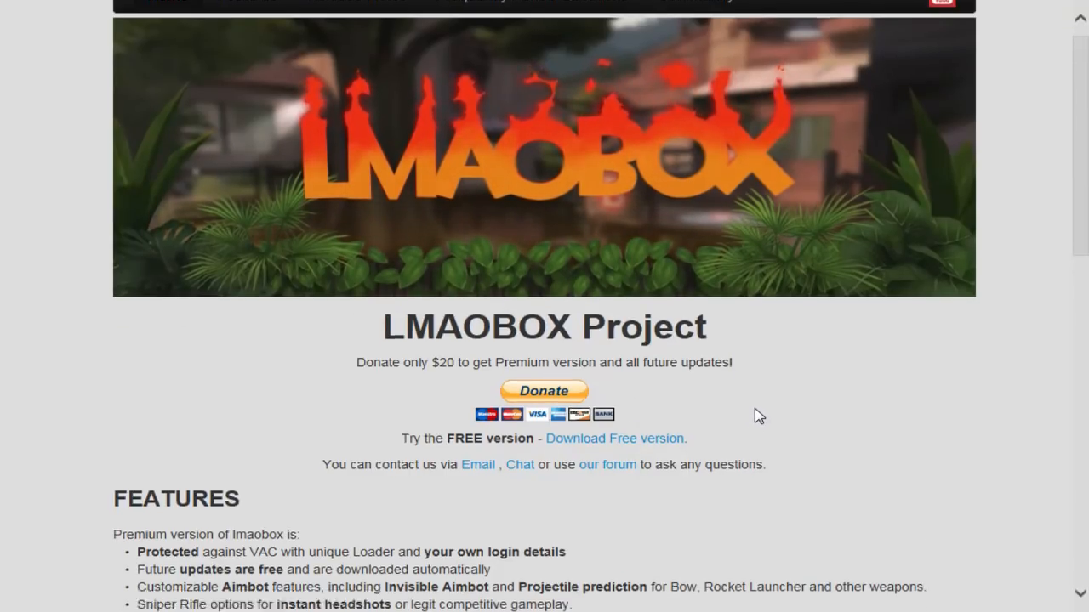
scroll("down", 3)
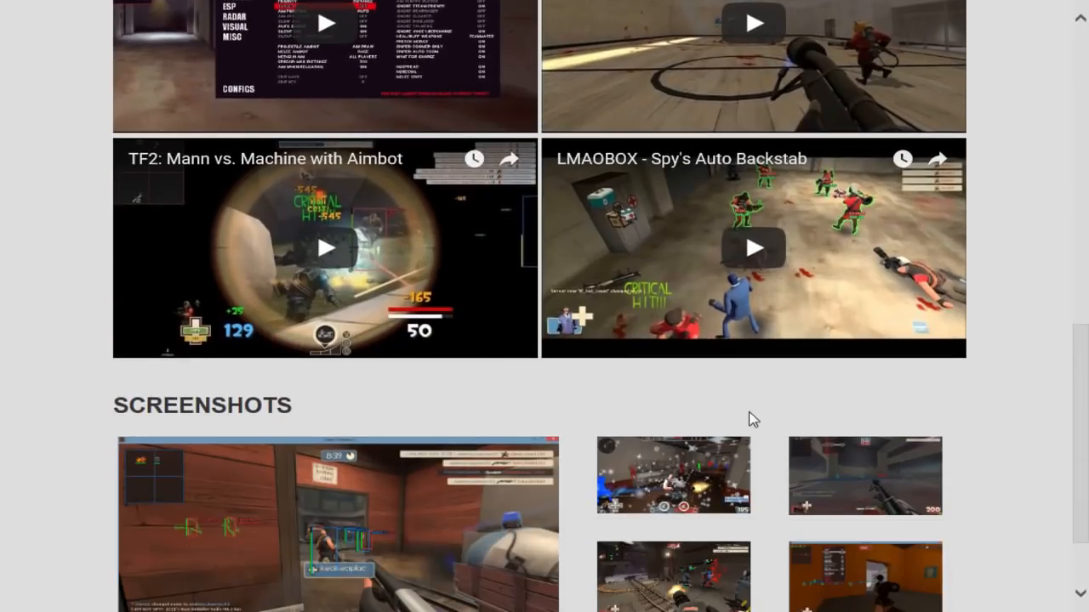
scroll("down", 3)
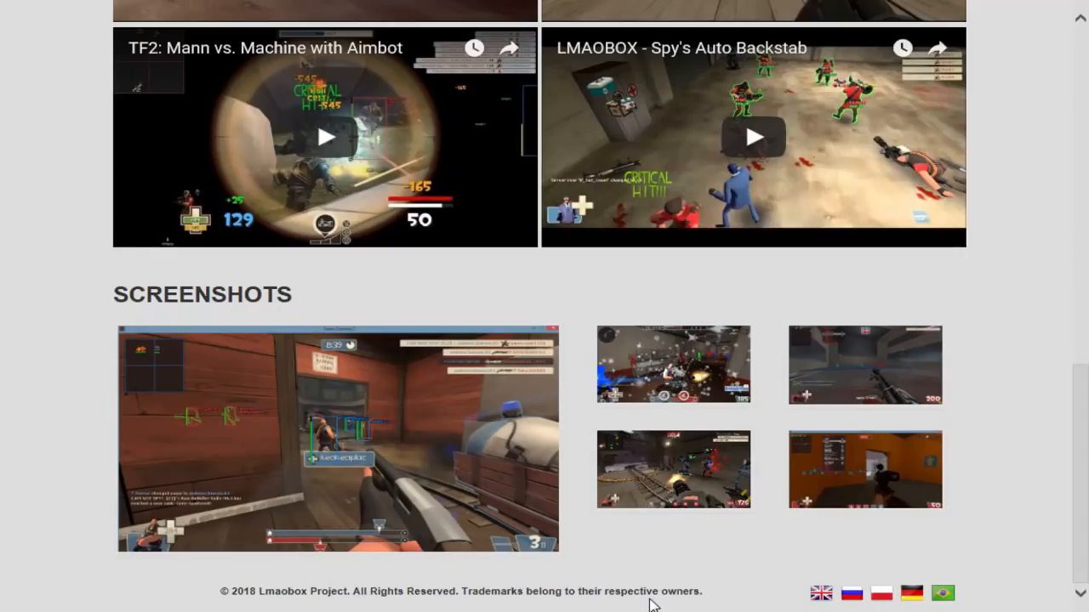
mouse_move(731, 604)
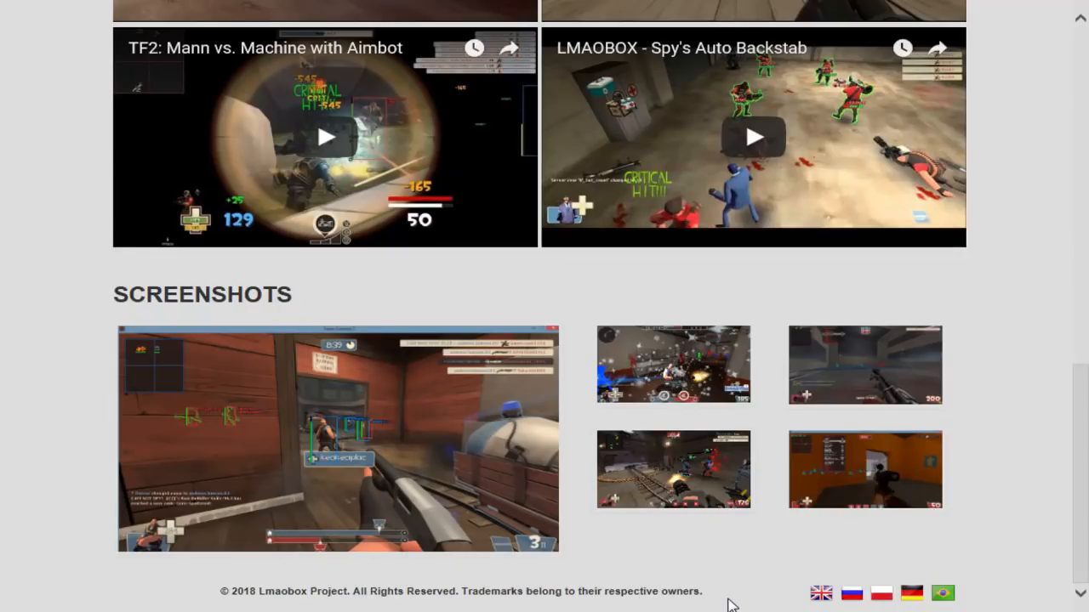
scroll("up", 3)
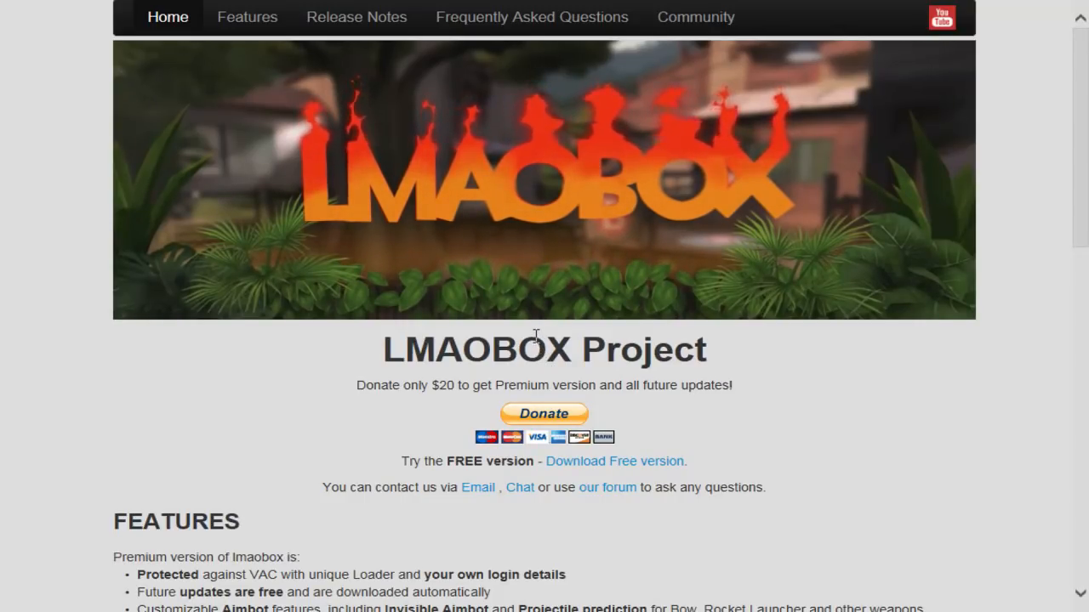
mouse_move(772, 377)
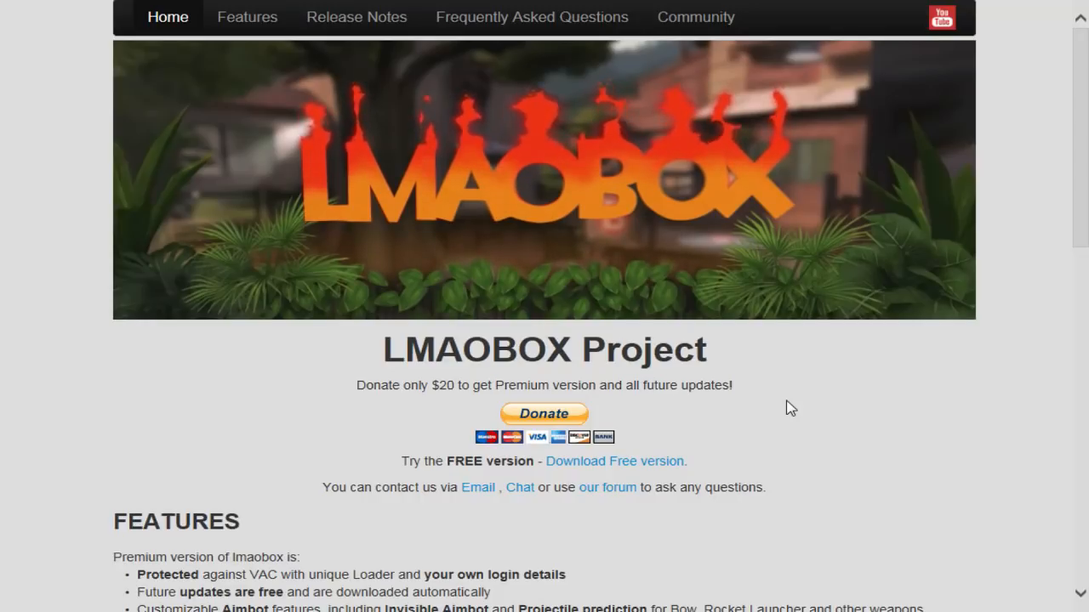
mouse_move(781, 406)
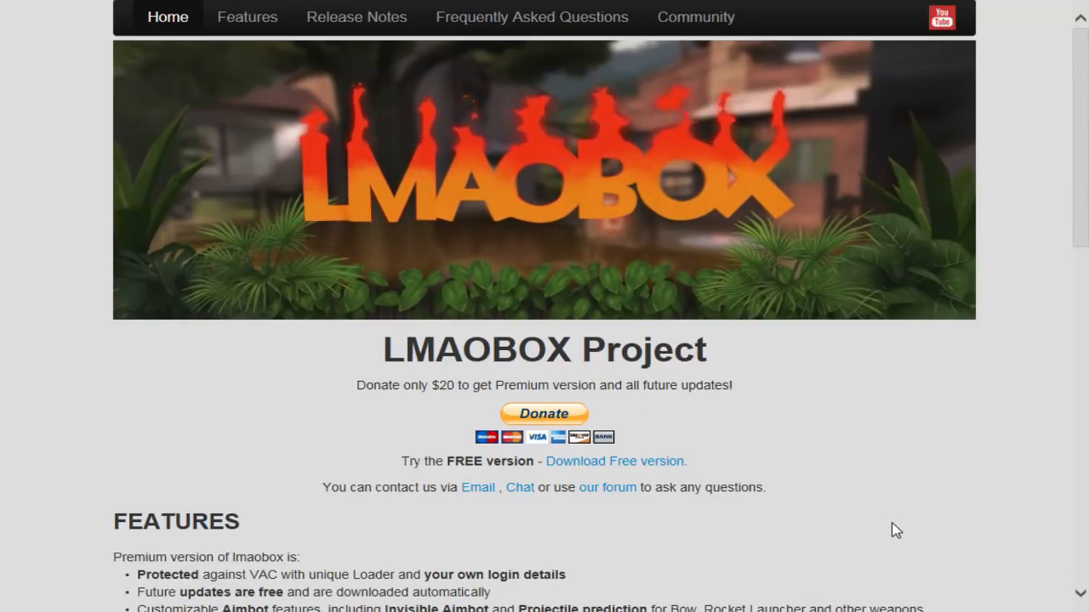
mouse_move(881, 530)
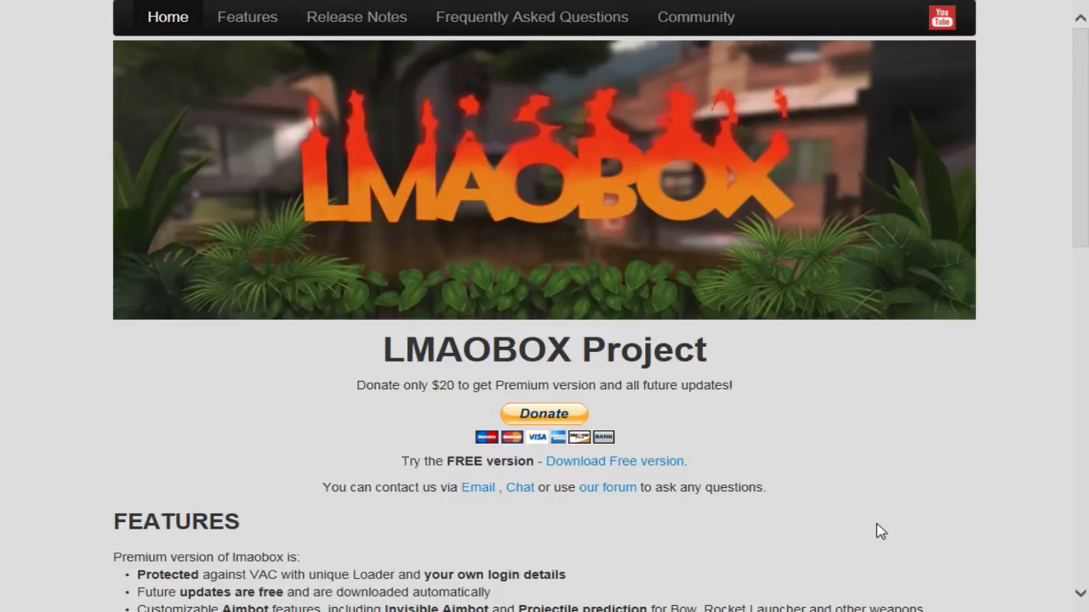
mouse_move(854, 481)
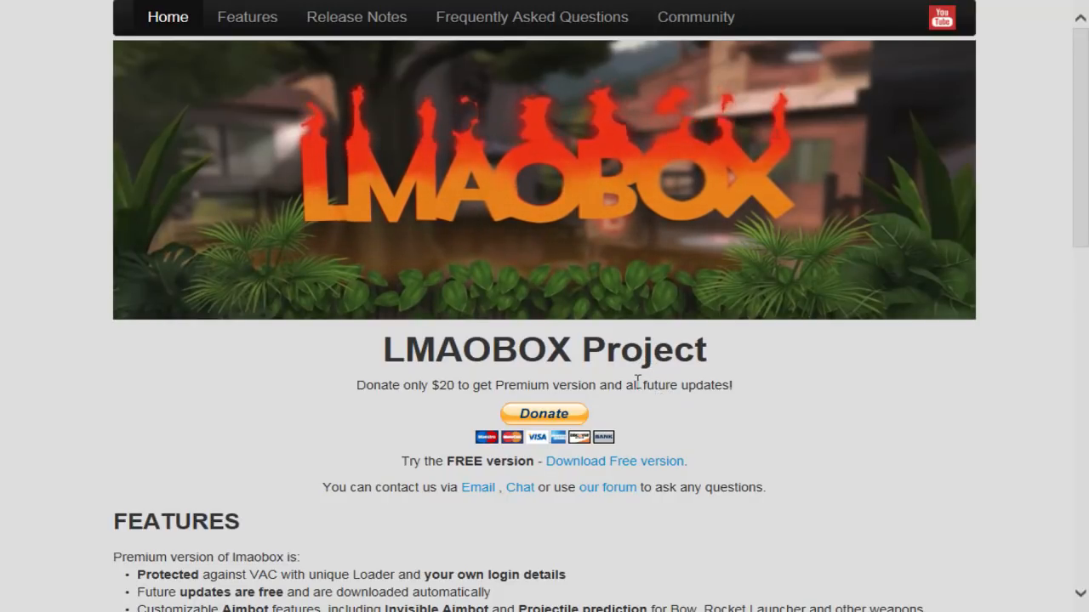
mouse_move(591, 365)
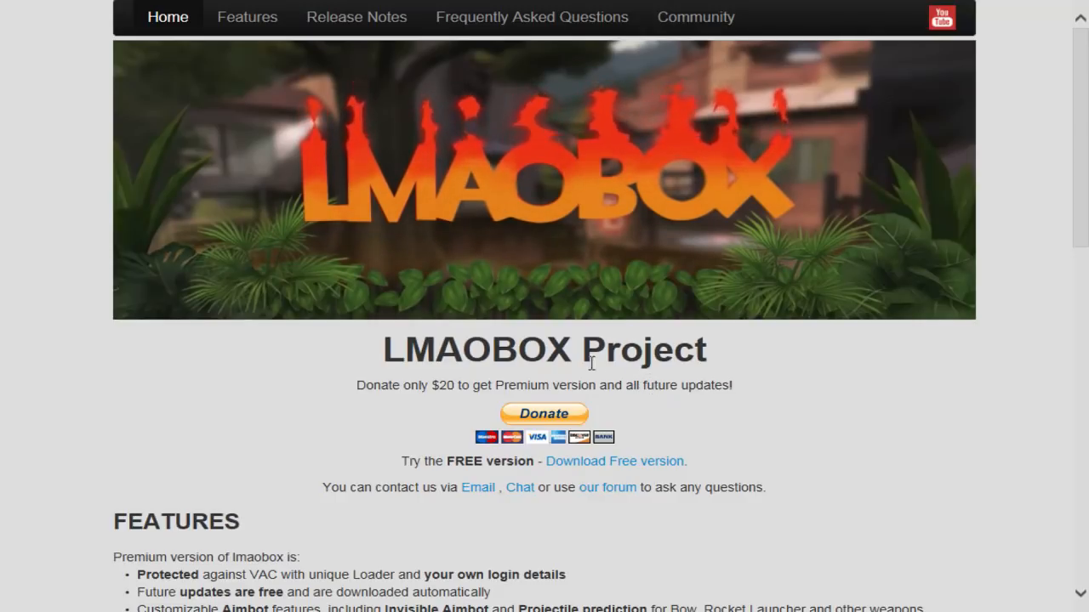
mouse_move(569, 302)
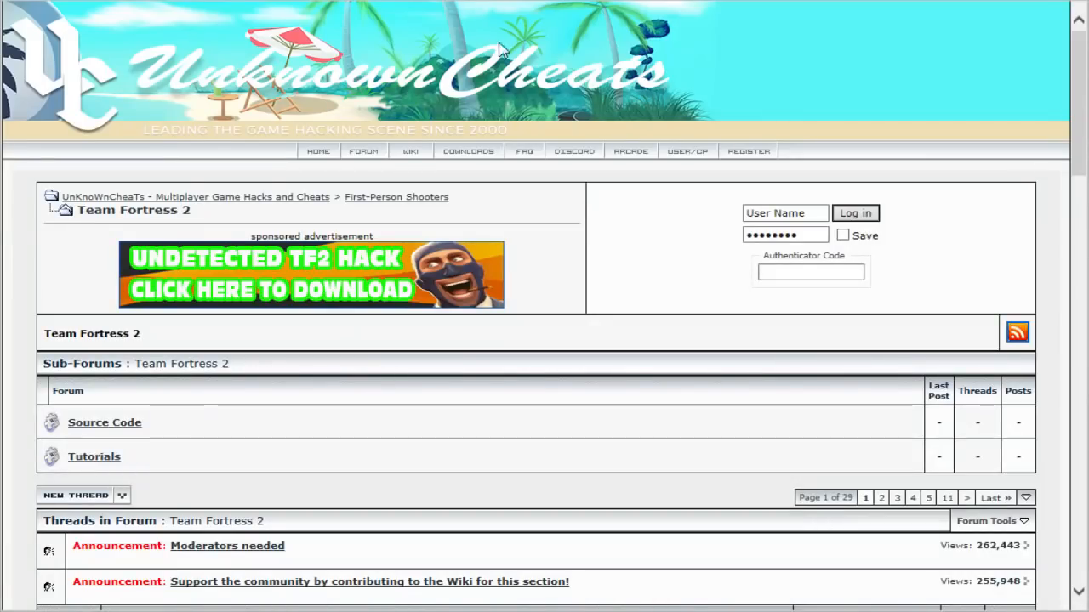
mouse_move(674, 244)
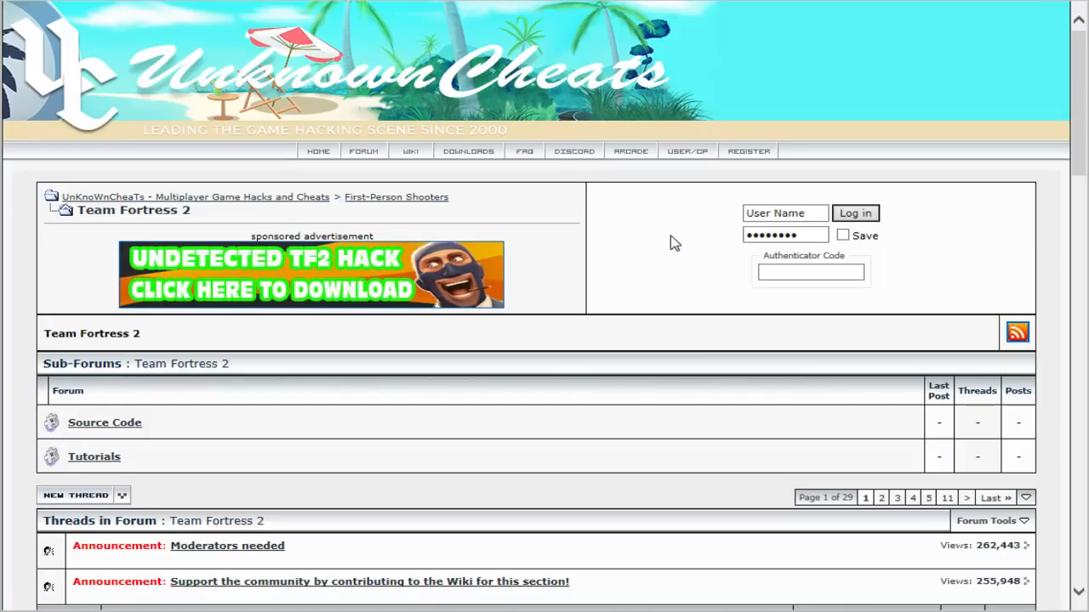
mouse_move(489, 287)
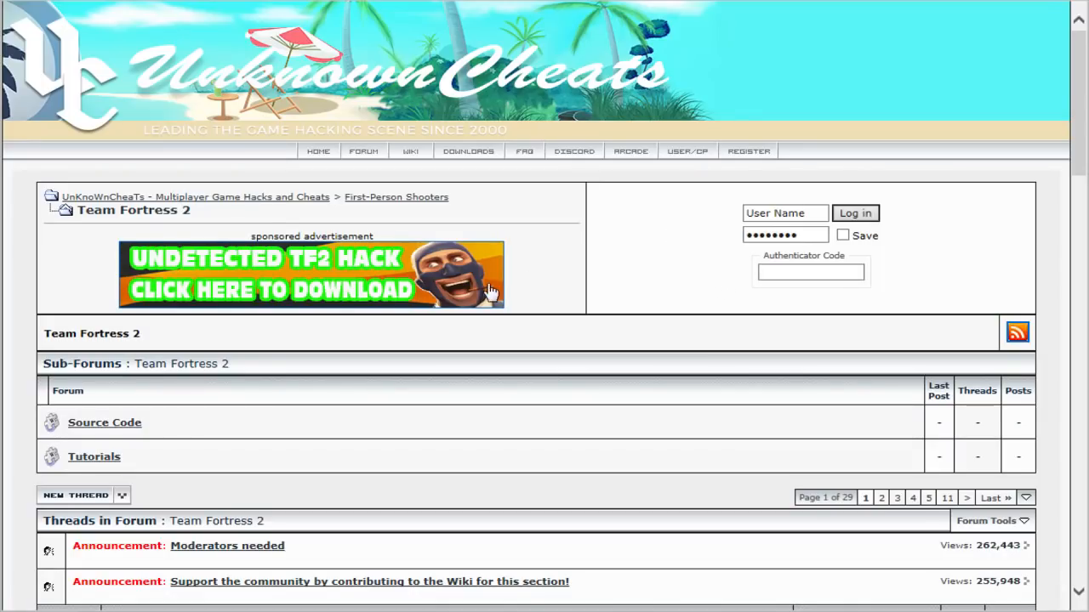
mouse_move(677, 302)
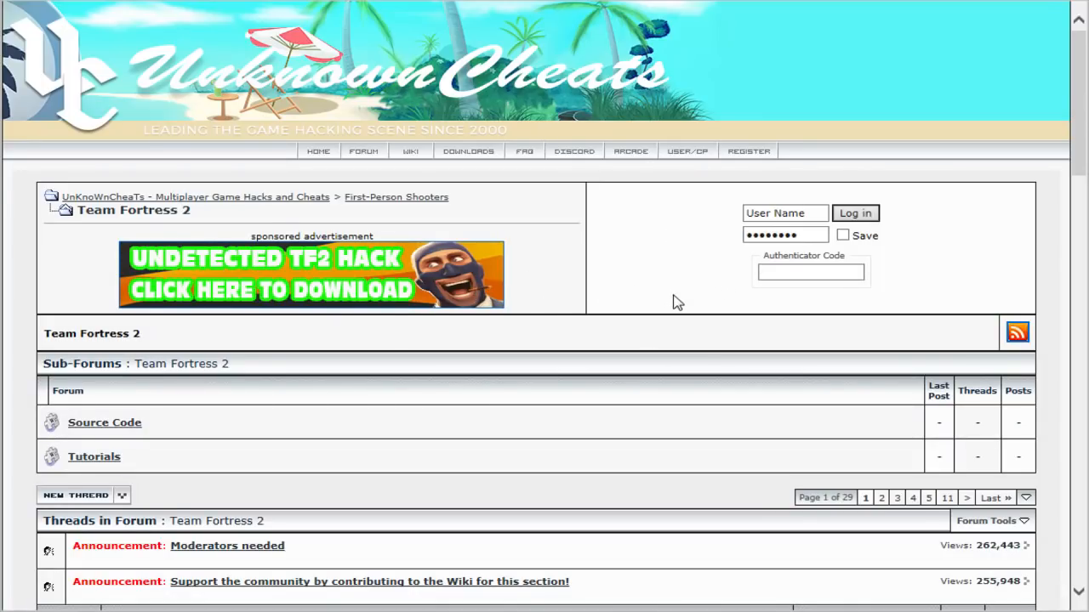
mouse_move(649, 270)
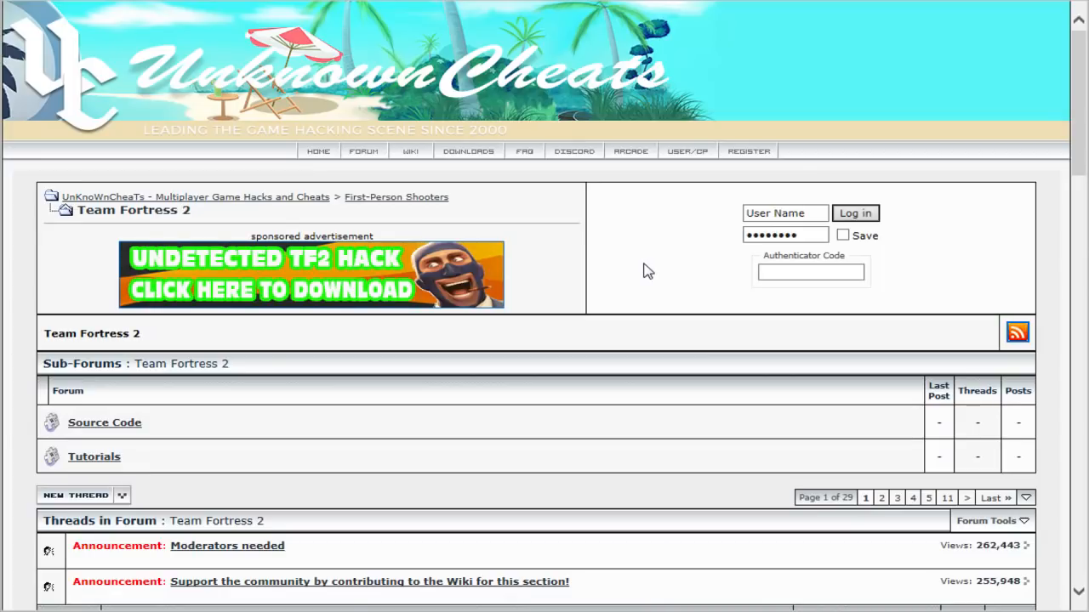
scroll("down", 3)
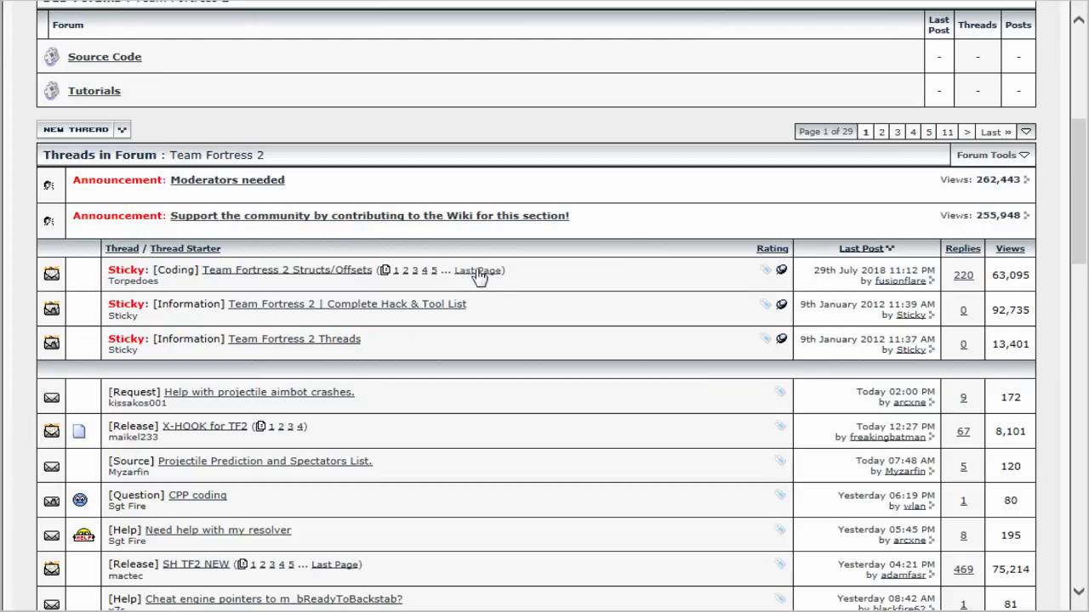
mouse_move(267, 251)
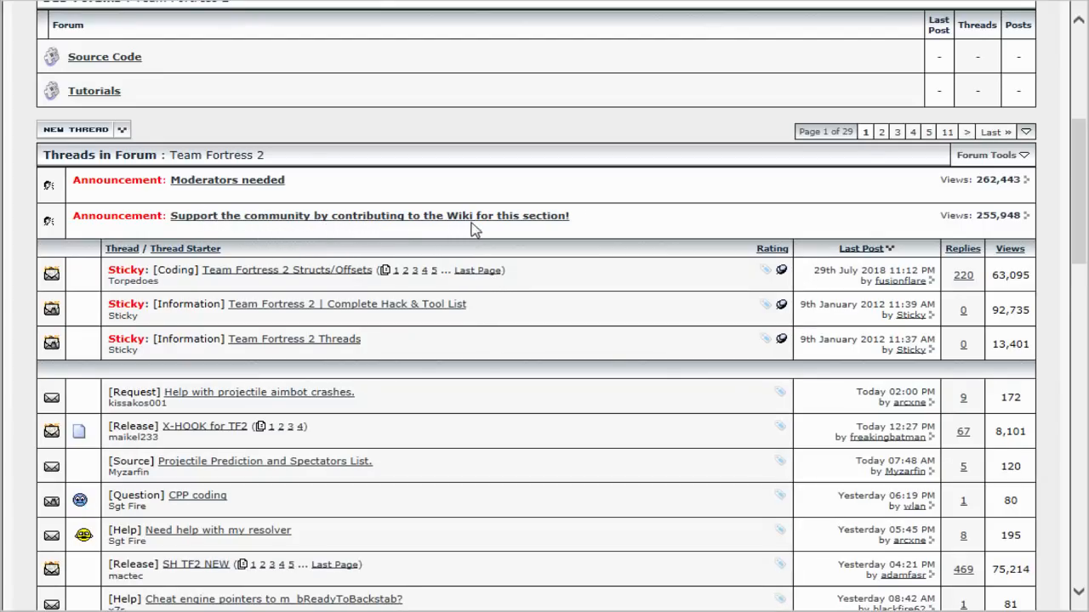
scroll("up", 3)
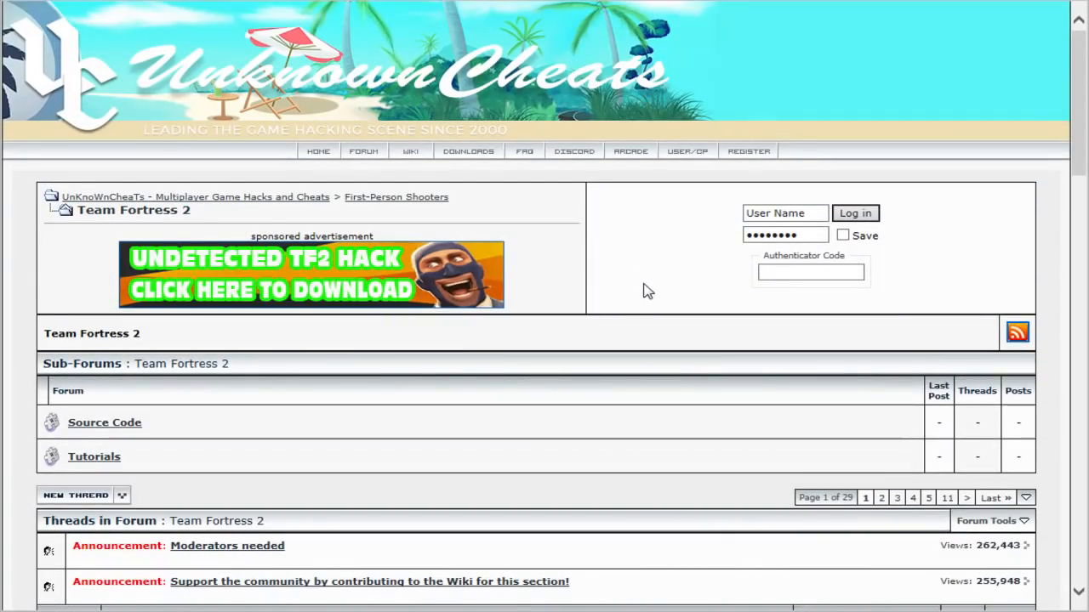
mouse_move(651, 279)
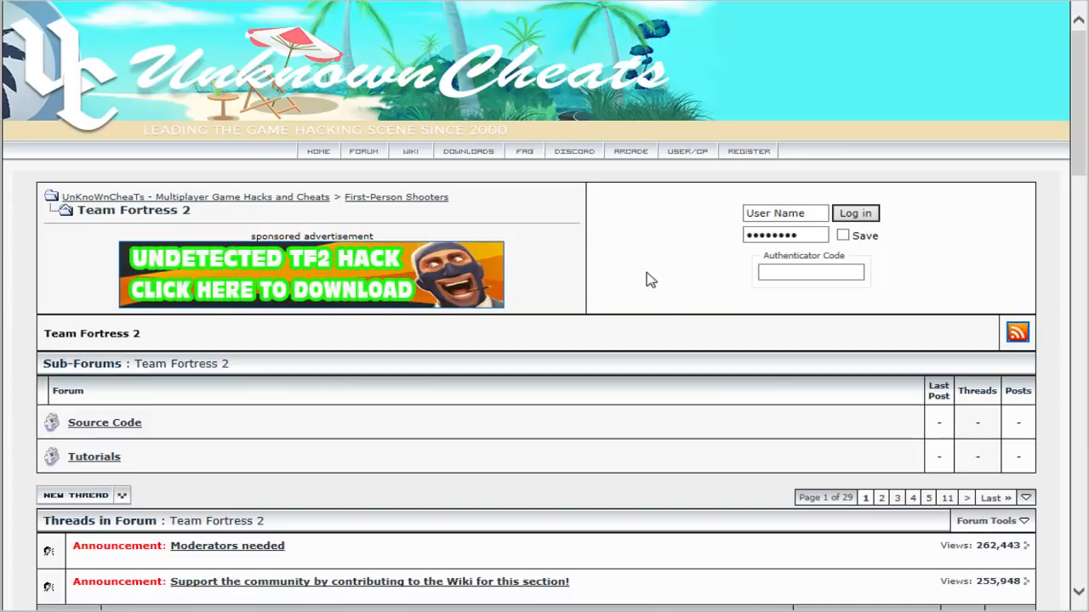
scroll("down", 3)
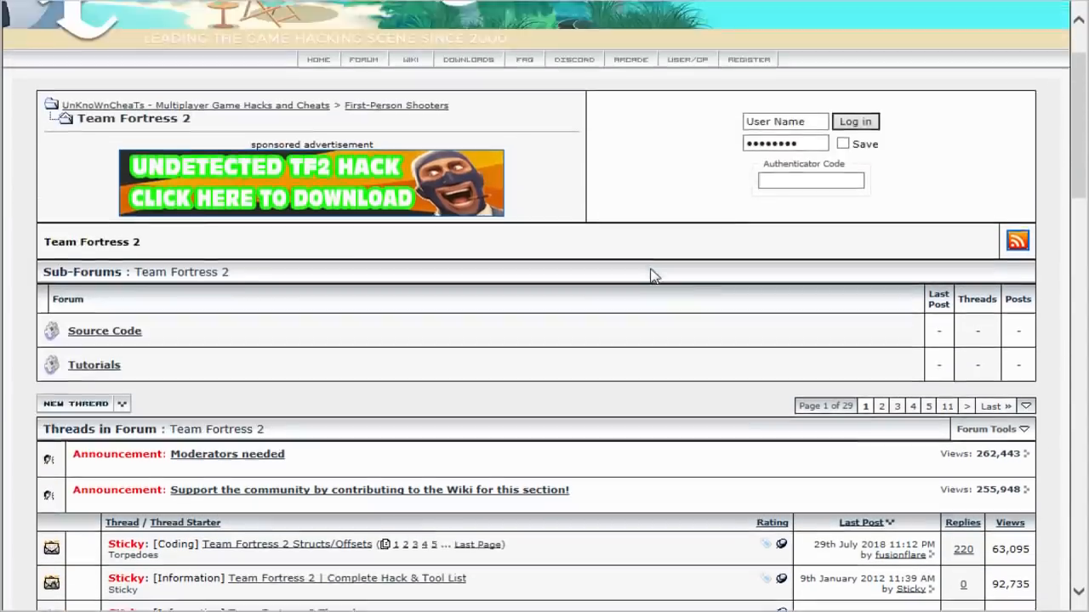
mouse_move(469, 227)
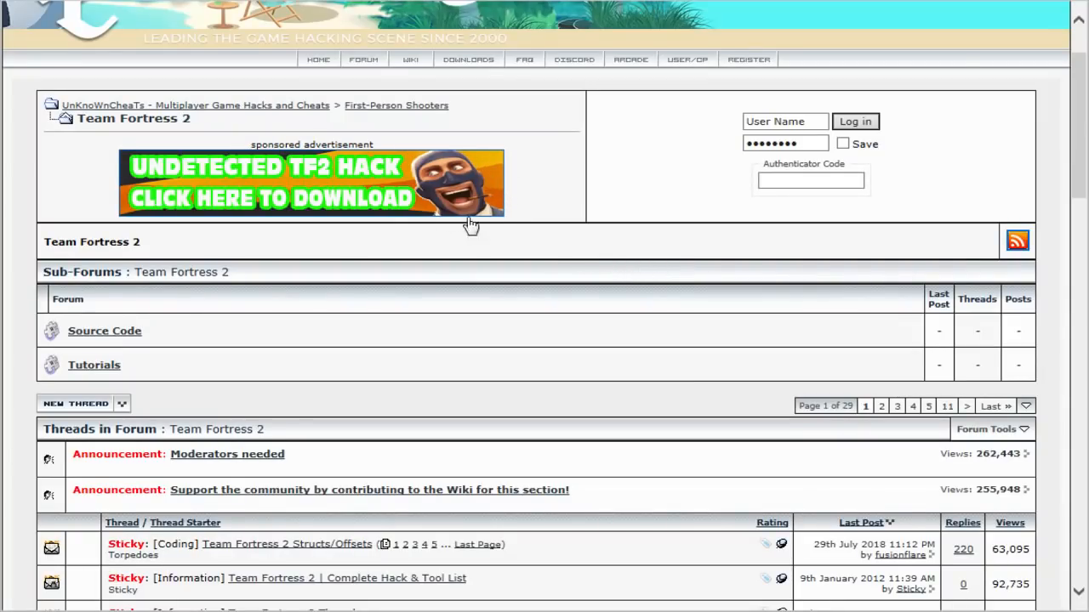
mouse_move(567, 270)
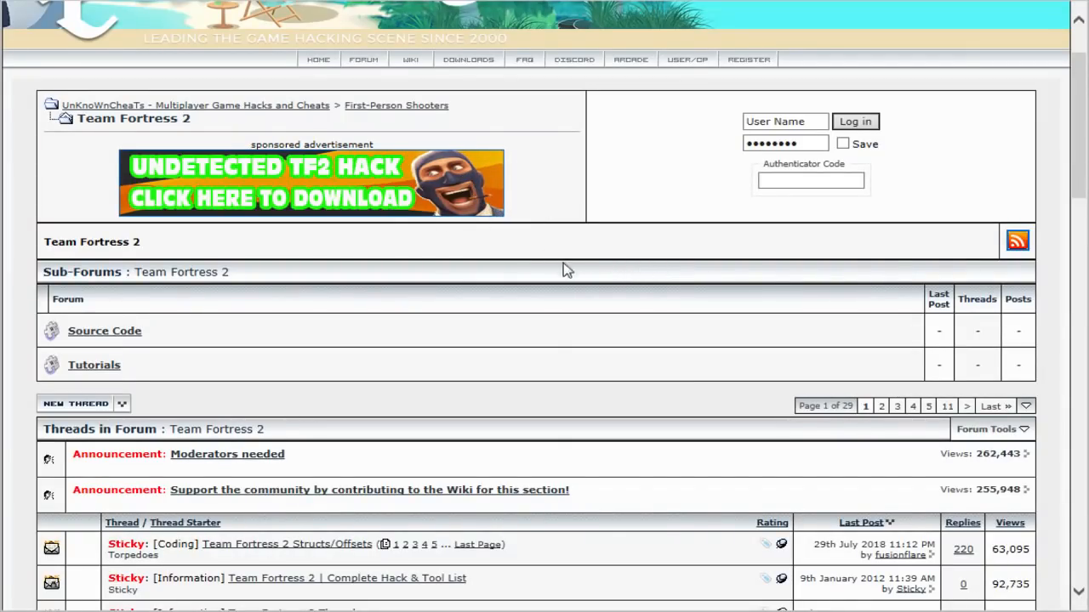
mouse_move(693, 352)
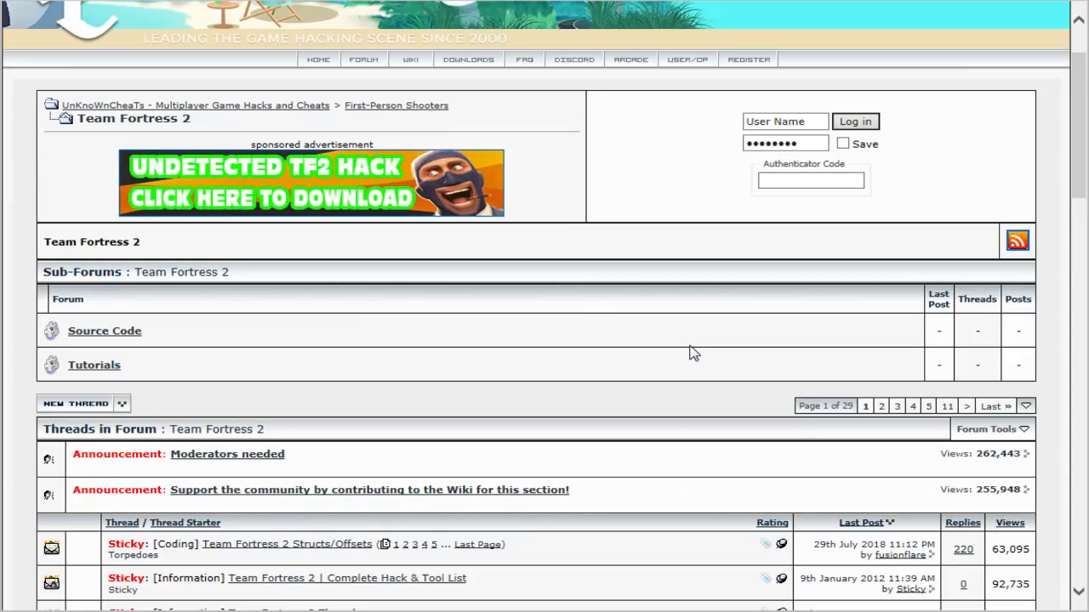
scroll("down", 3)
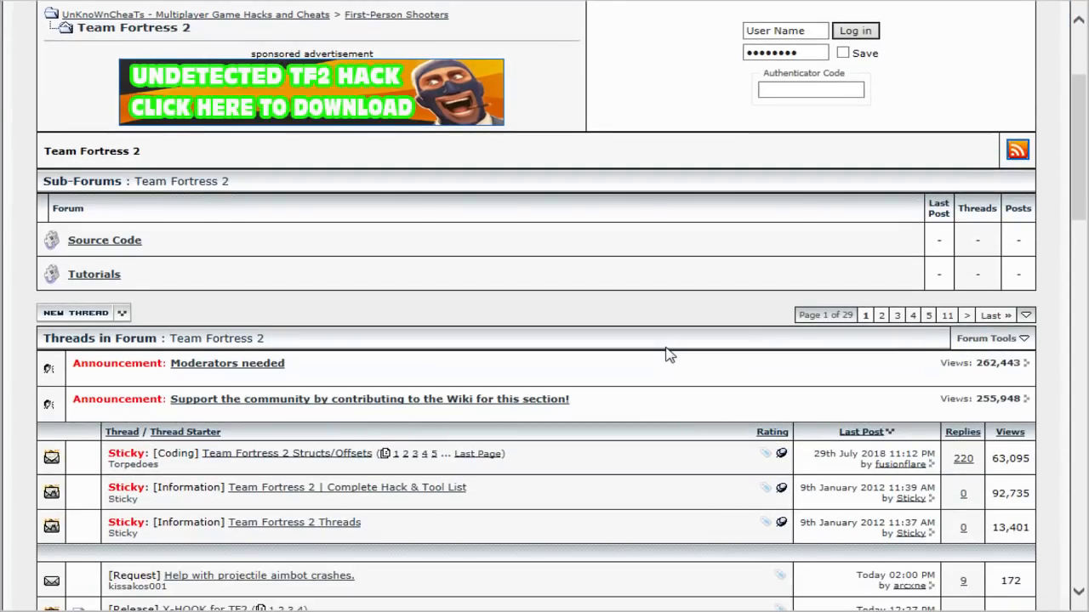
scroll("down", 3)
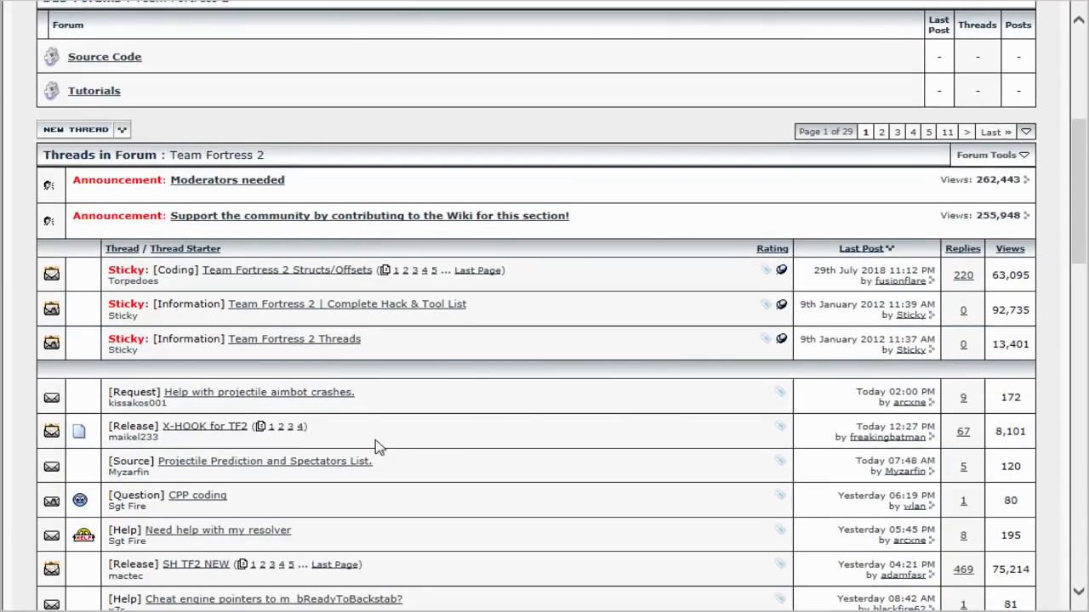
scroll("down", 3)
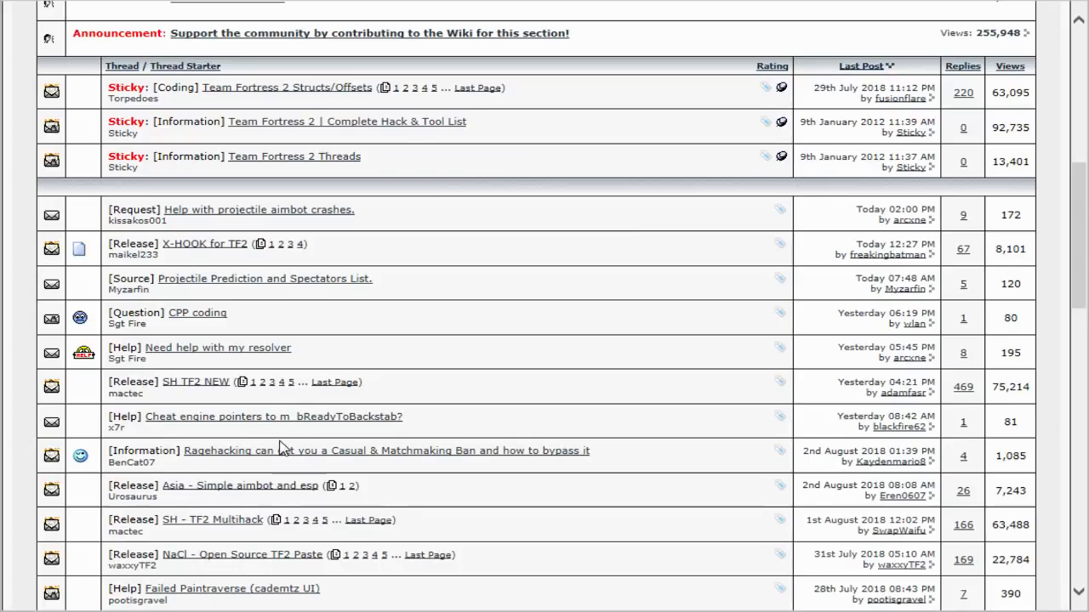
scroll("down", 3)
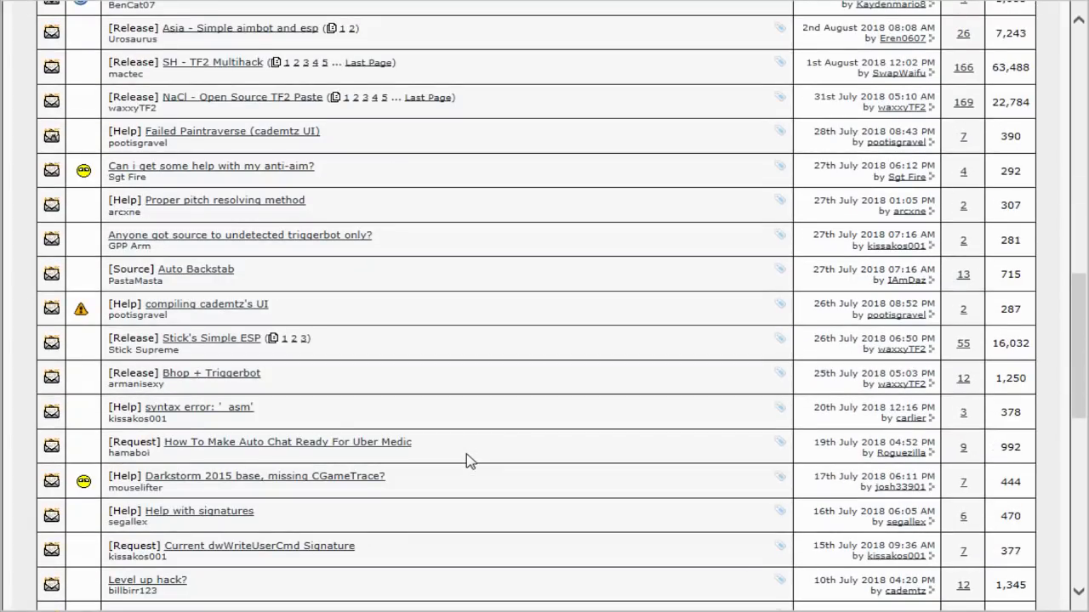
scroll("down", 3)
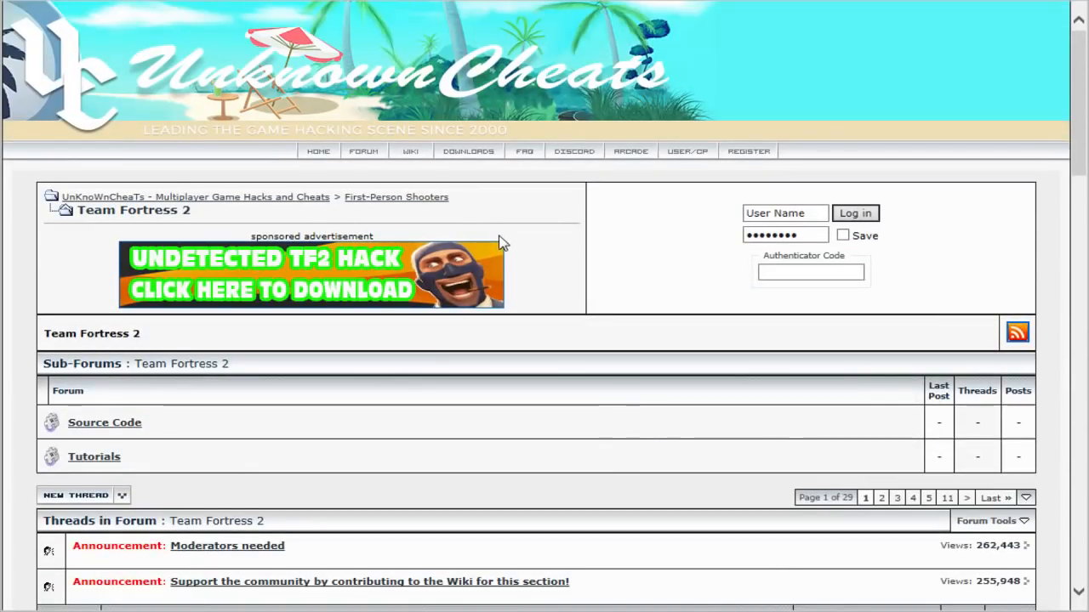
mouse_move(586, 4)
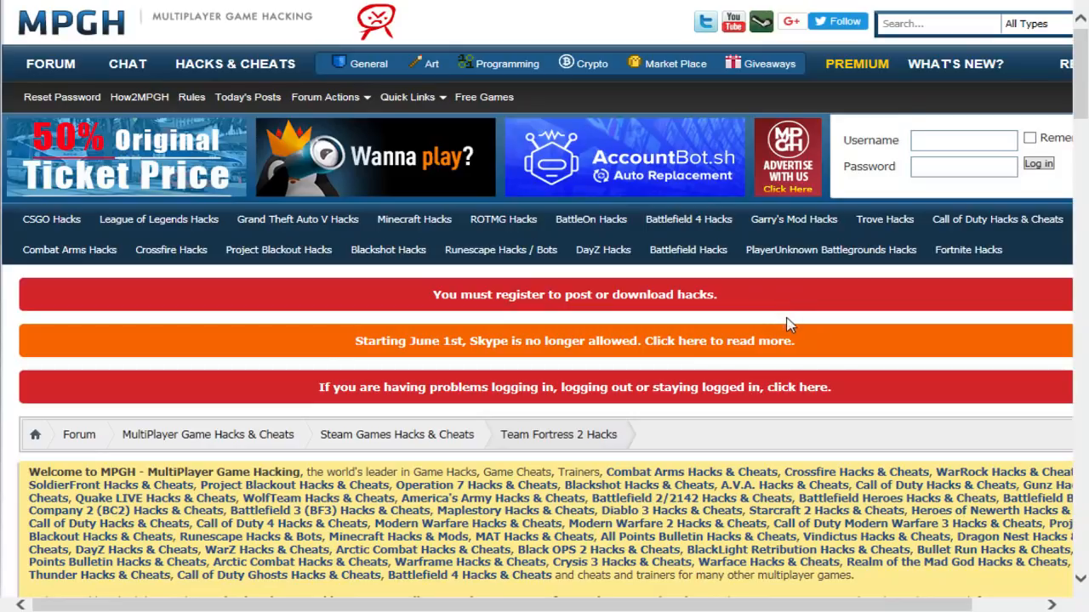
mouse_move(835, 364)
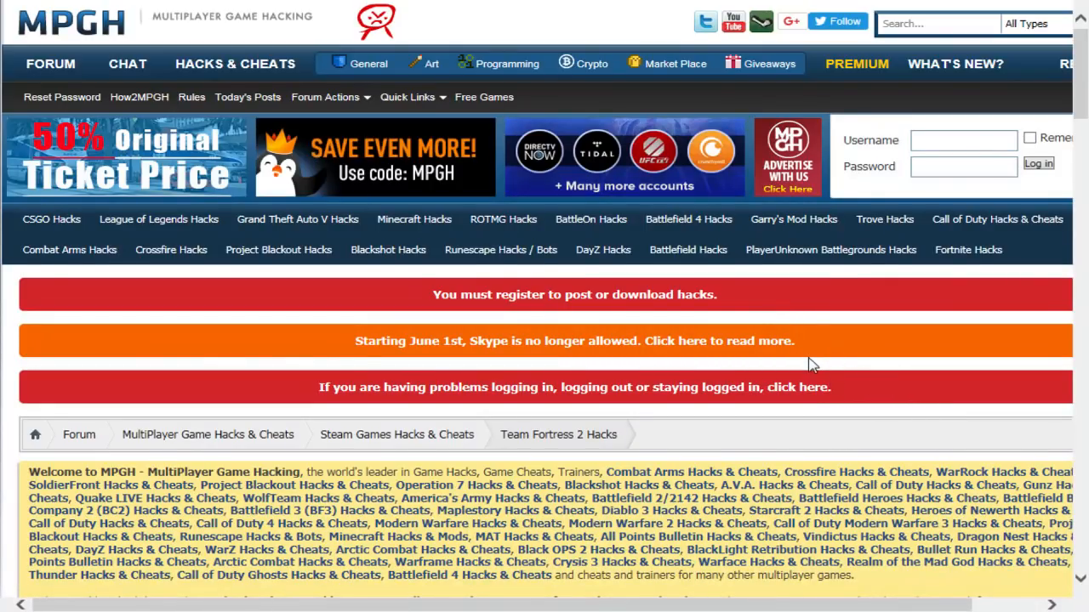
mouse_move(43, 224)
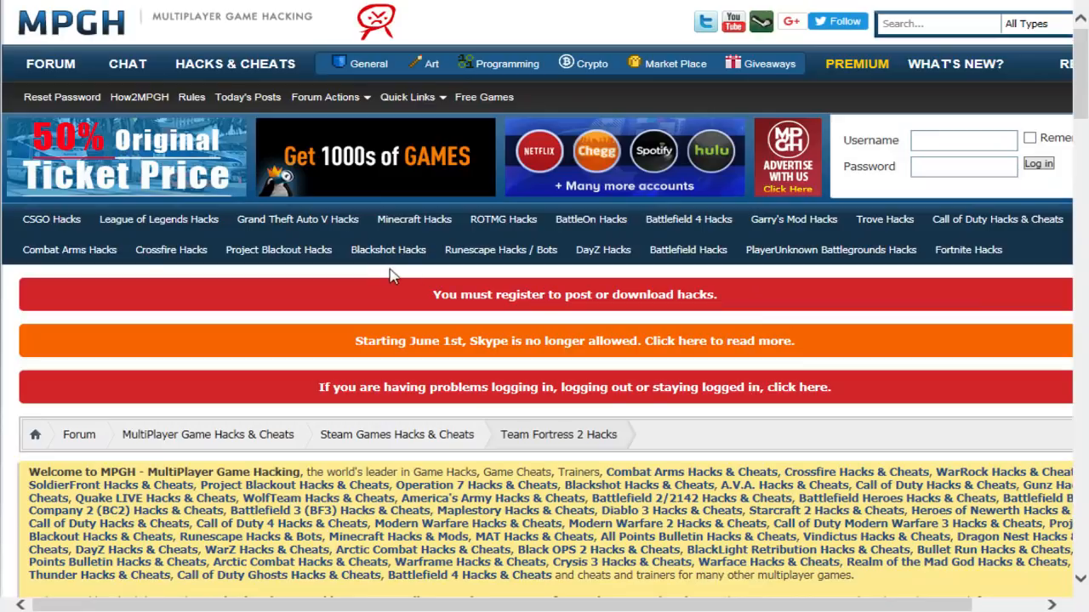
mouse_move(454, 232)
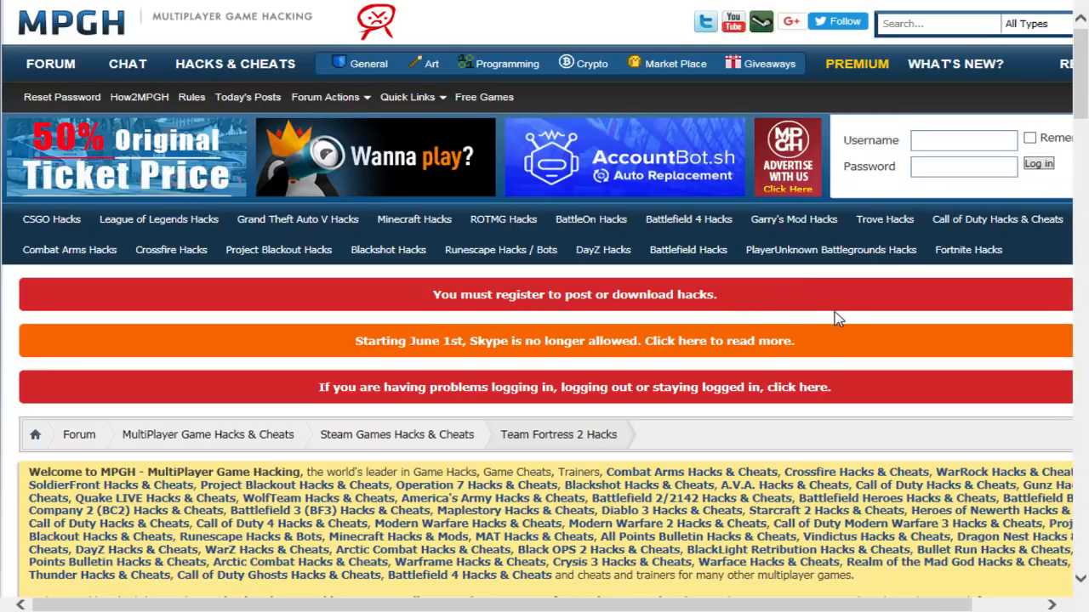
mouse_move(846, 336)
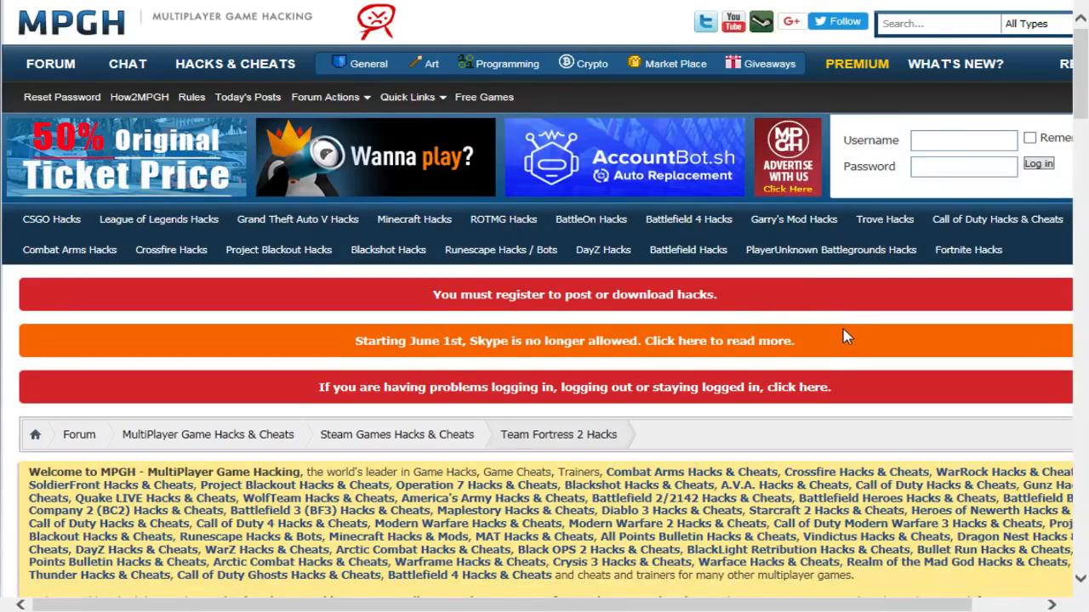
scroll("down", 3)
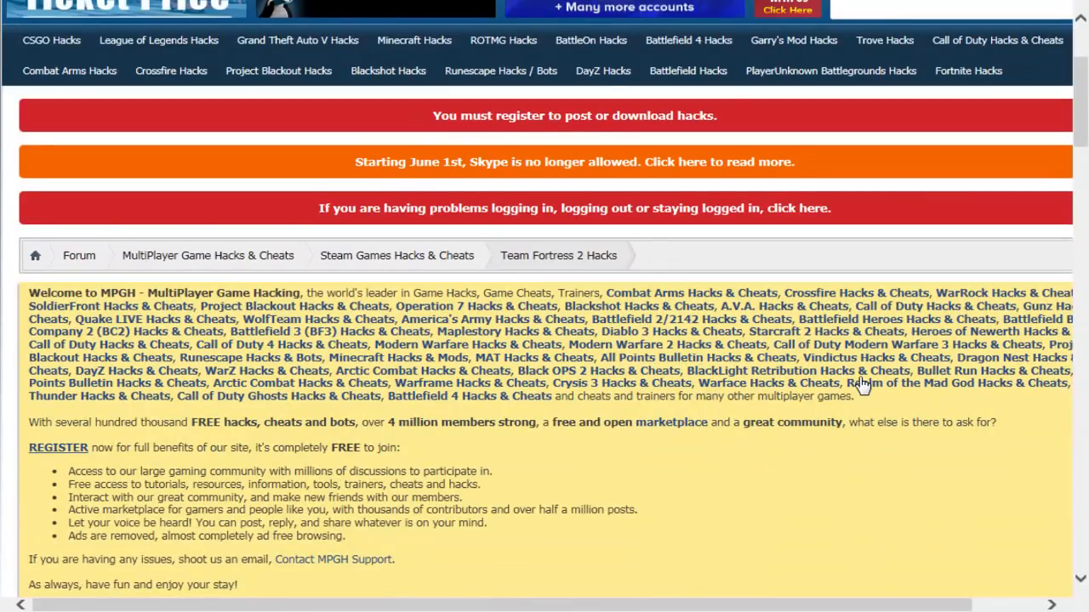
scroll("down", 3)
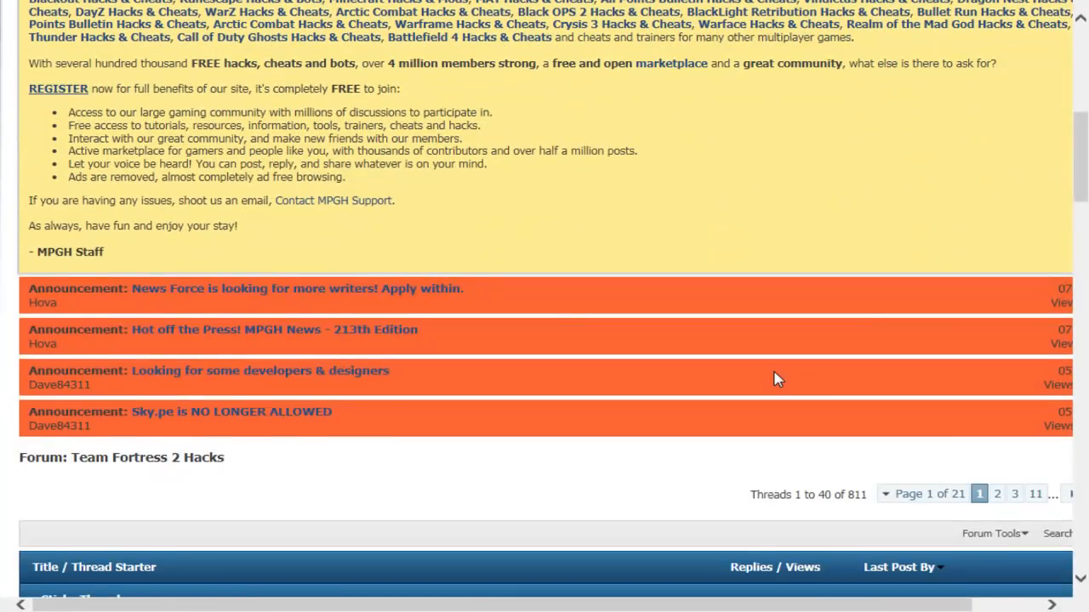
scroll("down", 3)
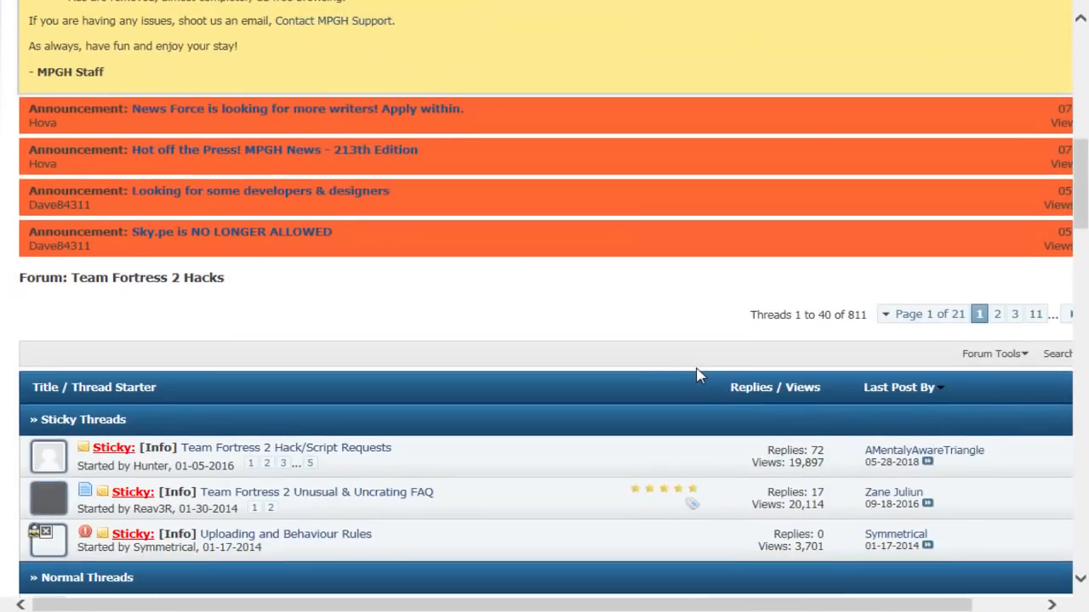
scroll("down", 3)
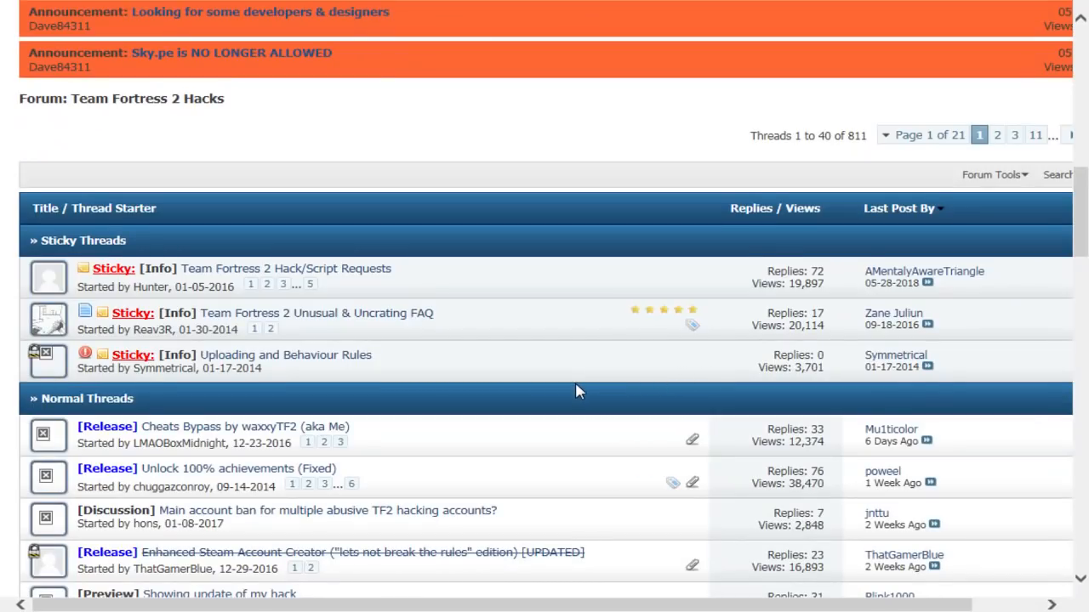
scroll("down", 3)
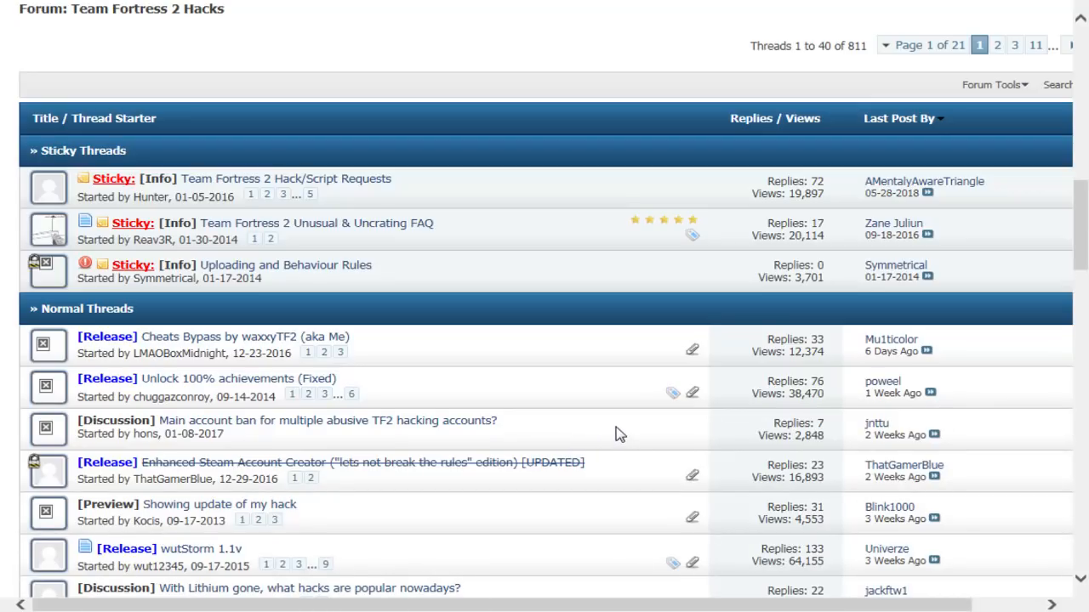
scroll("down", 3)
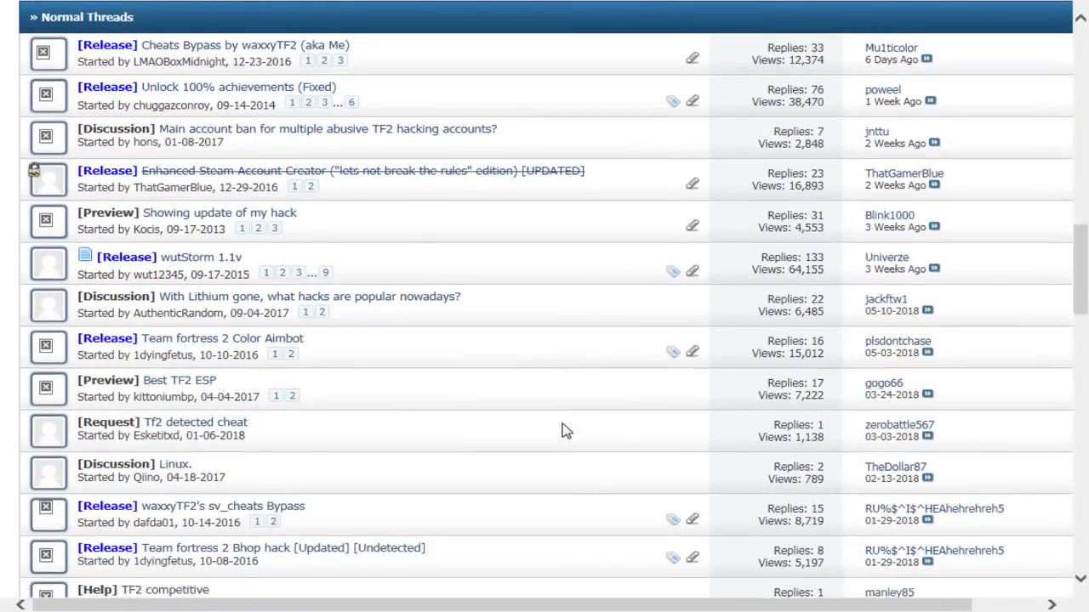
scroll("down", 3)
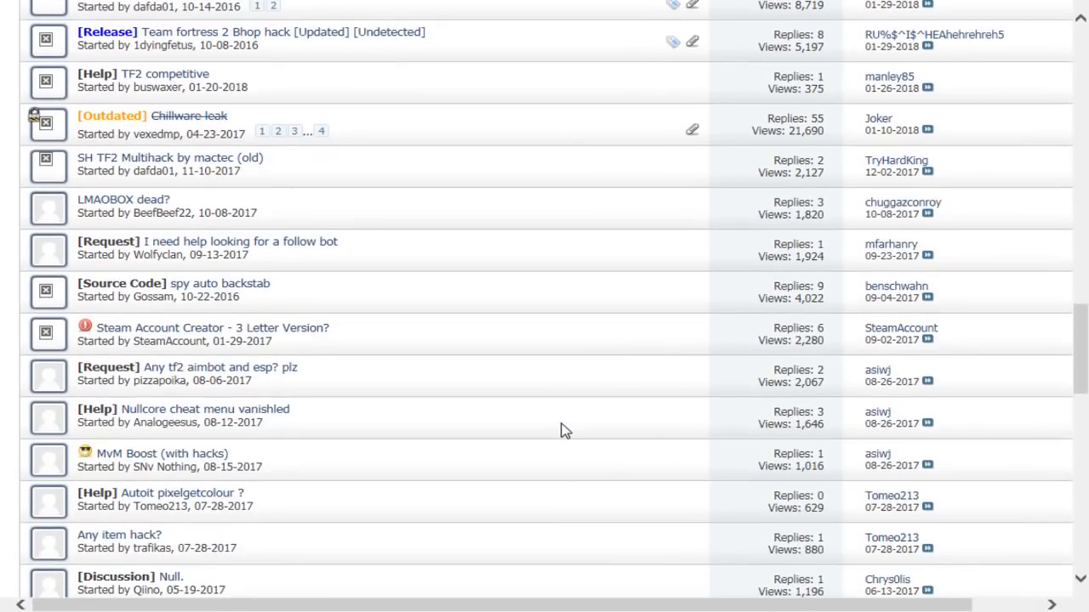
scroll("up", 3)
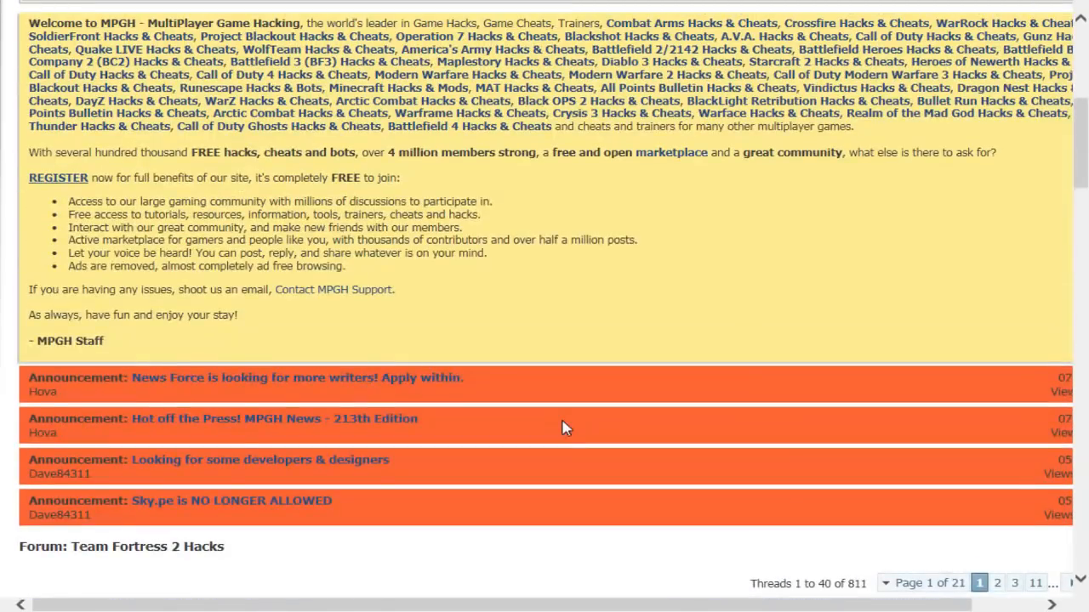
scroll("up", 3)
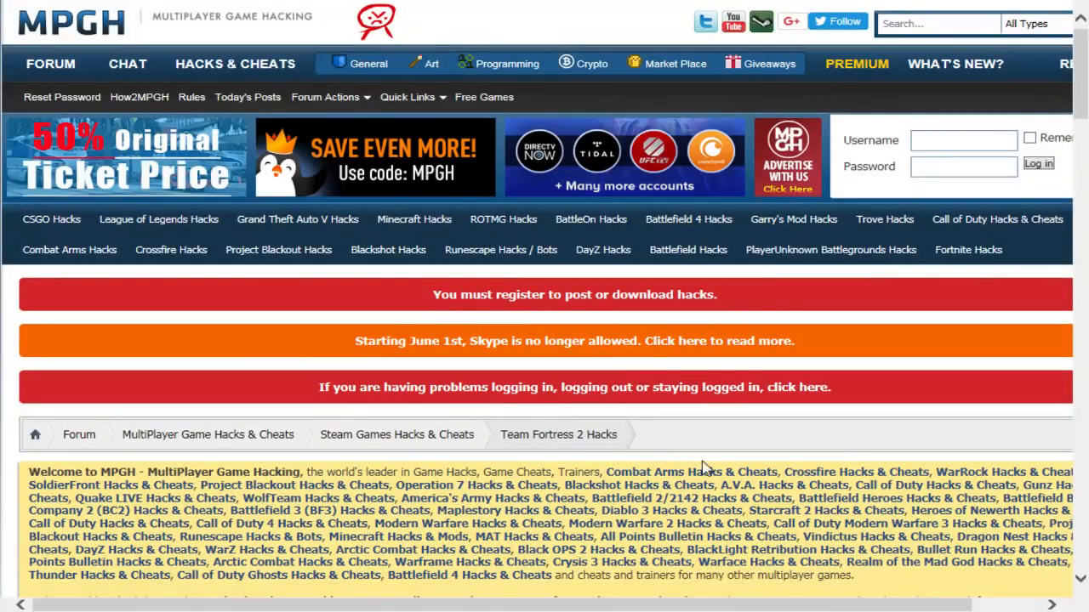
mouse_move(629, 445)
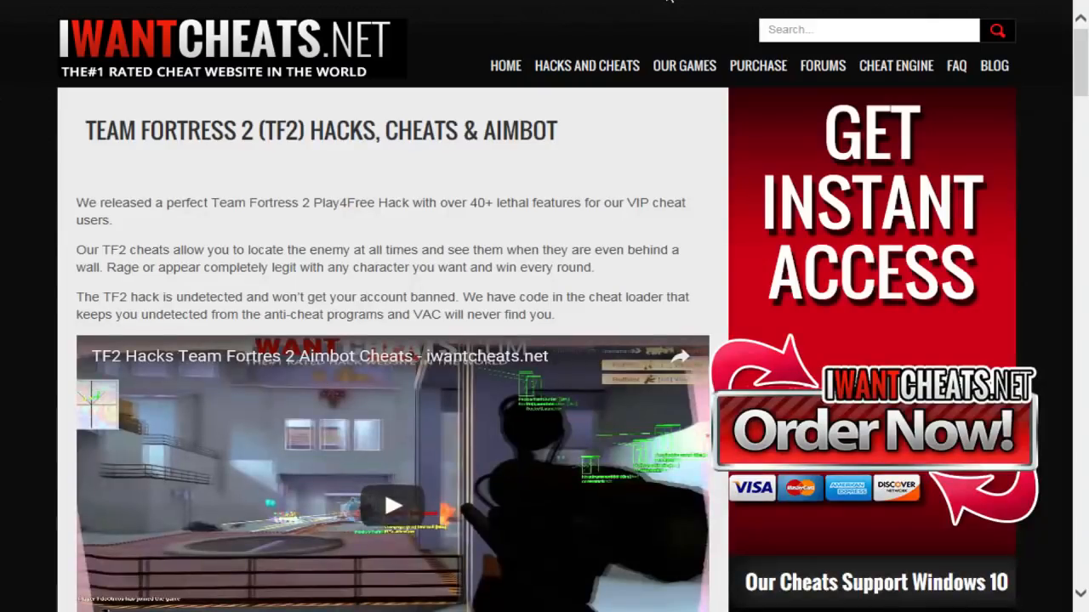
mouse_move(650, 62)
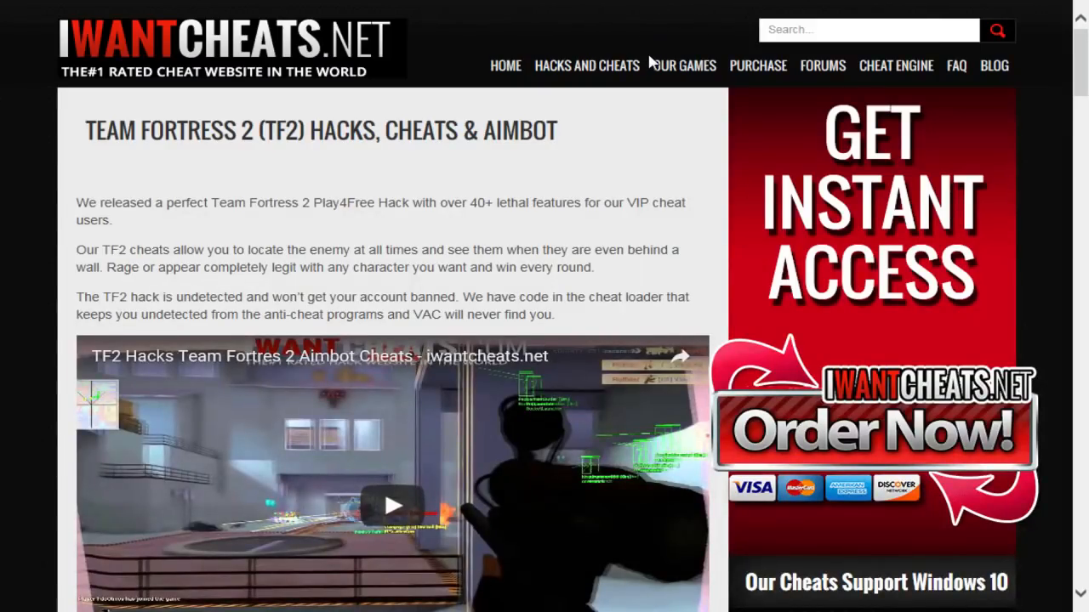
mouse_move(613, 281)
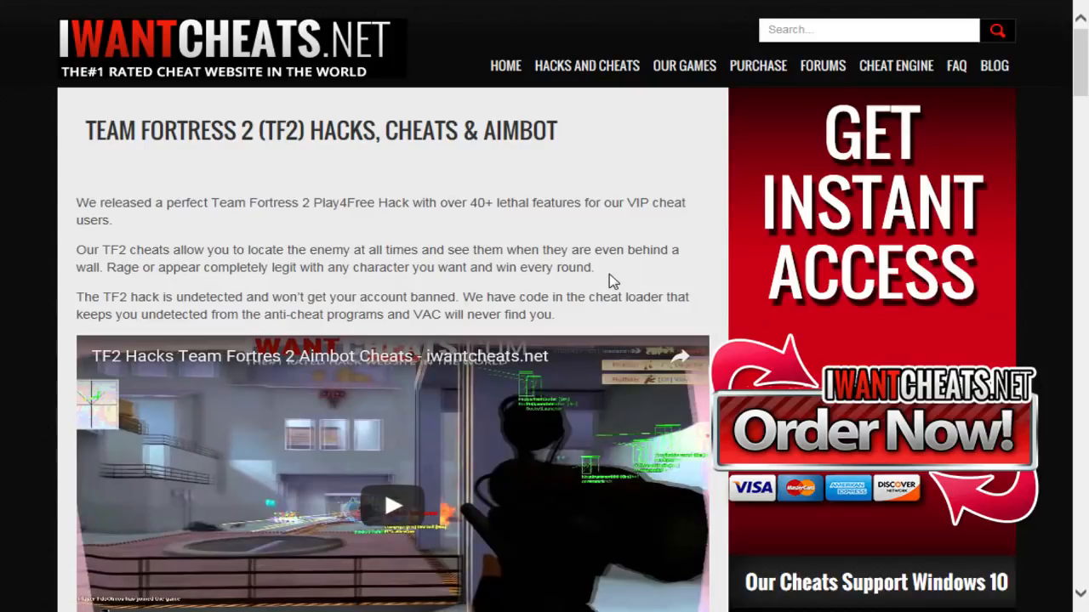
mouse_move(609, 267)
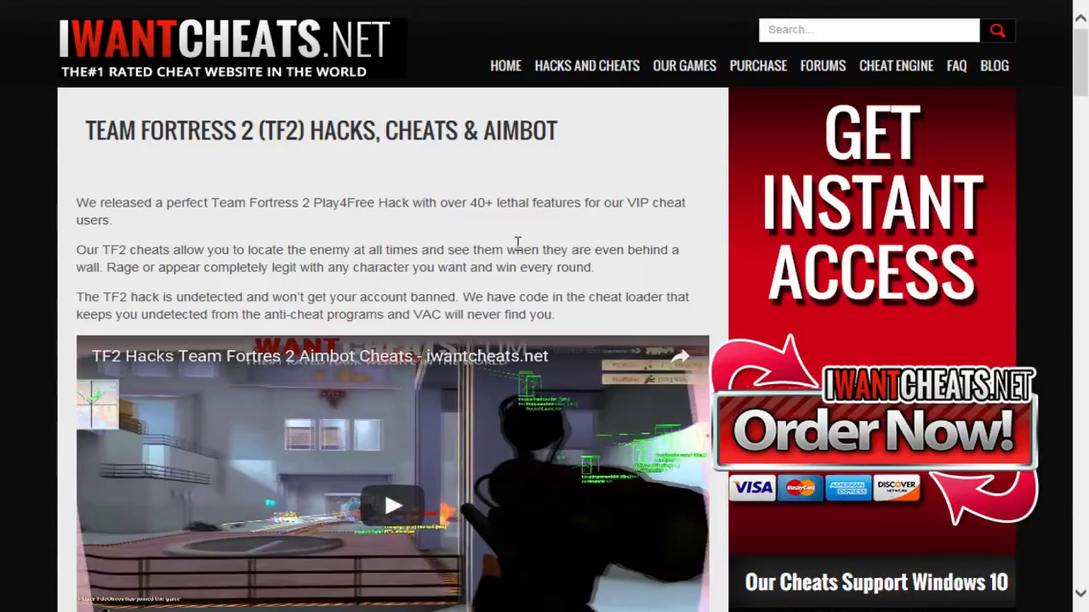
mouse_move(335, 302)
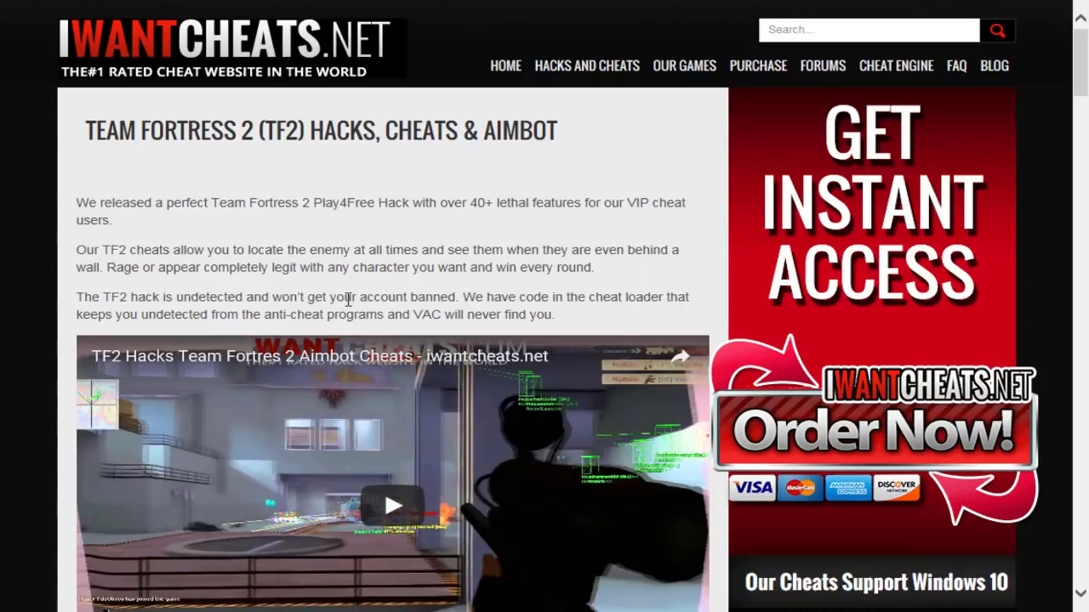
mouse_move(306, 291)
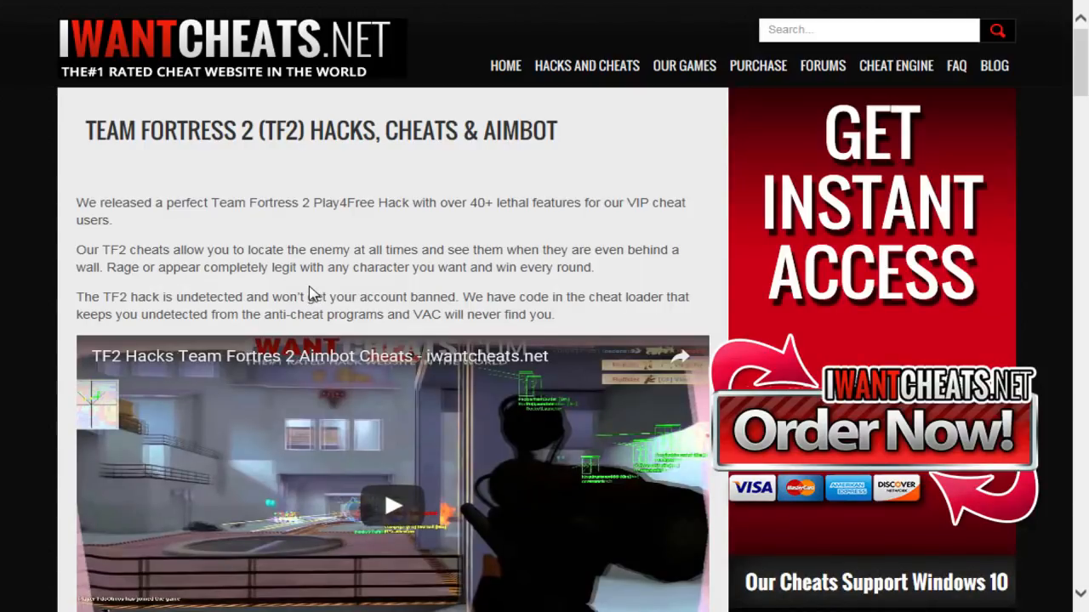
mouse_move(319, 201)
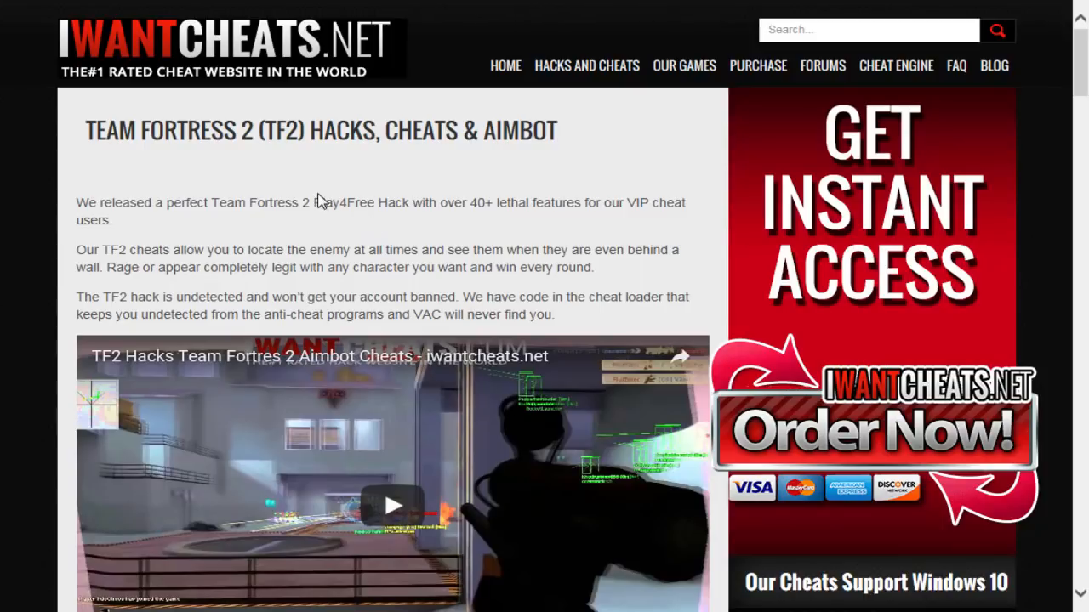
mouse_move(332, 202)
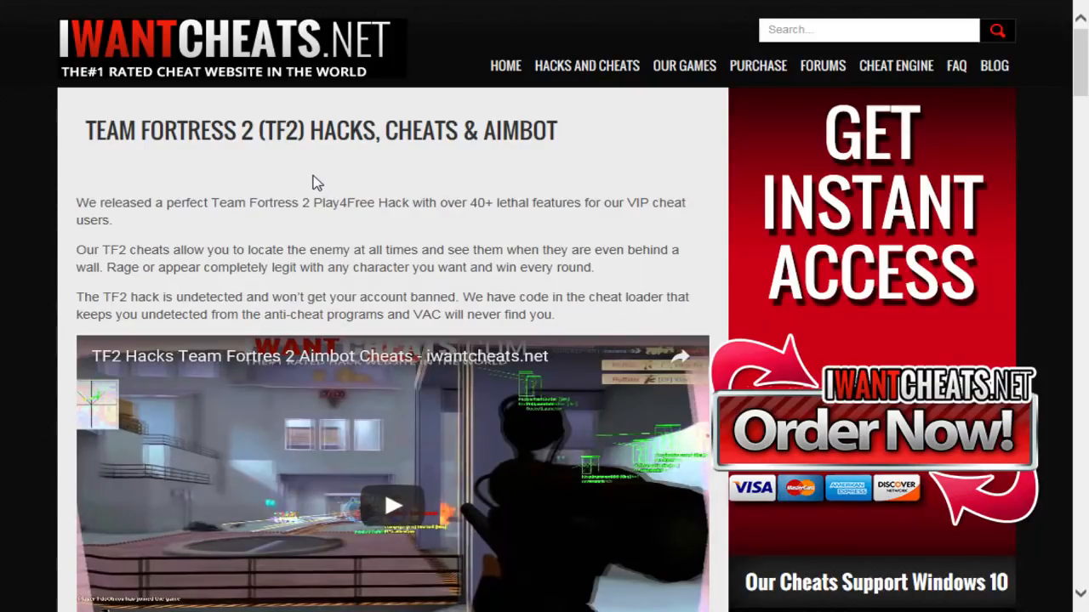
mouse_move(493, 292)
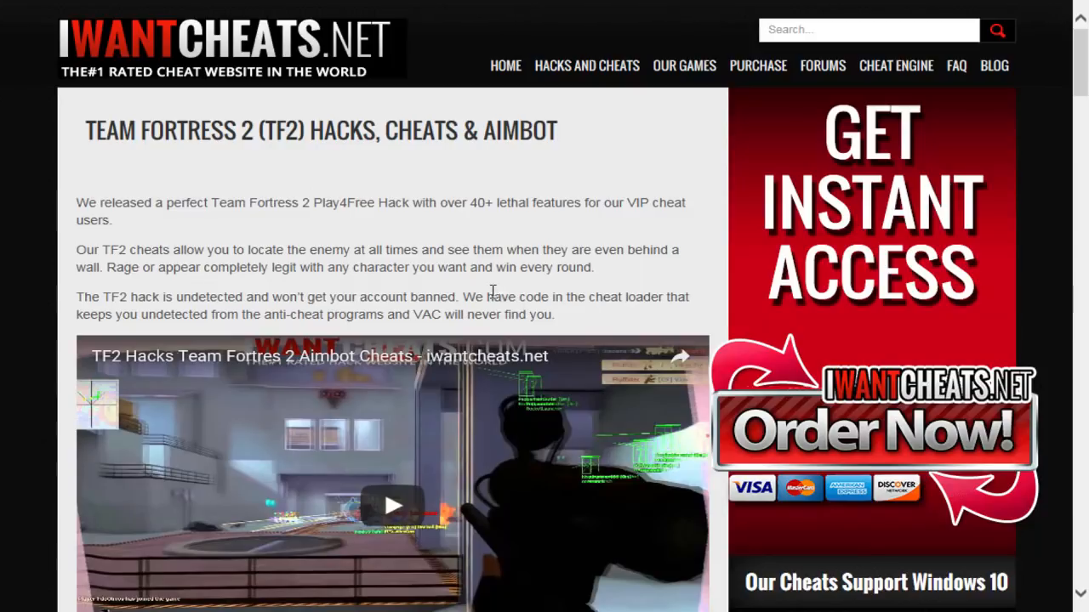
mouse_move(463, 297)
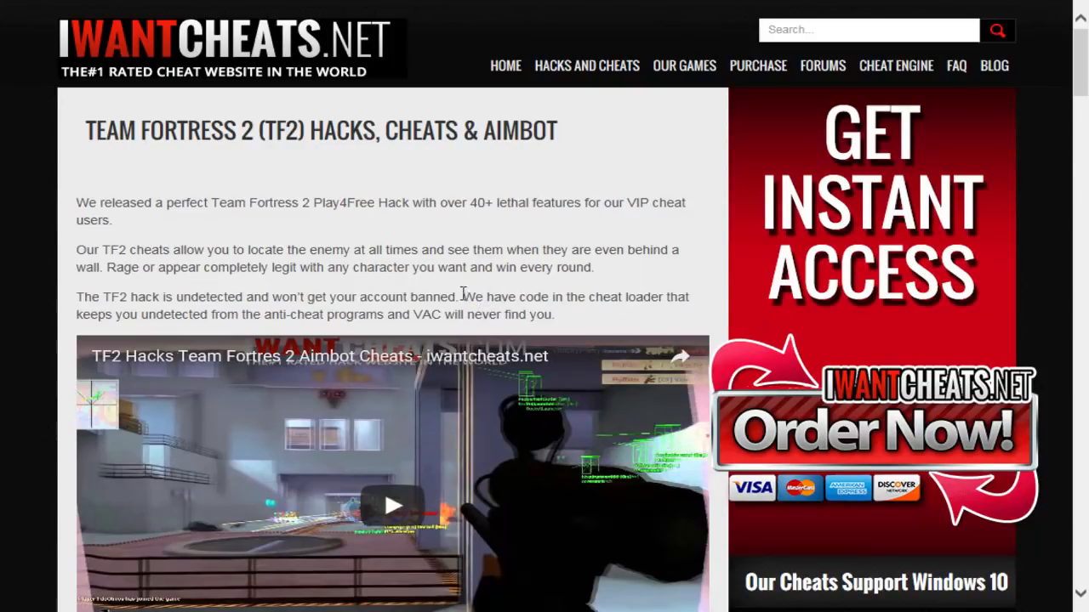
mouse_move(523, 413)
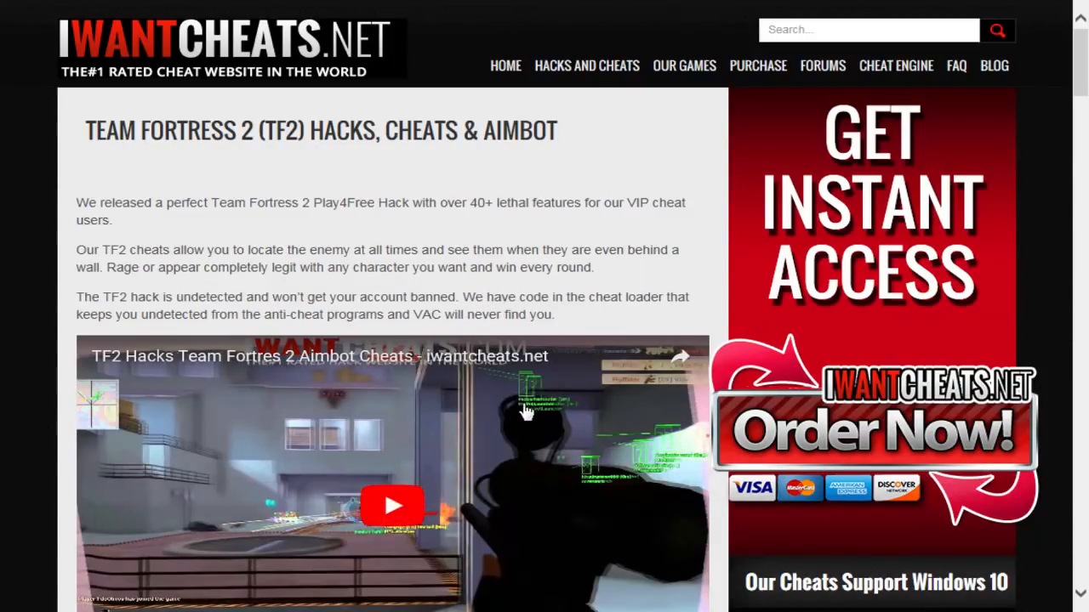
mouse_move(395, 383)
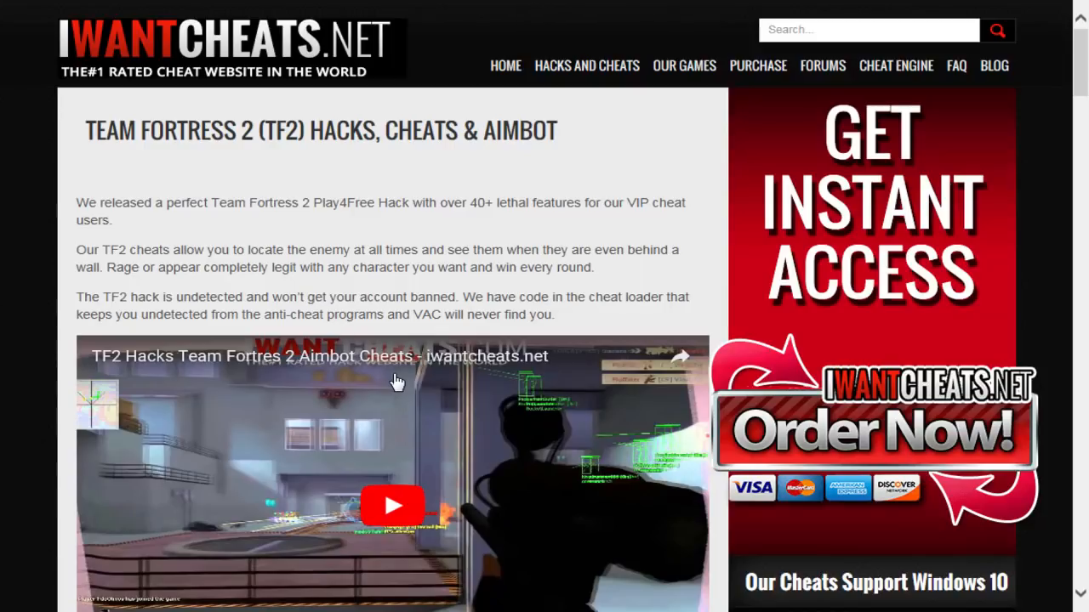
scroll("down", 3)
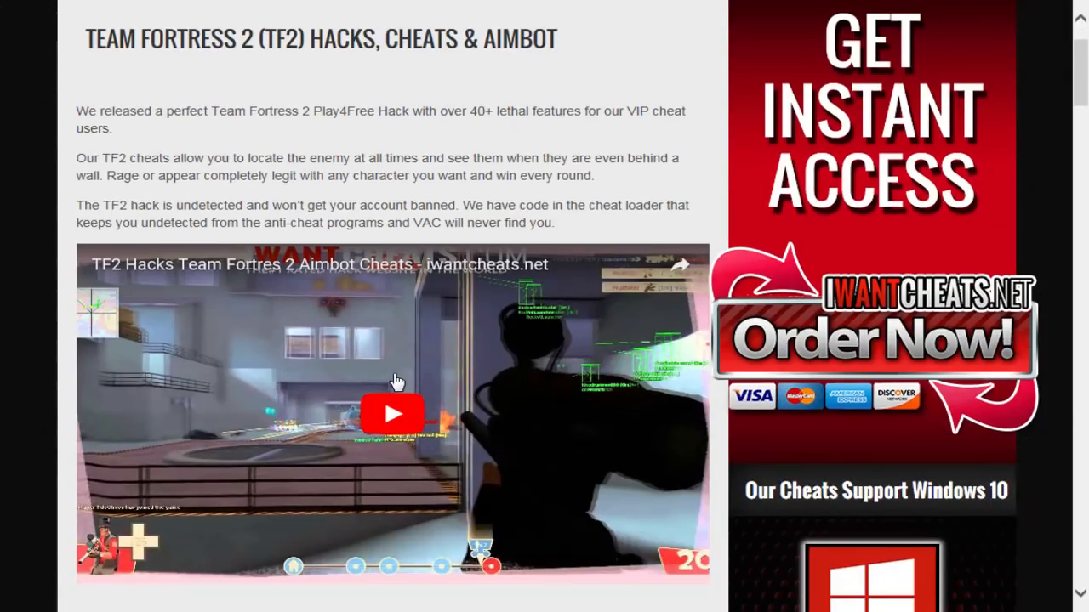
scroll("down", 3)
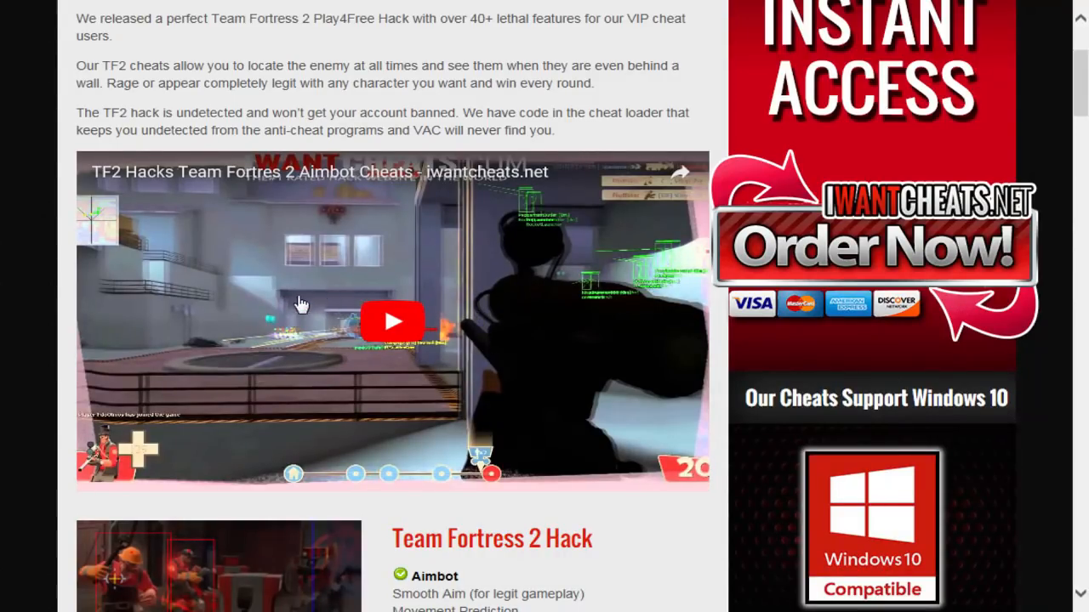
scroll("down", 3)
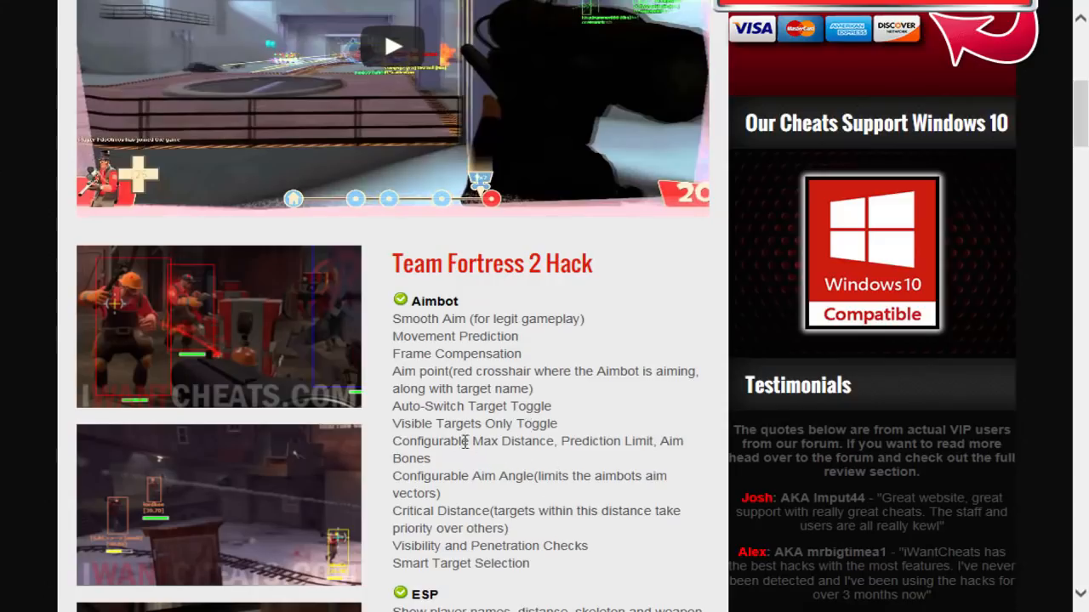
scroll("down", 3)
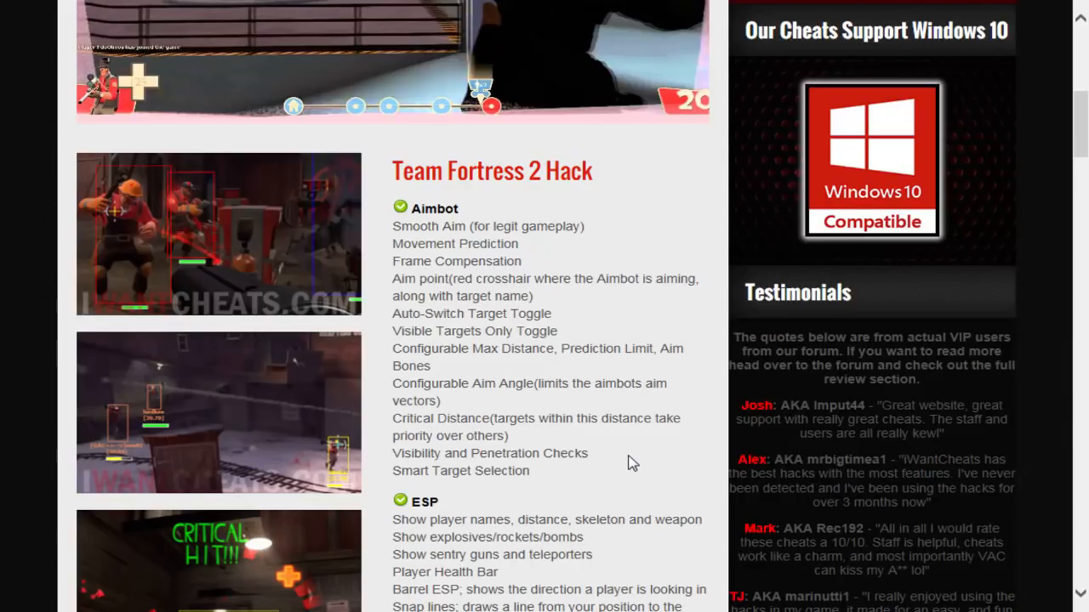
scroll("down", 3)
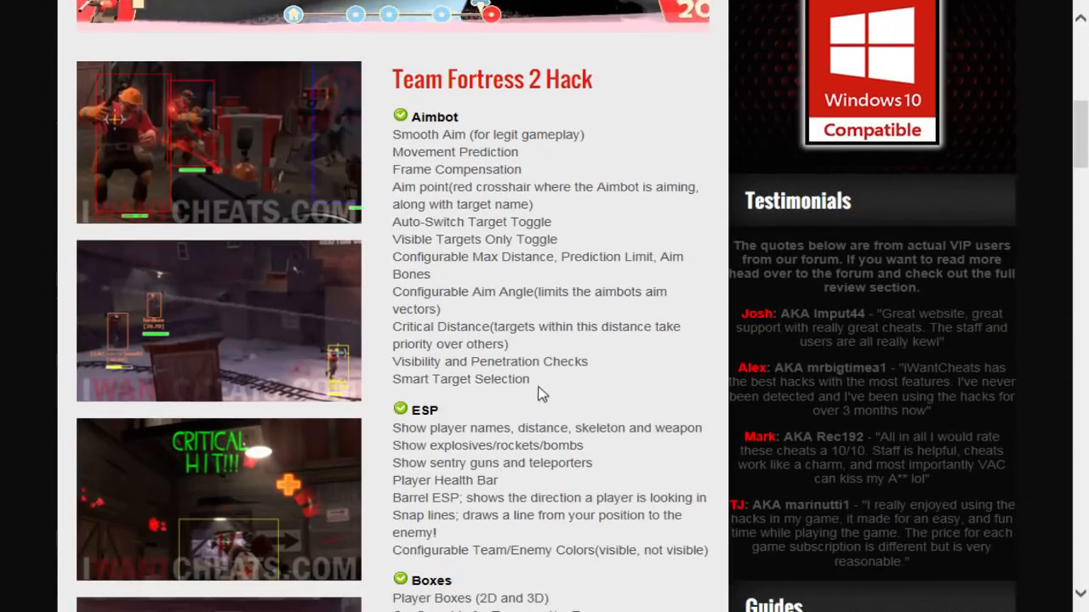
mouse_move(575, 381)
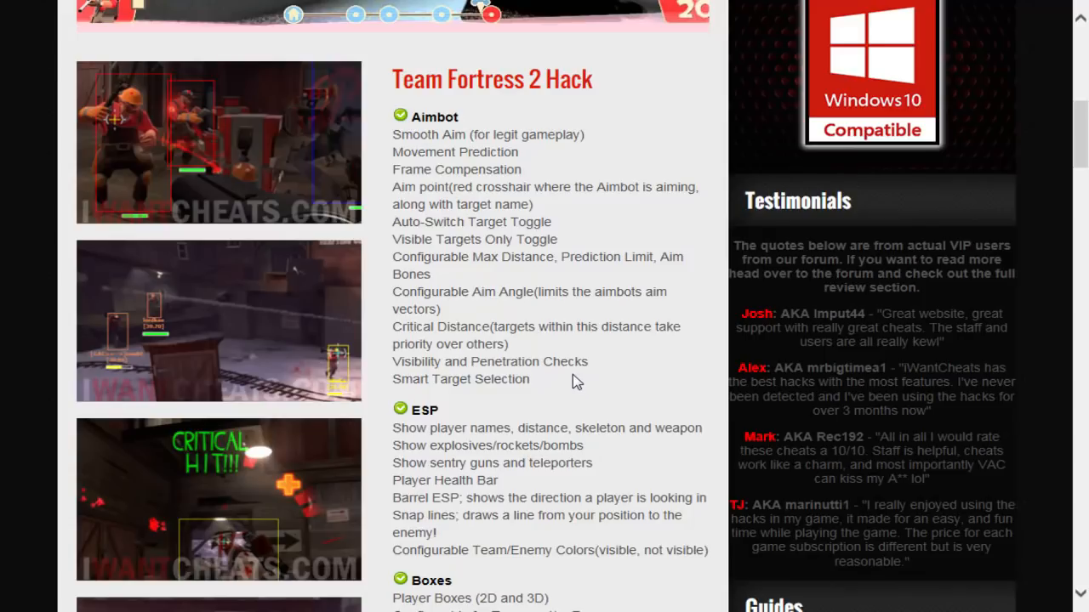
scroll("down", 3)
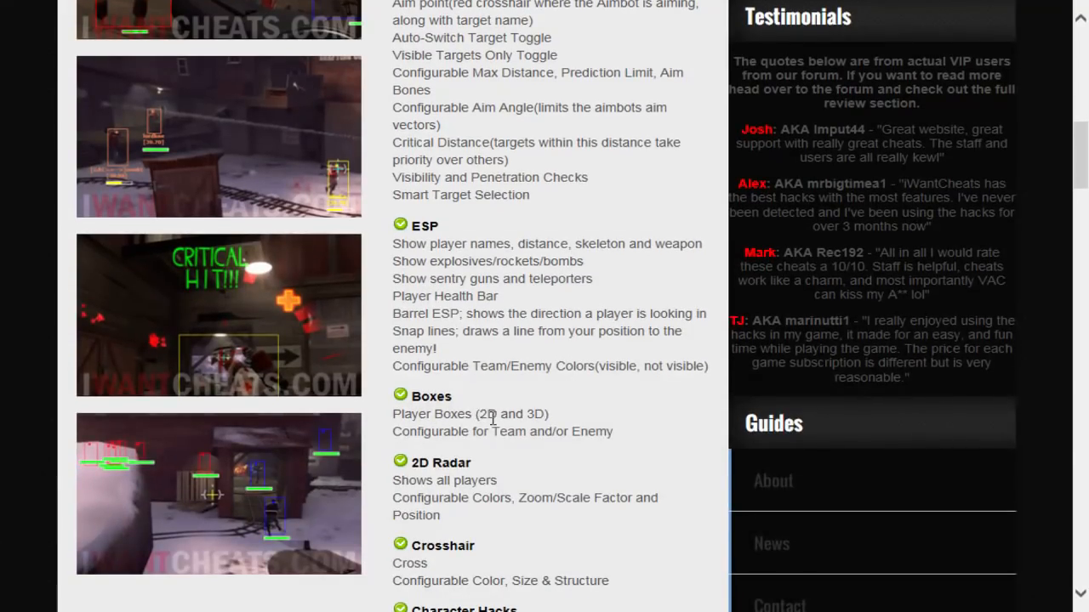
scroll("down", 3)
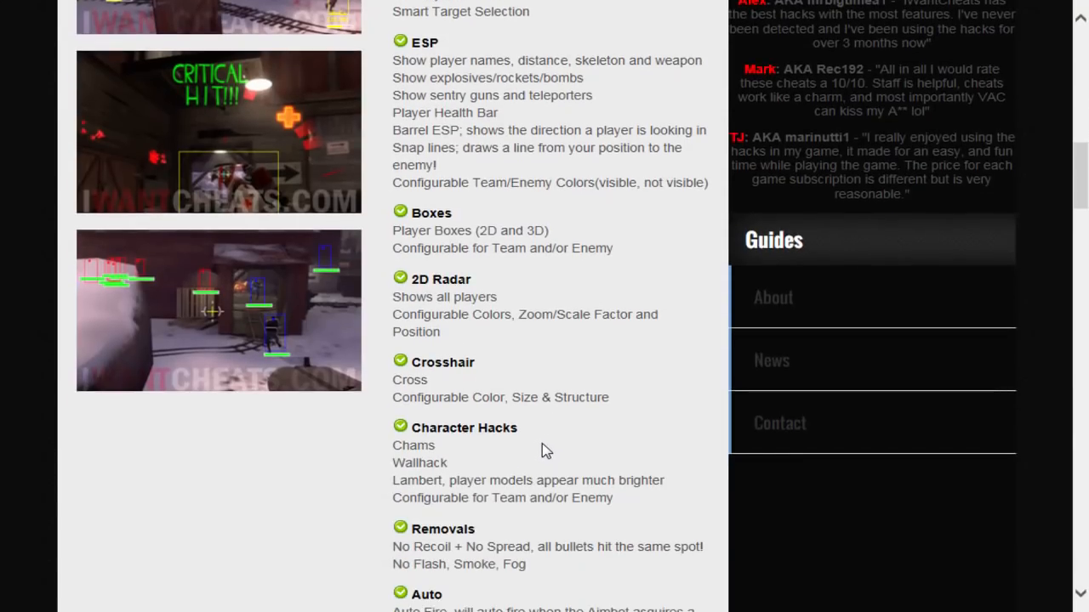
mouse_move(483, 426)
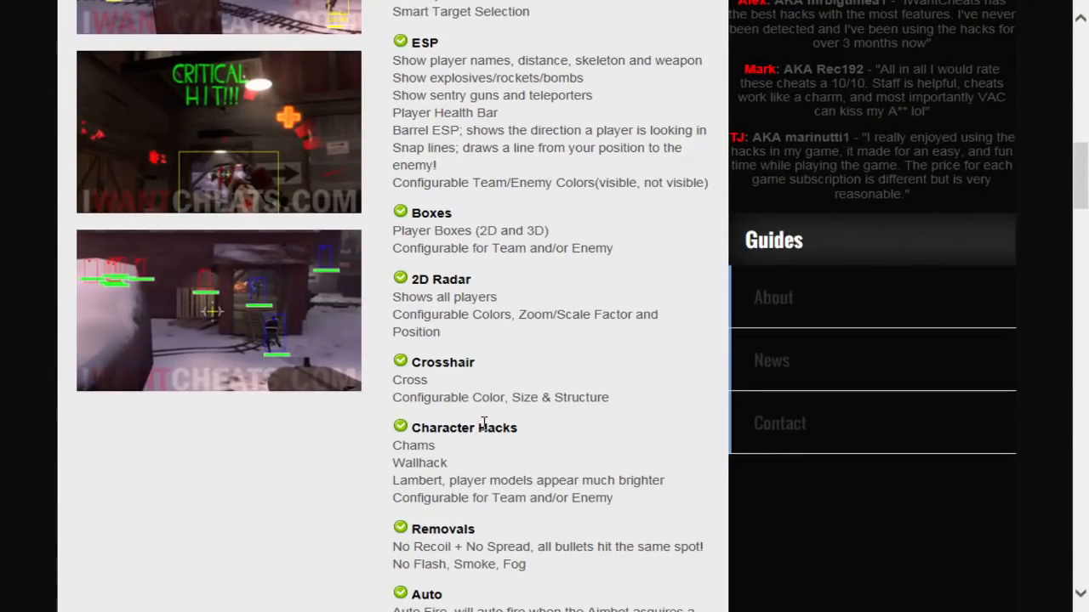
scroll("down", 3)
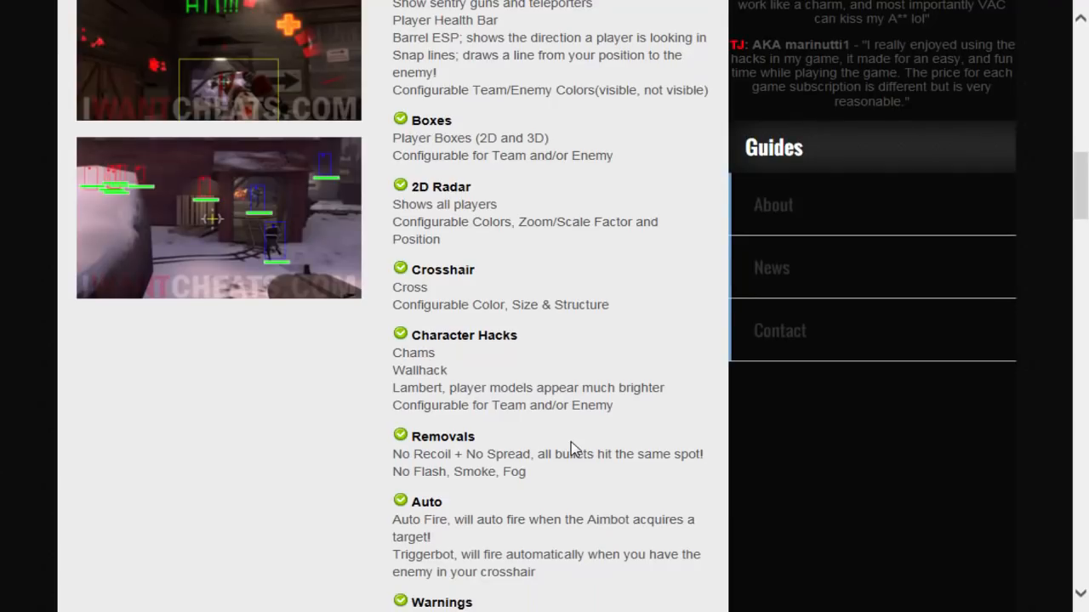
scroll("down", 3)
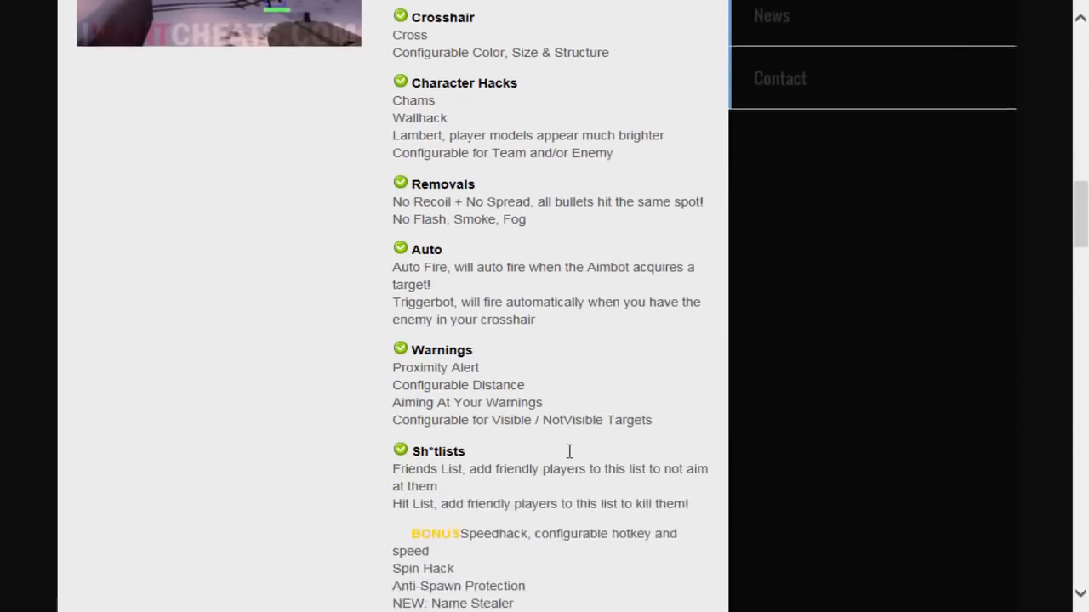
scroll("down", 3)
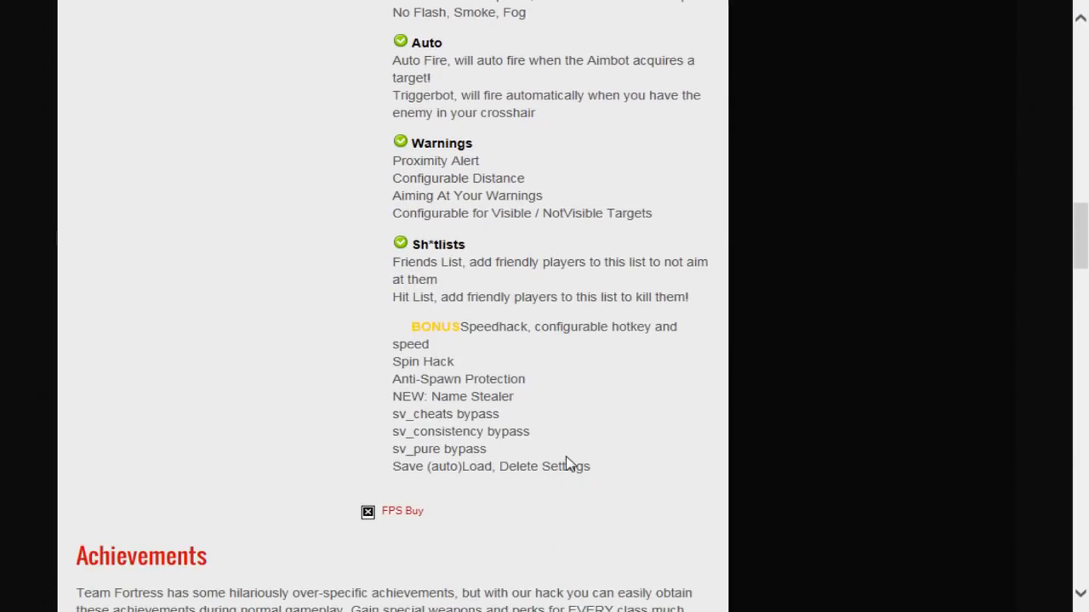
mouse_move(563, 455)
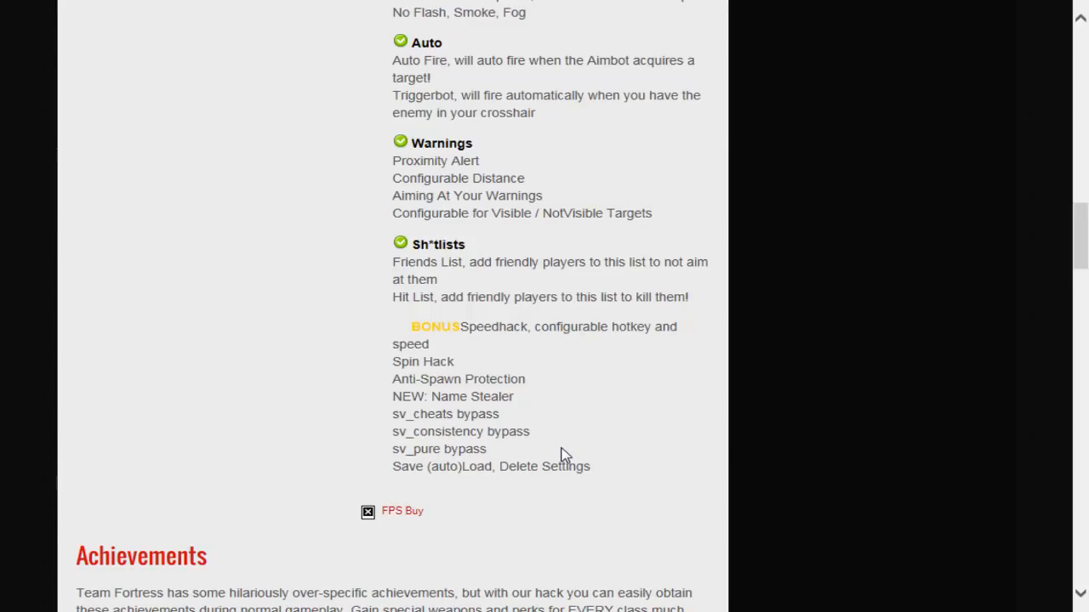
mouse_move(604, 292)
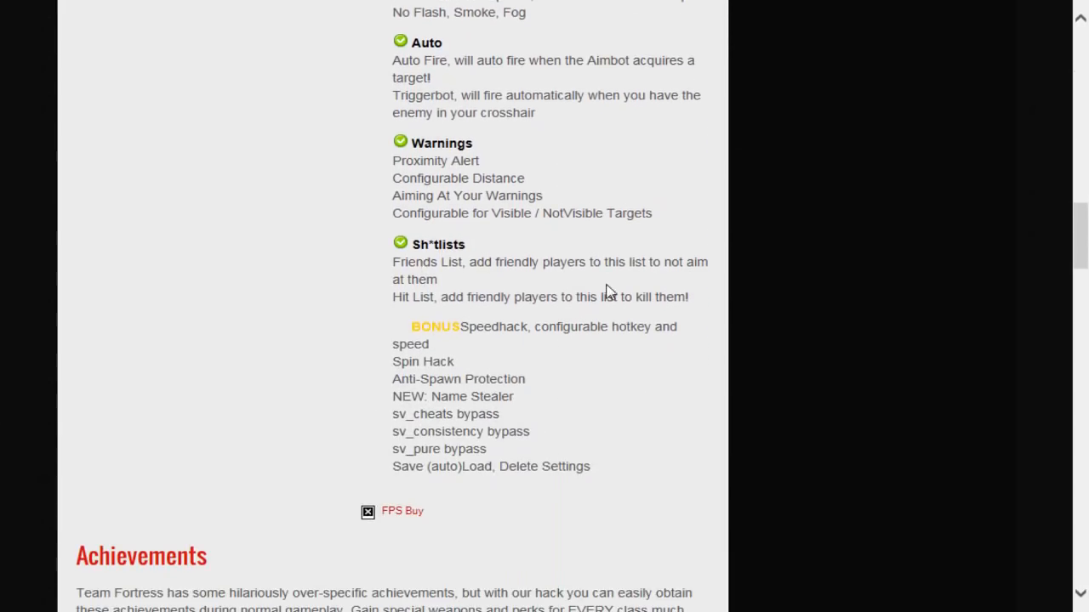
mouse_move(627, 326)
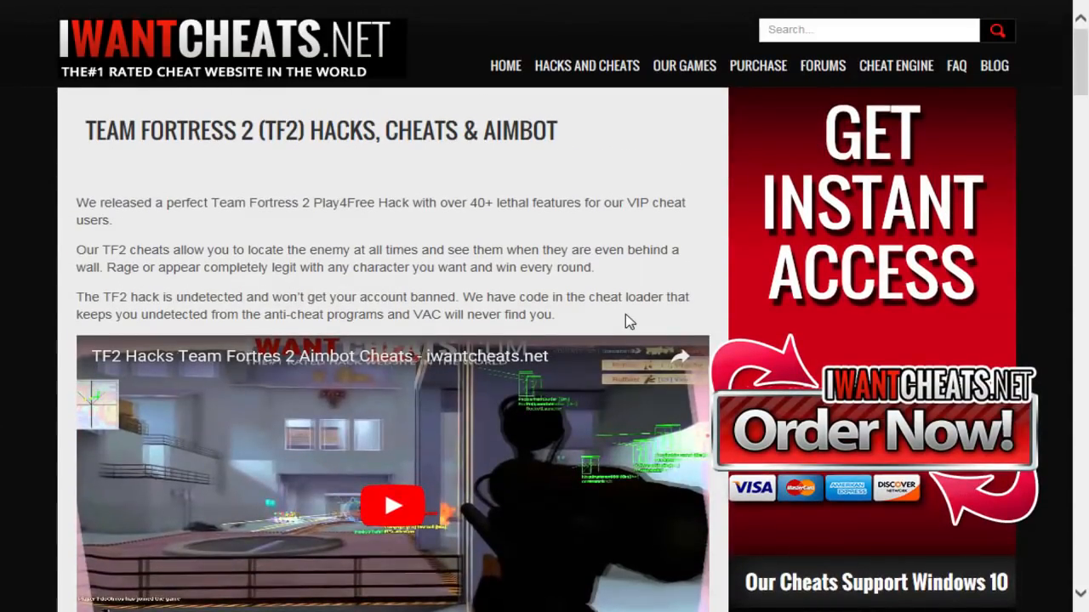
mouse_move(603, 302)
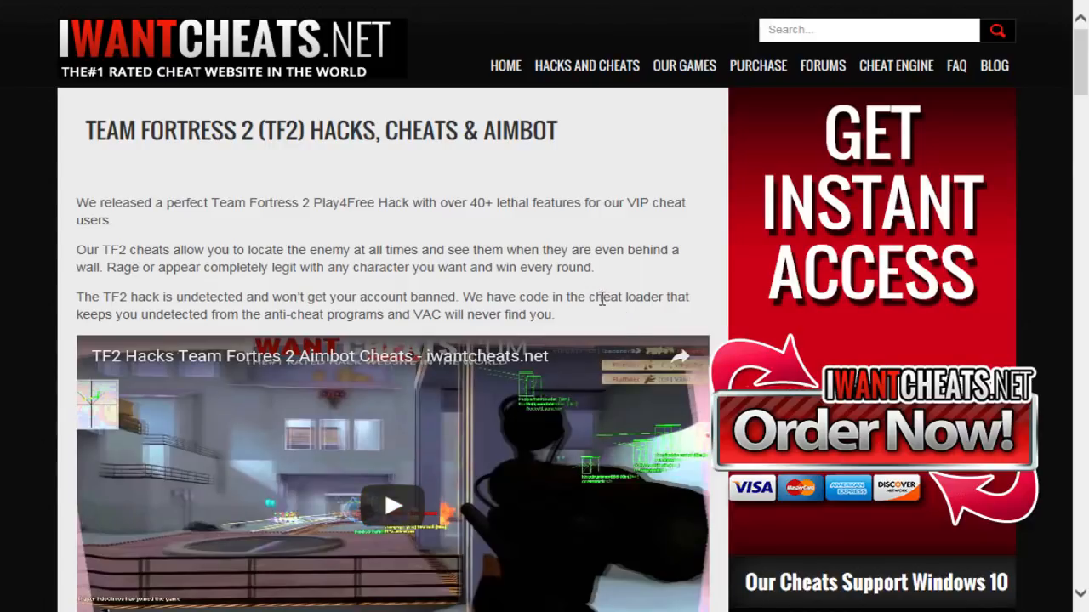
mouse_move(785, 109)
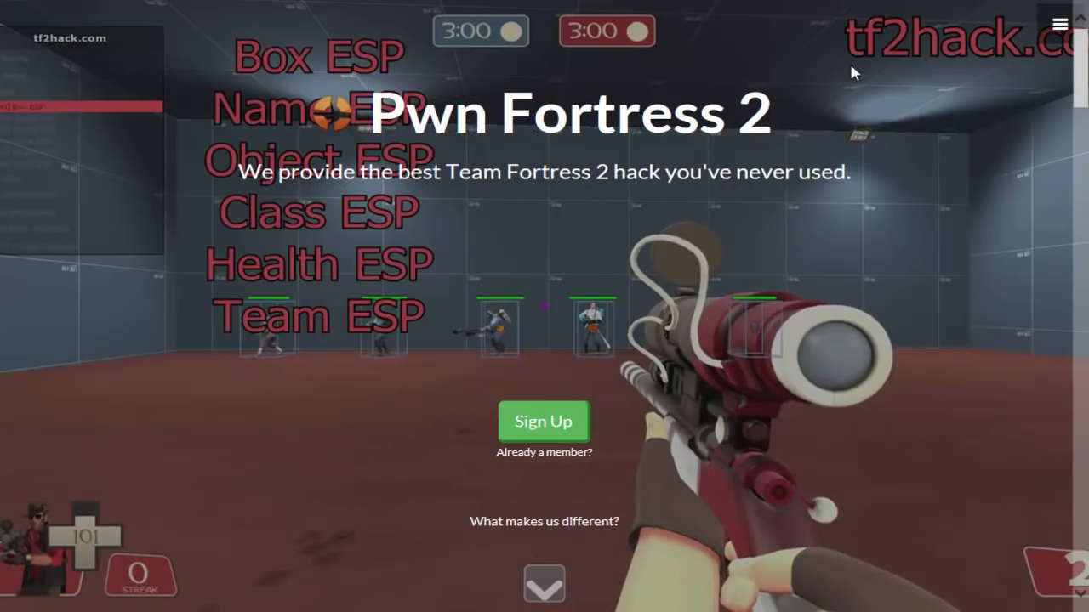
scroll("down", 3)
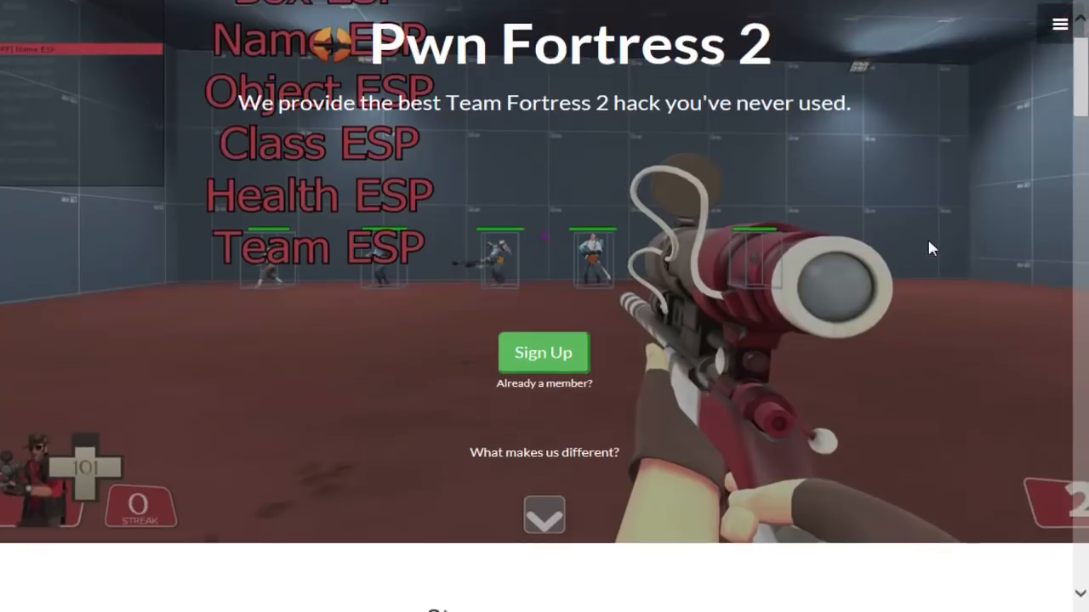
scroll("down", 3)
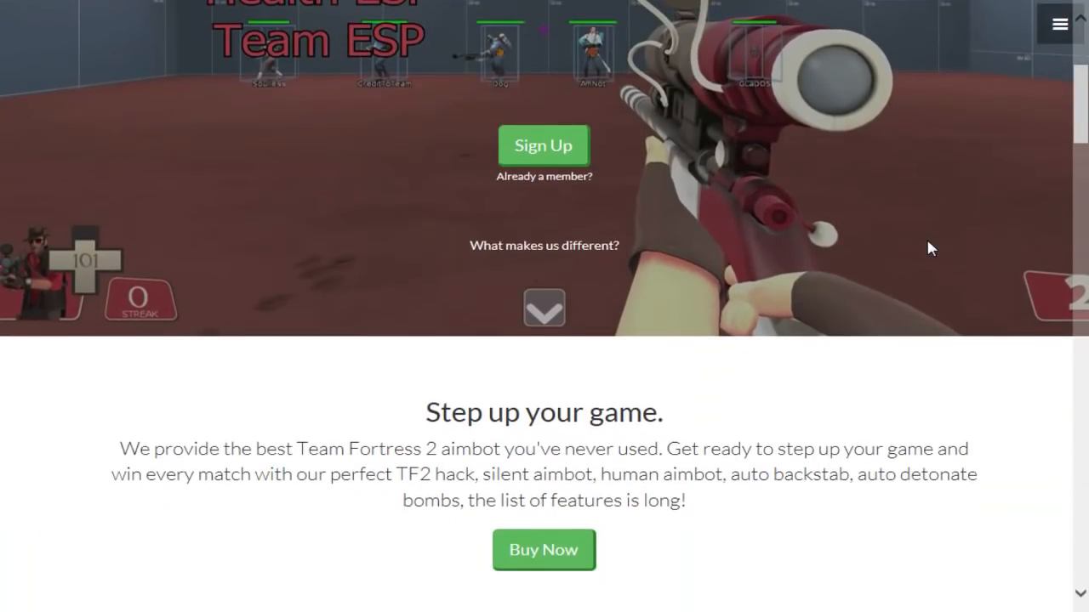
scroll("down", 3)
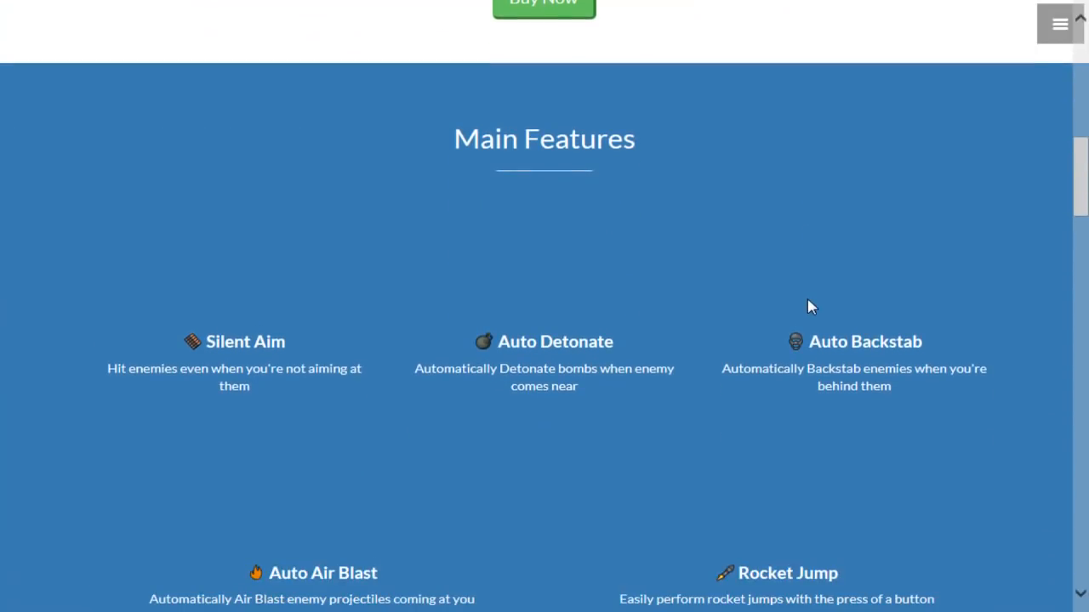
mouse_move(719, 245)
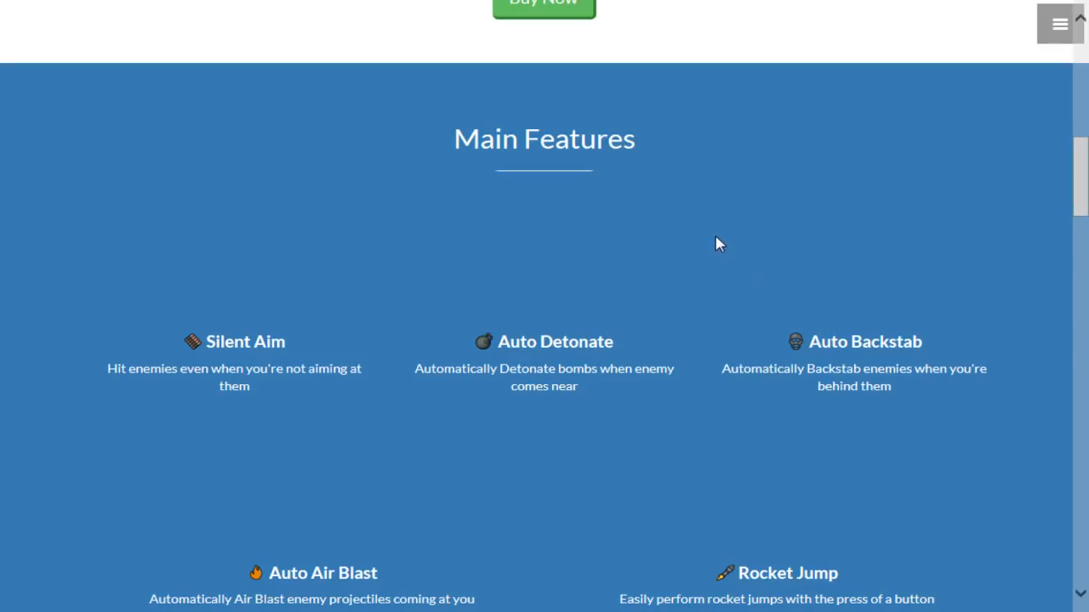
mouse_move(707, 241)
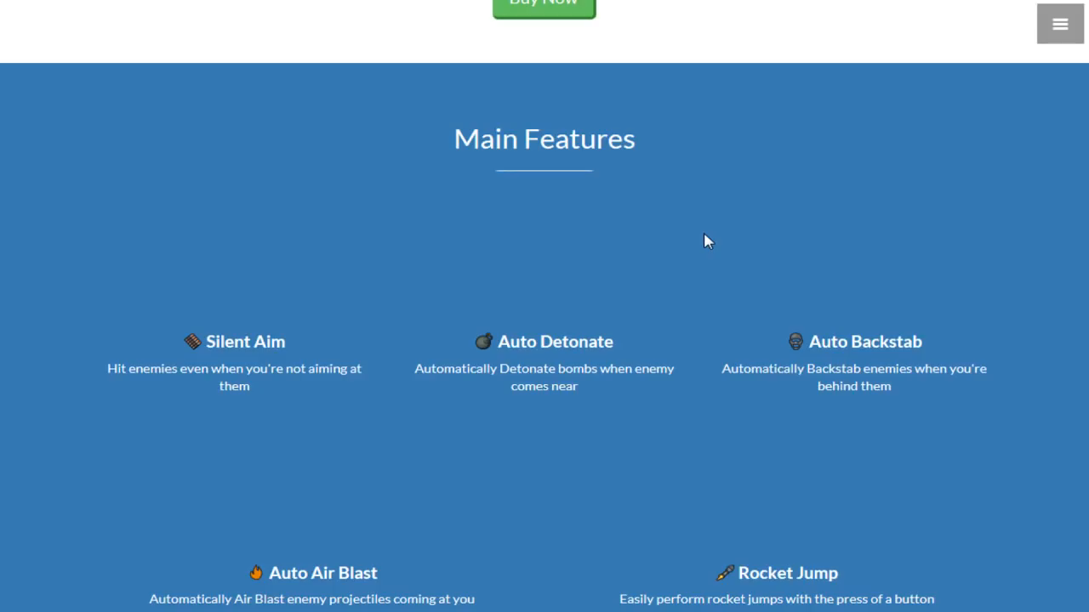
scroll("down", 3)
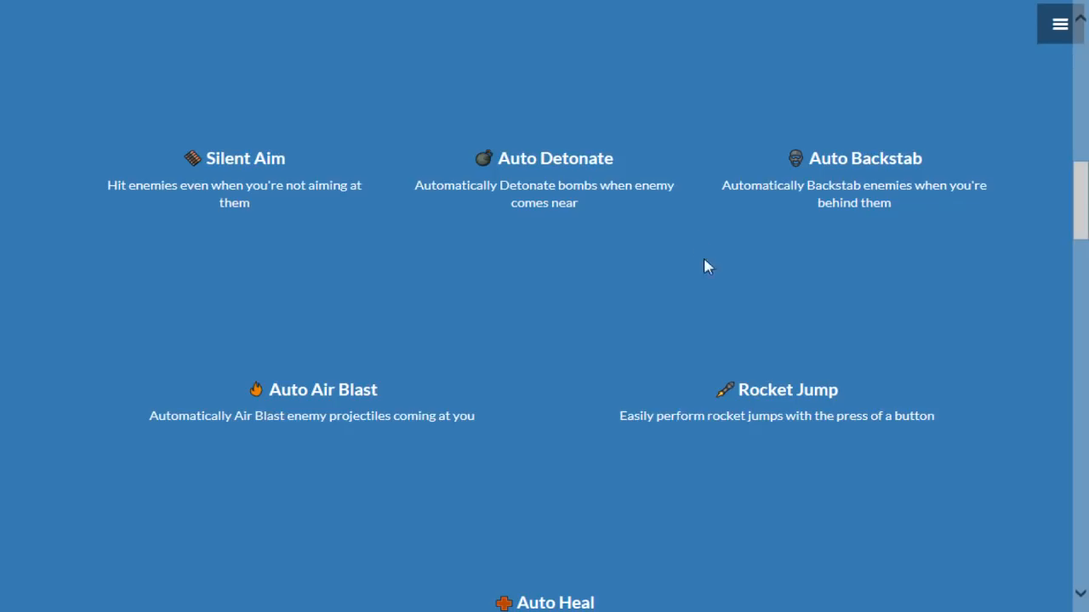
scroll("down", 3)
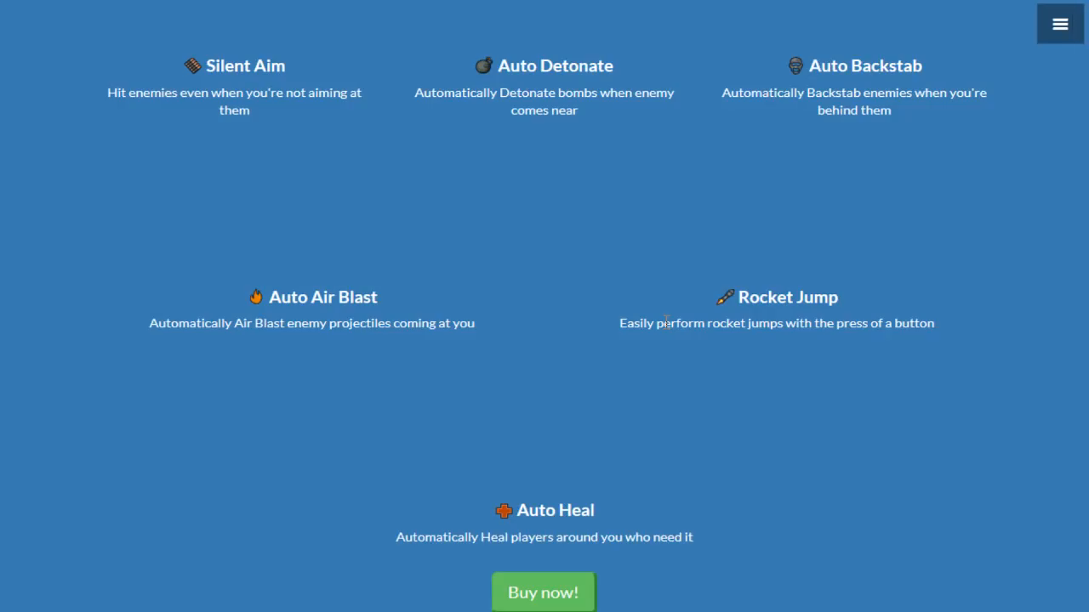
mouse_move(673, 325)
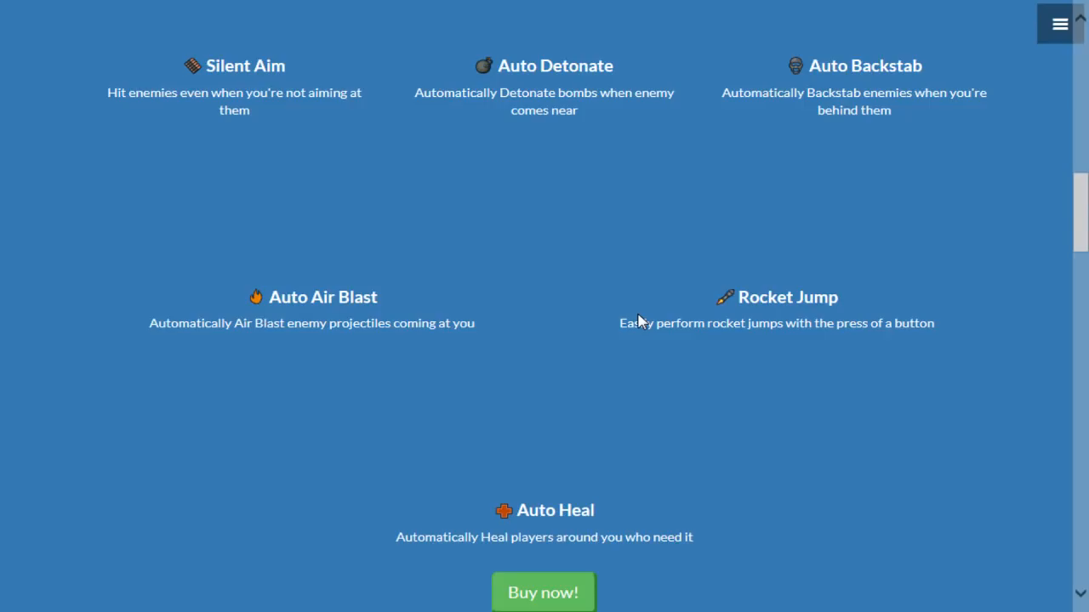
mouse_move(663, 316)
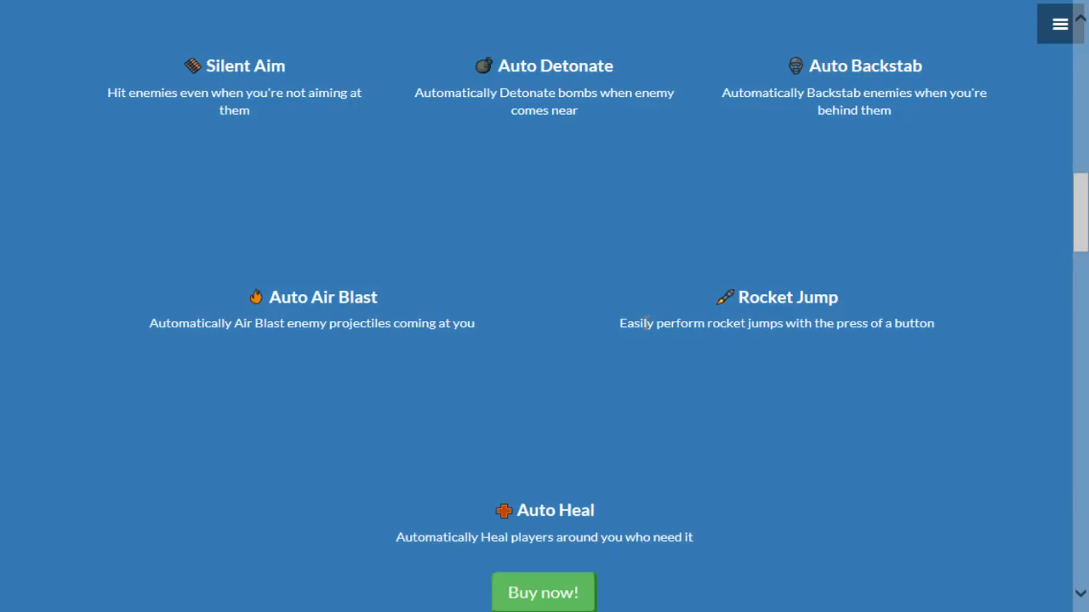
mouse_move(876, 346)
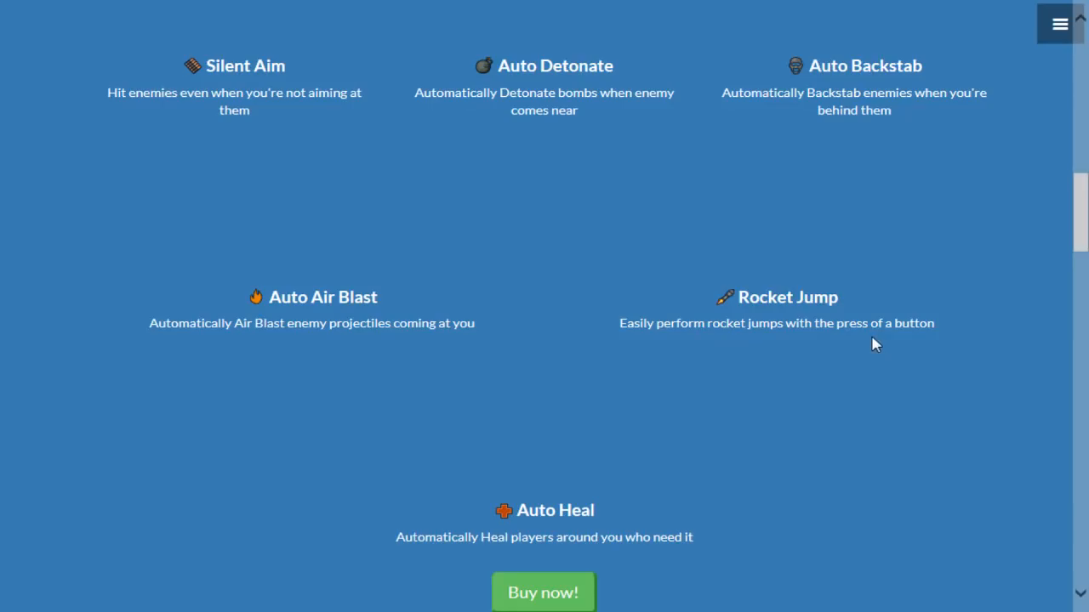
mouse_move(724, 349)
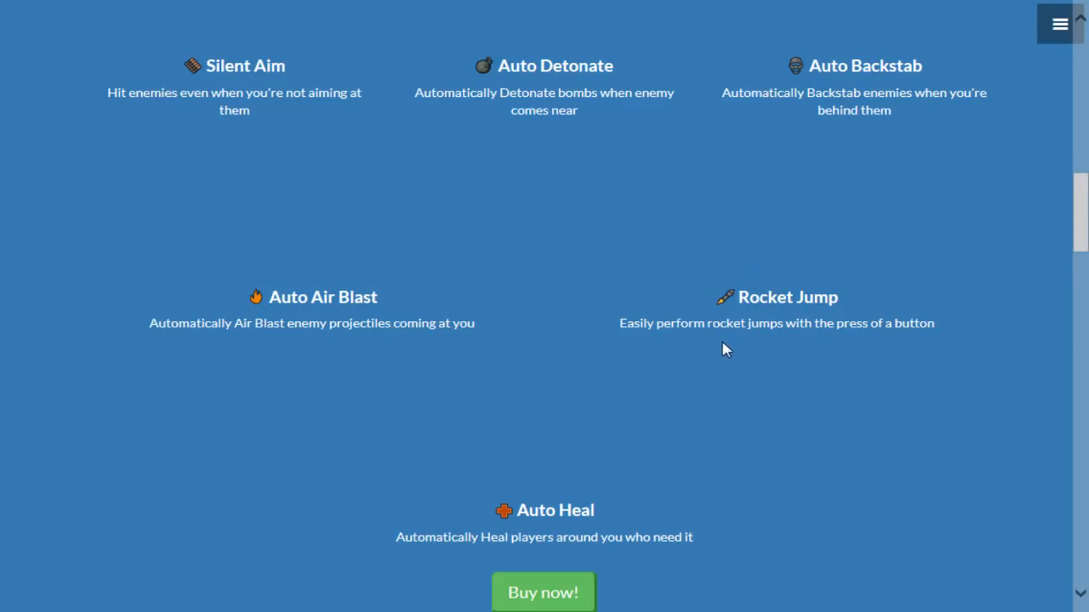
mouse_move(724, 340)
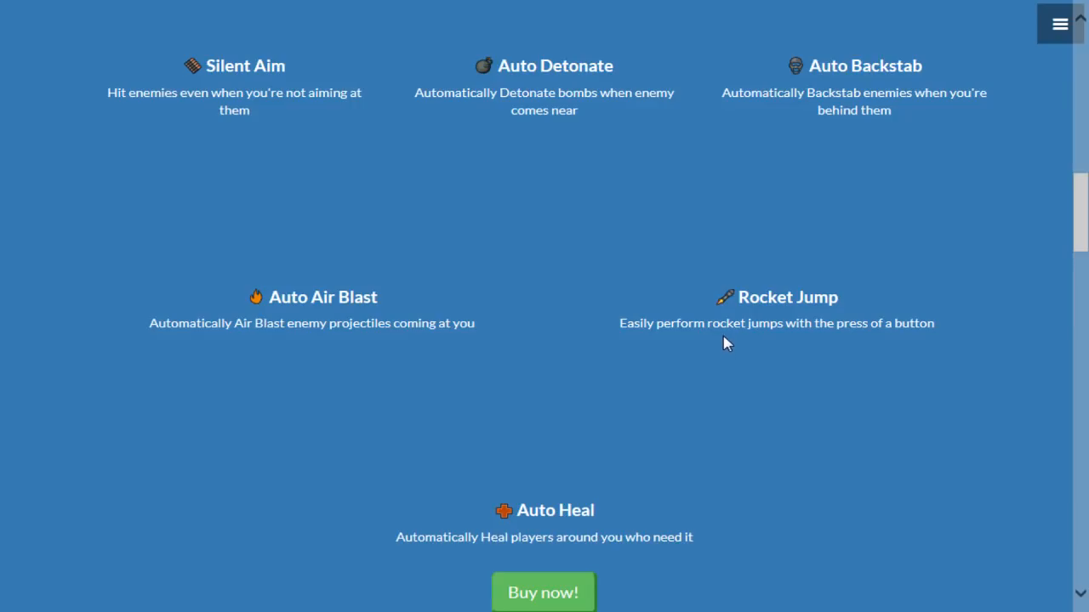
mouse_move(682, 336)
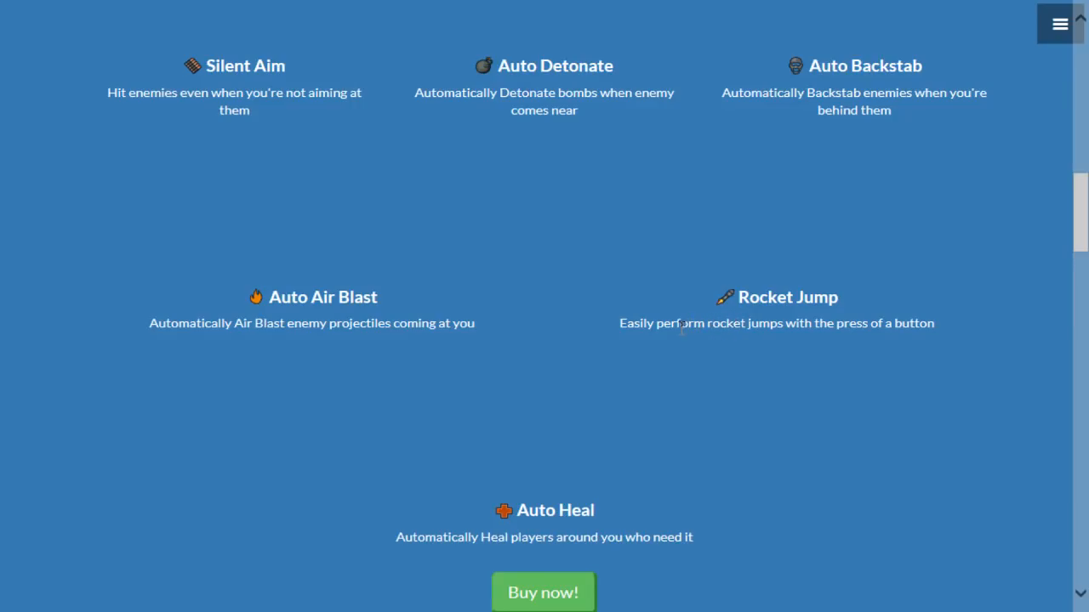
mouse_move(716, 373)
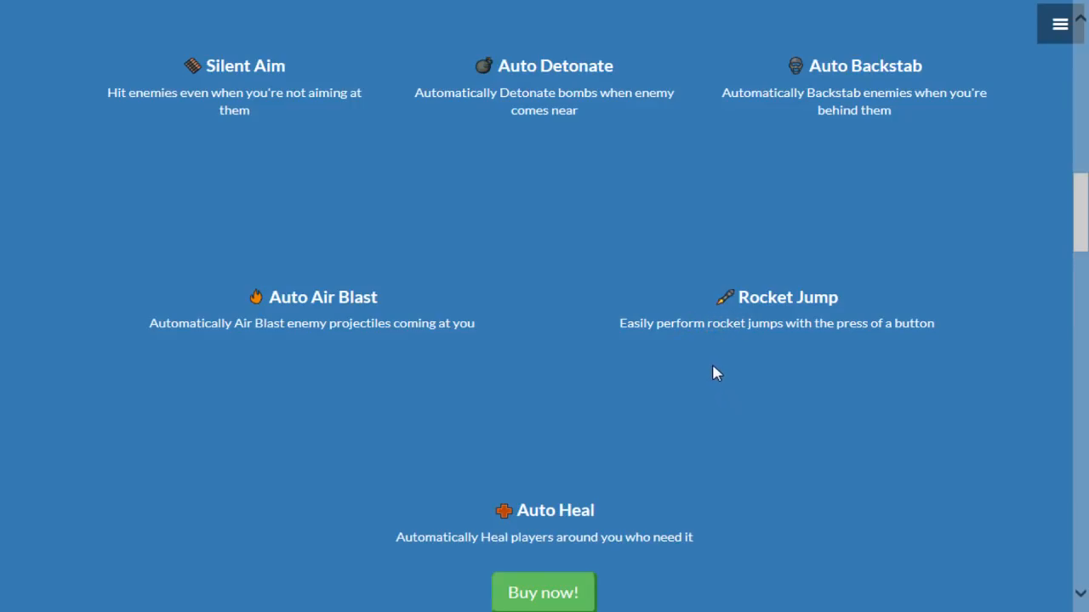
mouse_move(715, 371)
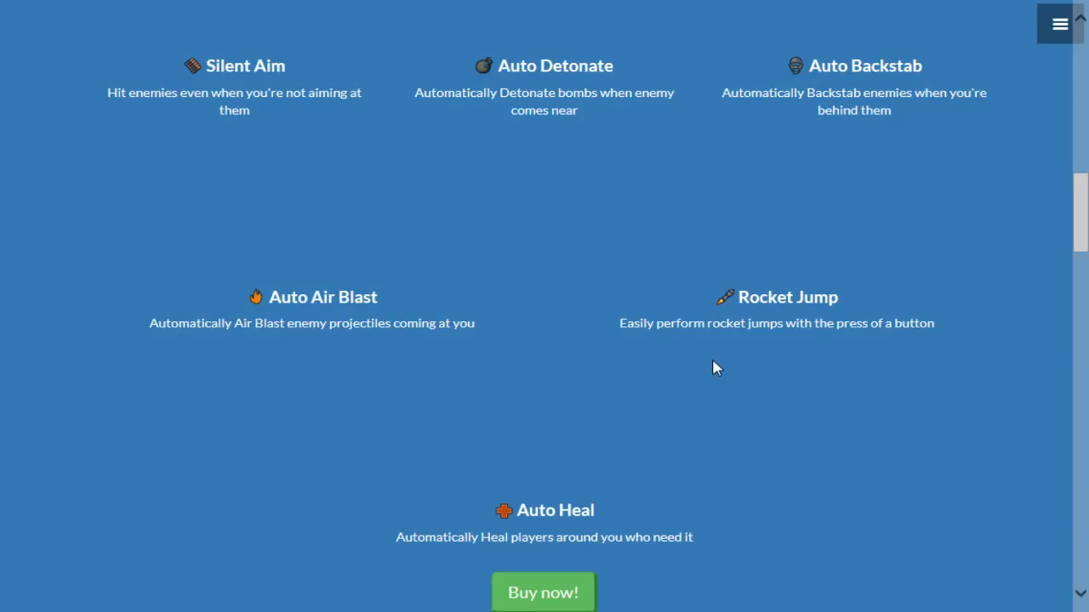
mouse_move(718, 370)
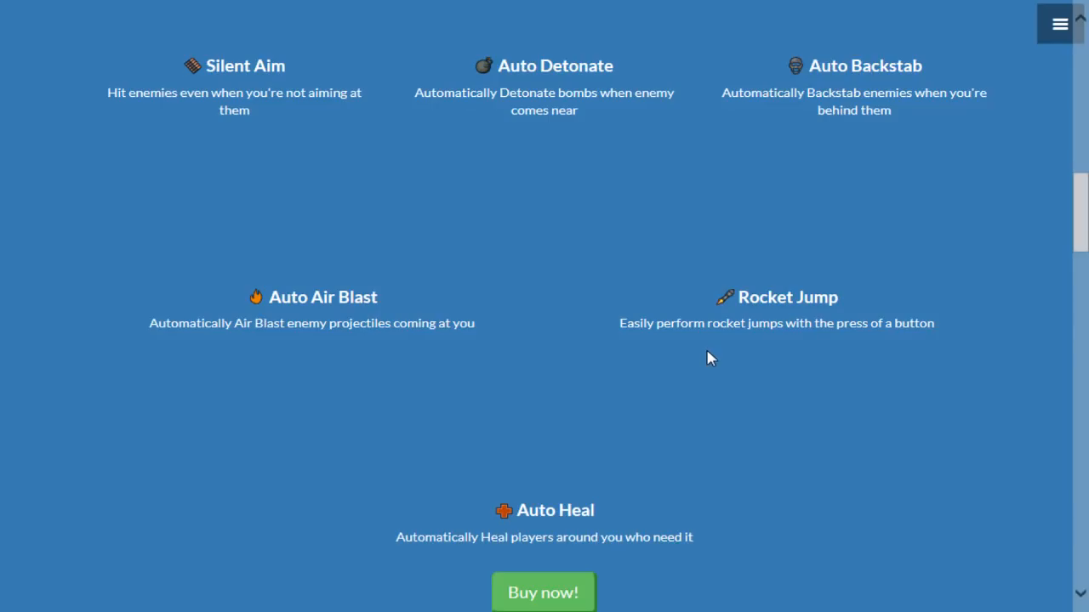
mouse_move(714, 339)
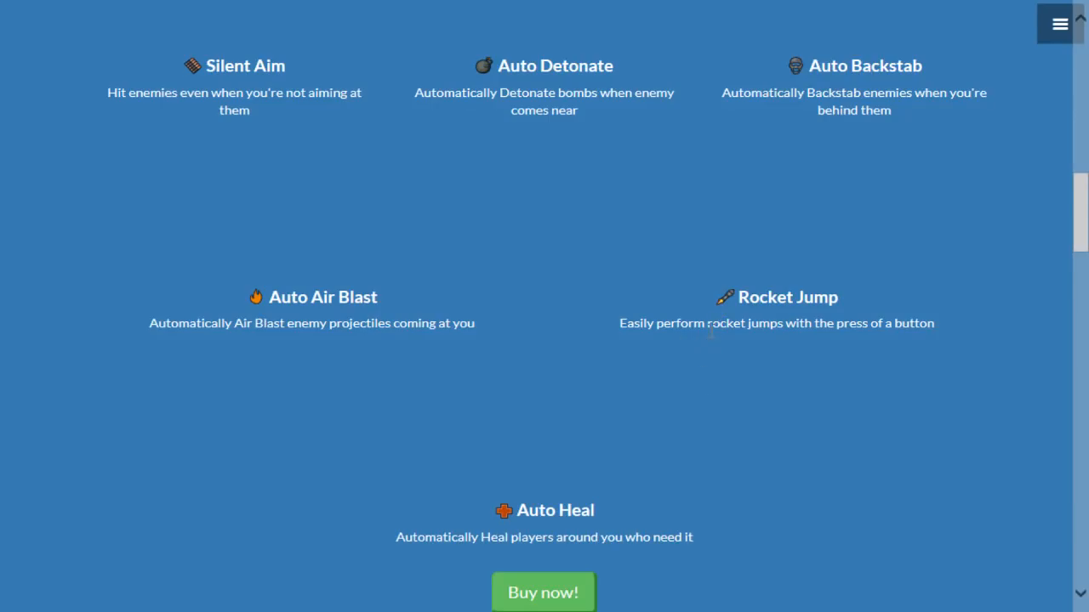
mouse_move(665, 350)
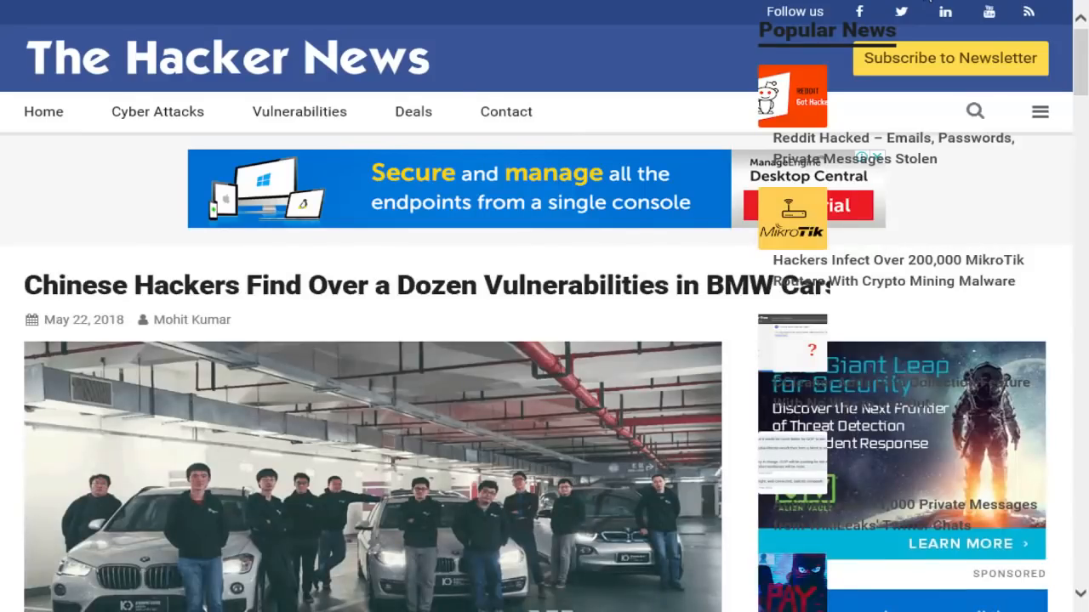
scroll("down", 3)
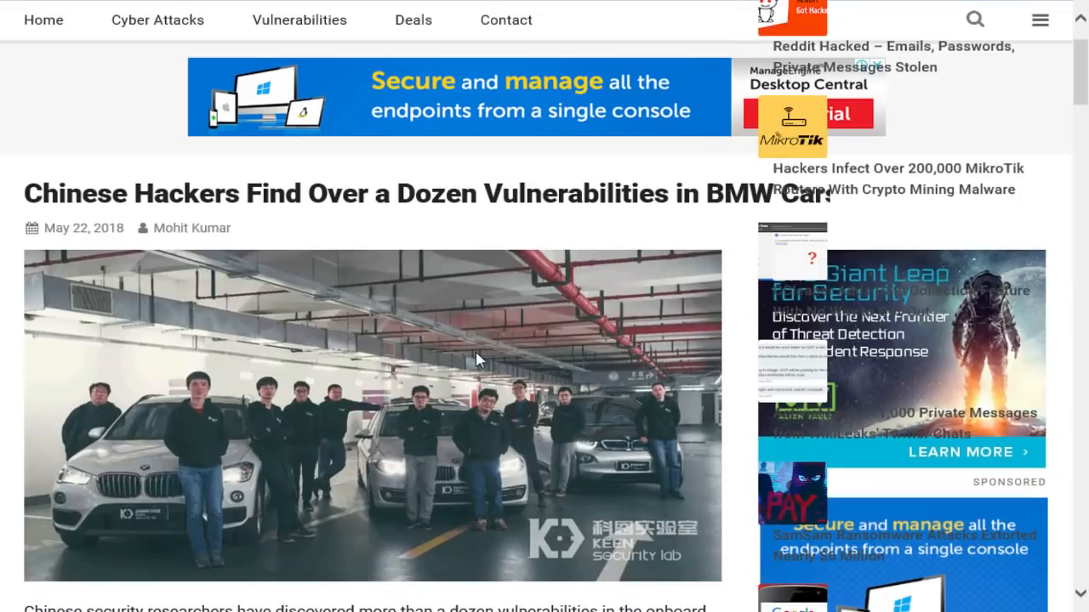
mouse_move(632, 223)
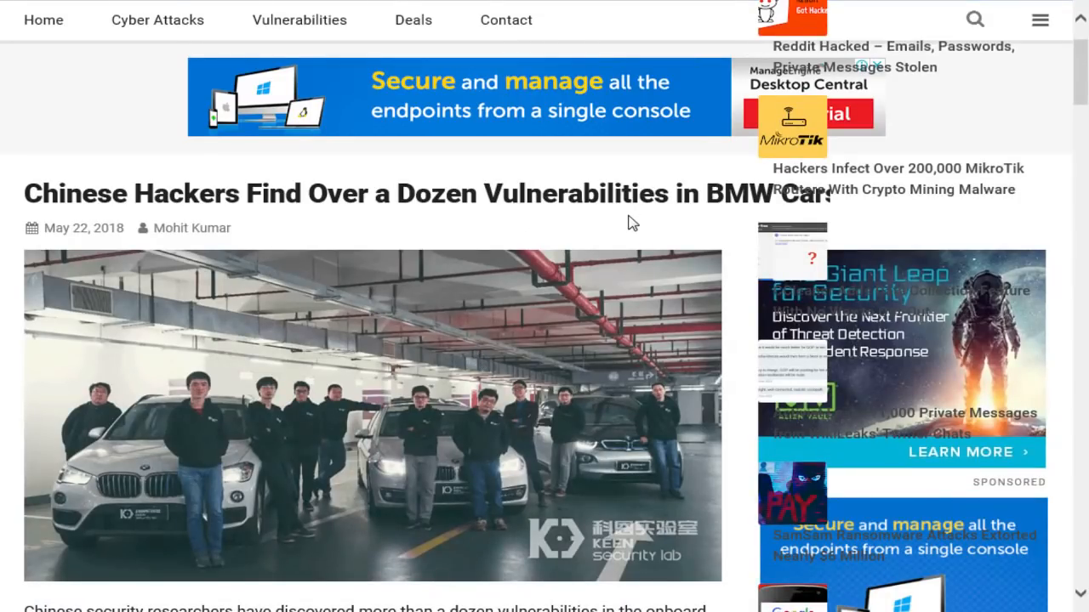
mouse_move(668, 274)
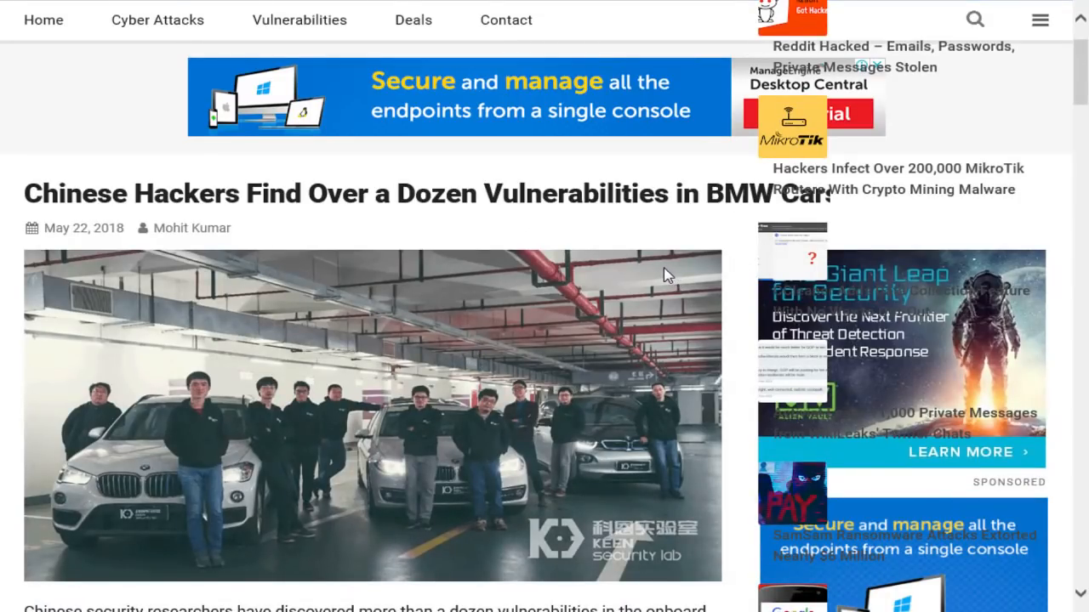
scroll("down", 3)
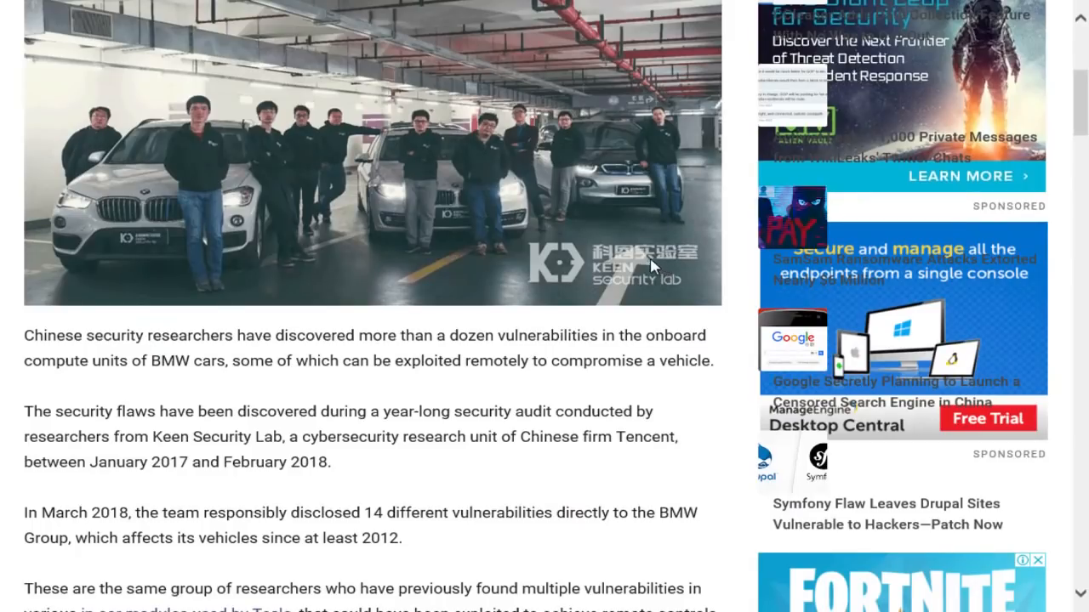
scroll("down", 3)
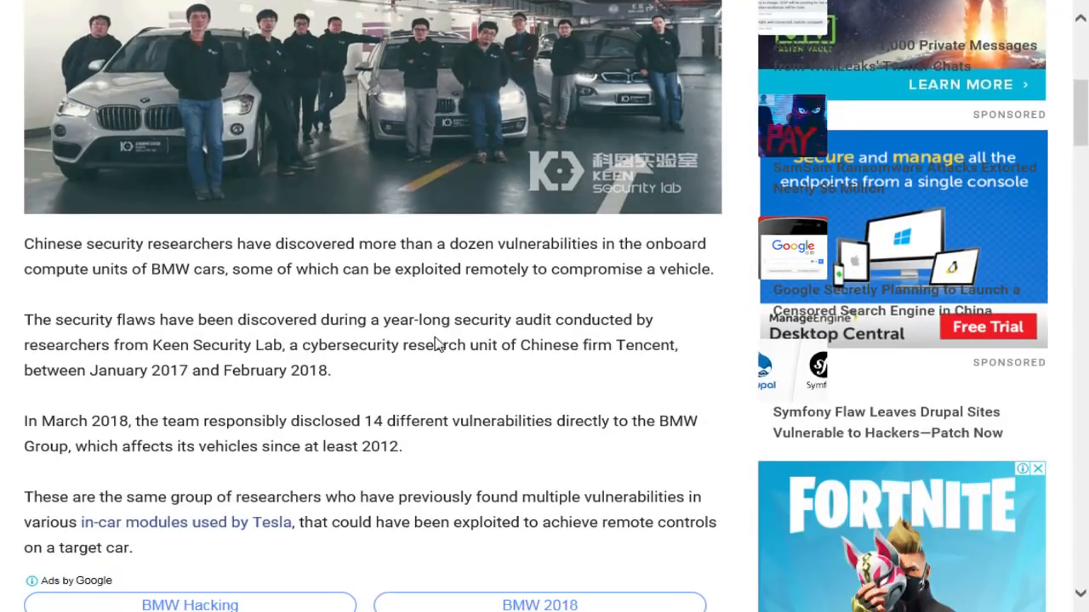
scroll("down", 3)
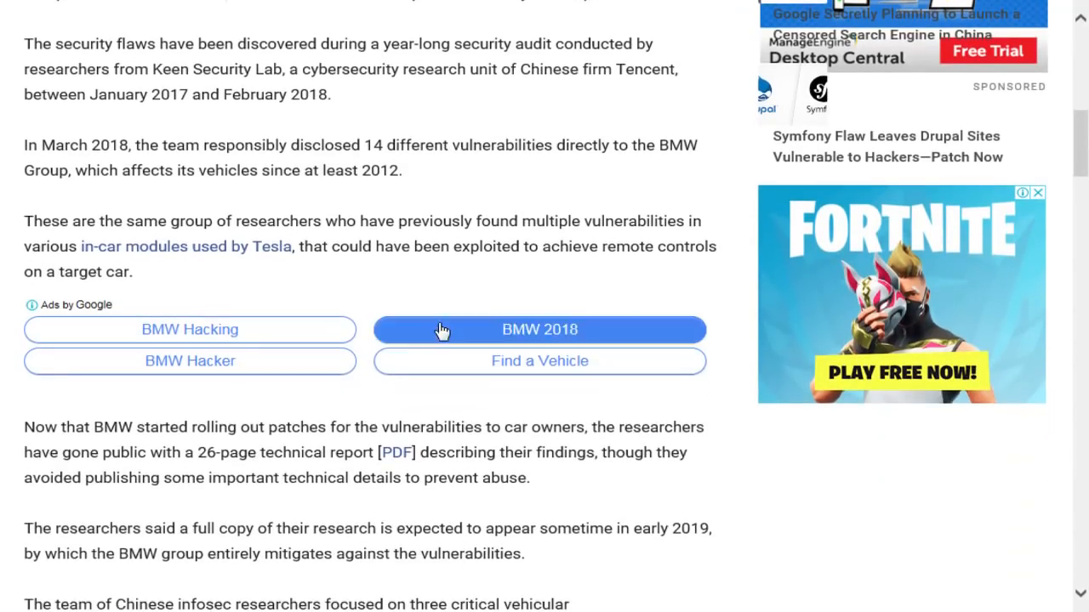
scroll("down", 3)
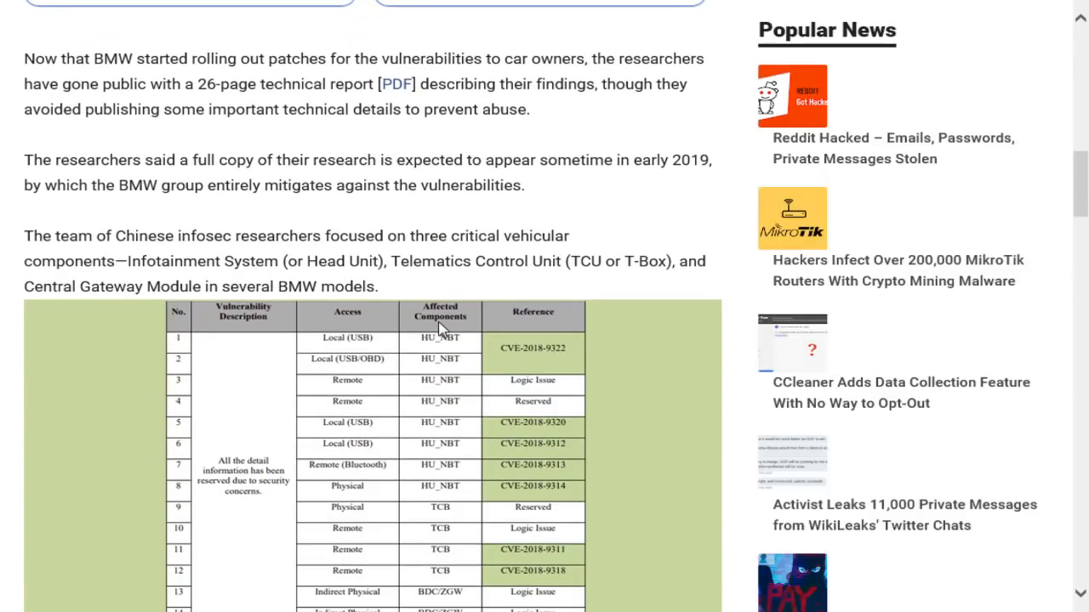
scroll("down", 3)
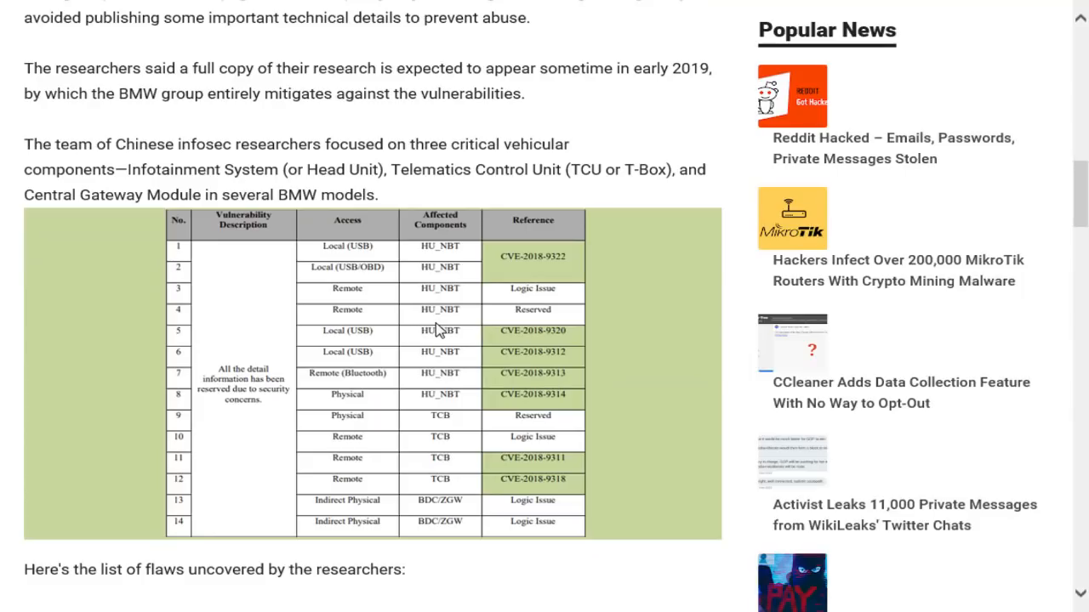
scroll("down", 3)
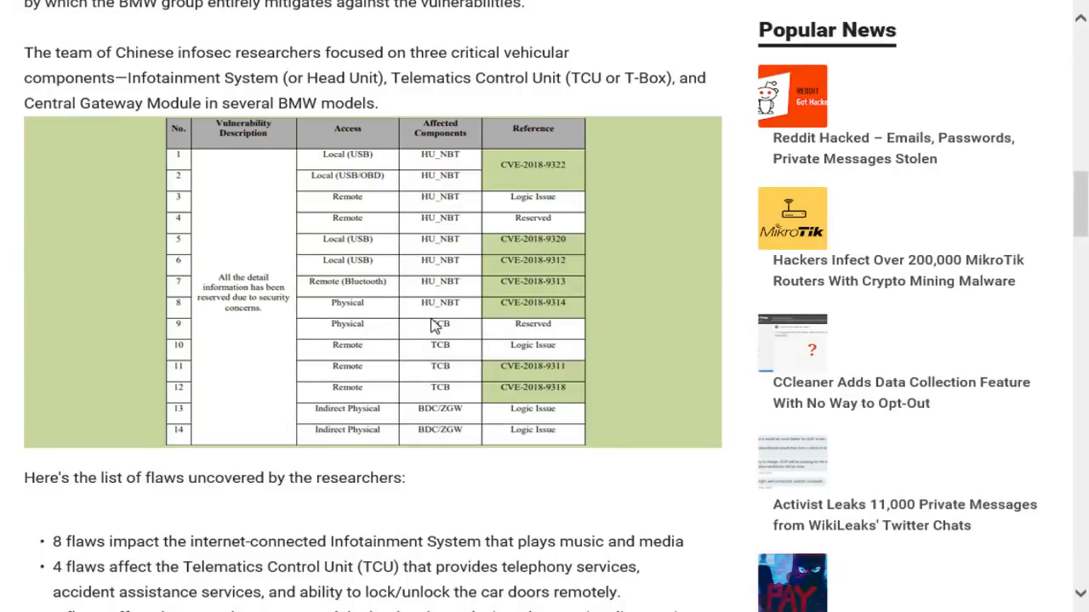
mouse_move(439, 310)
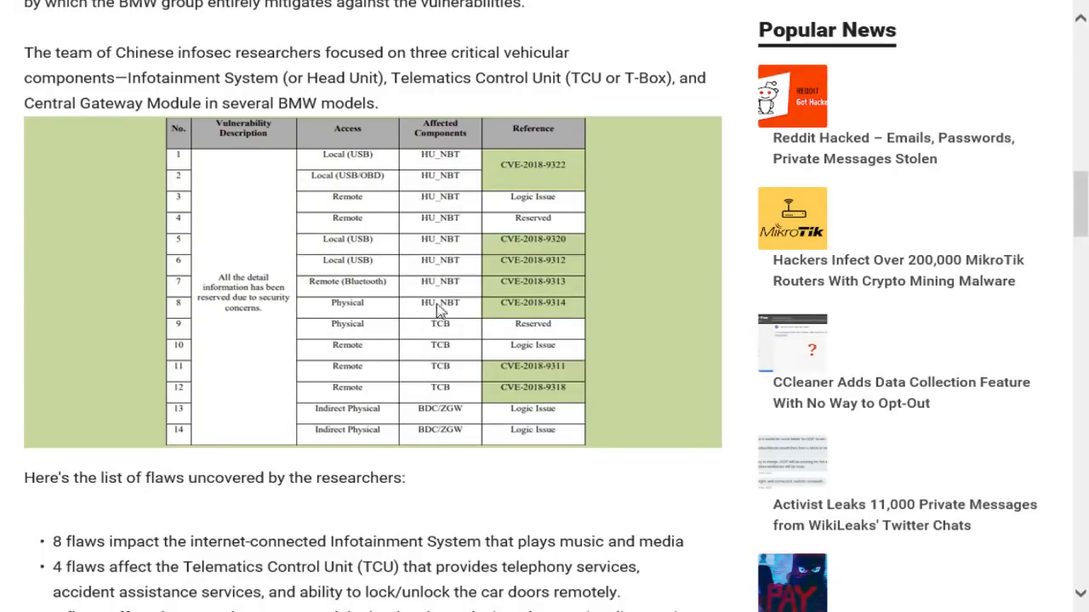
scroll("down", 3)
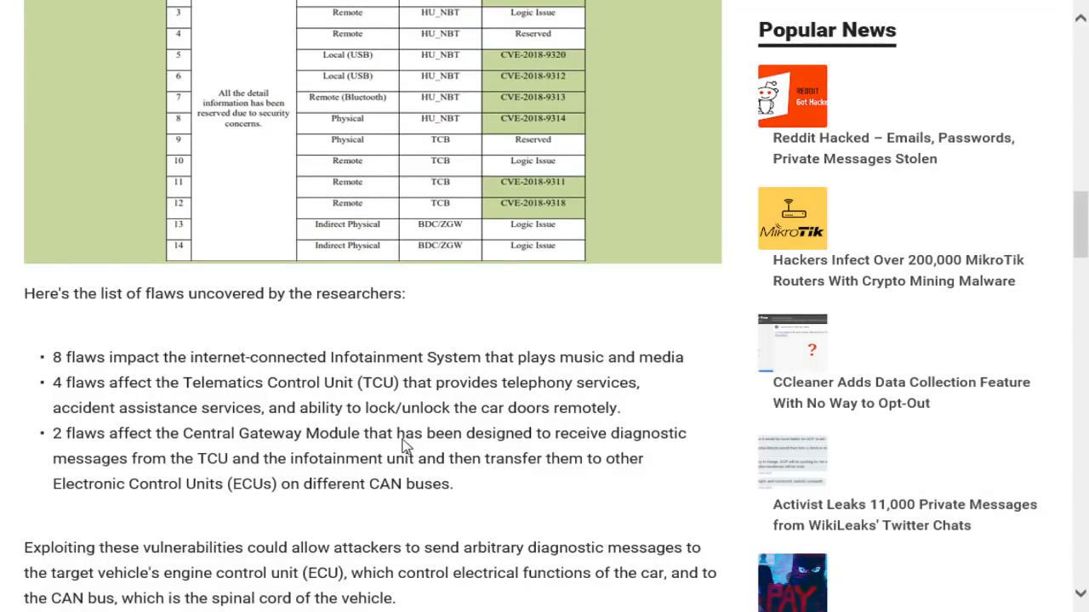
mouse_move(550, 444)
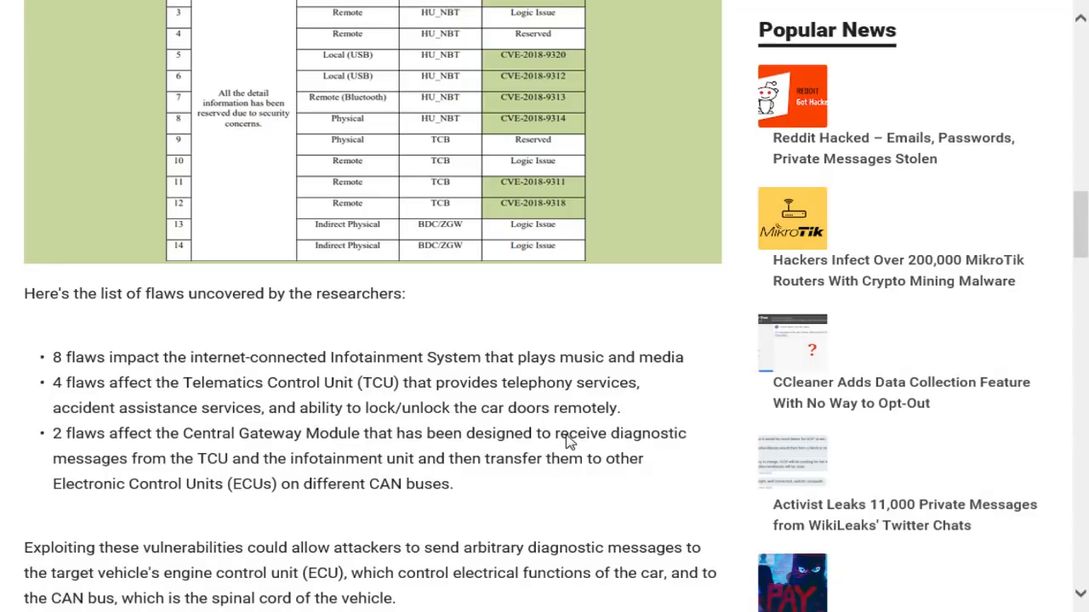
mouse_move(506, 470)
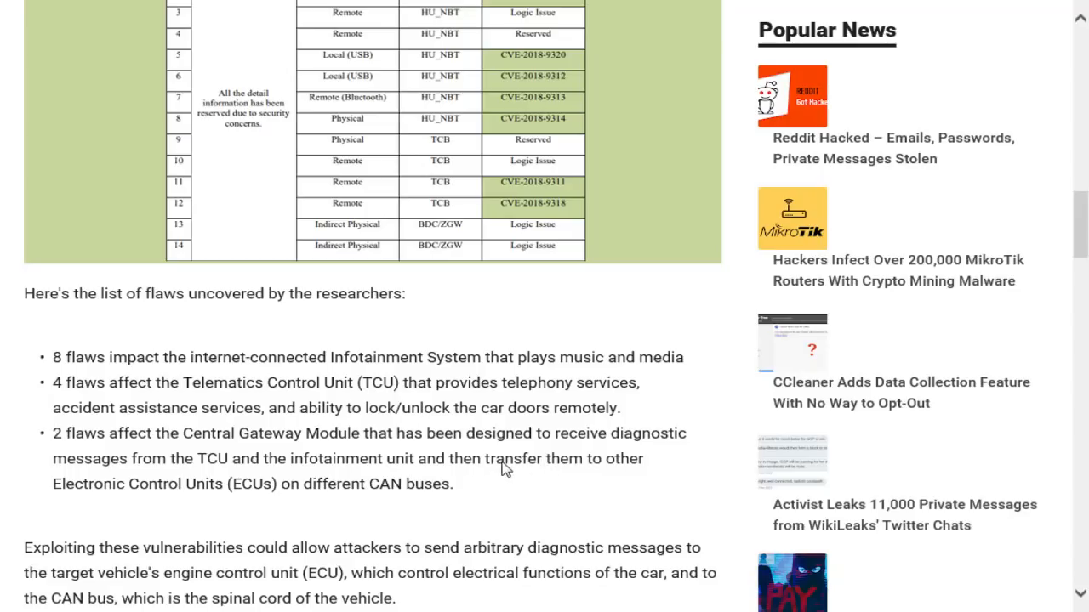
scroll("down", 3)
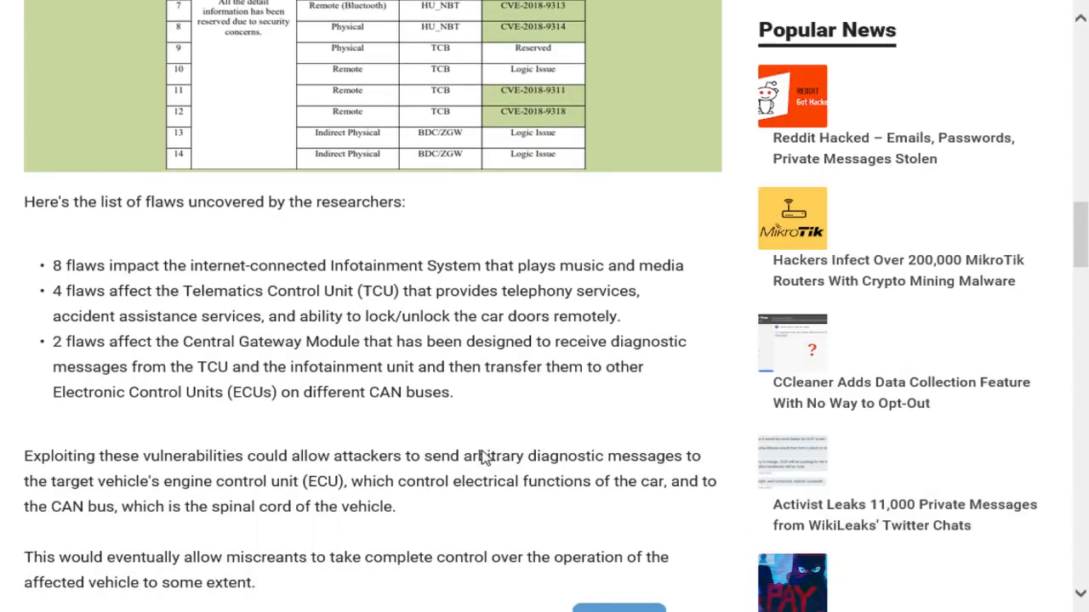
mouse_move(502, 428)
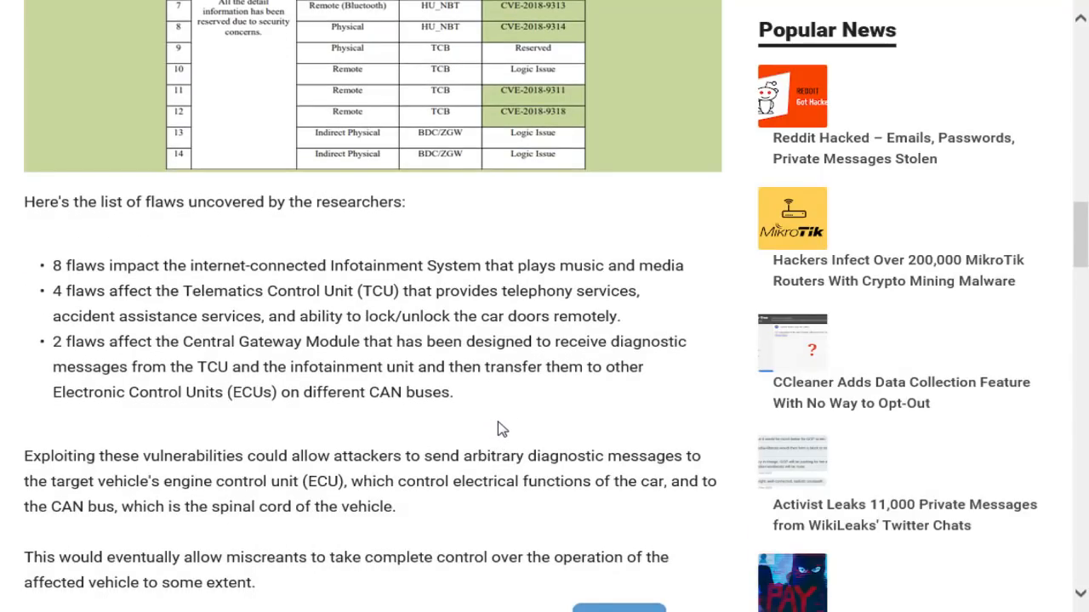
mouse_move(507, 435)
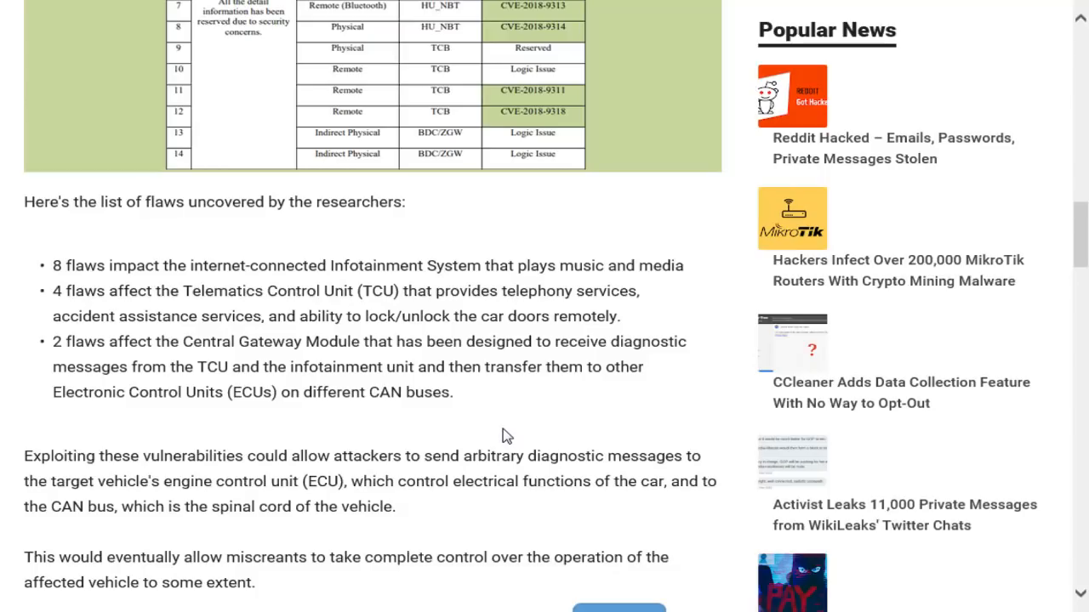
scroll("down", 3)
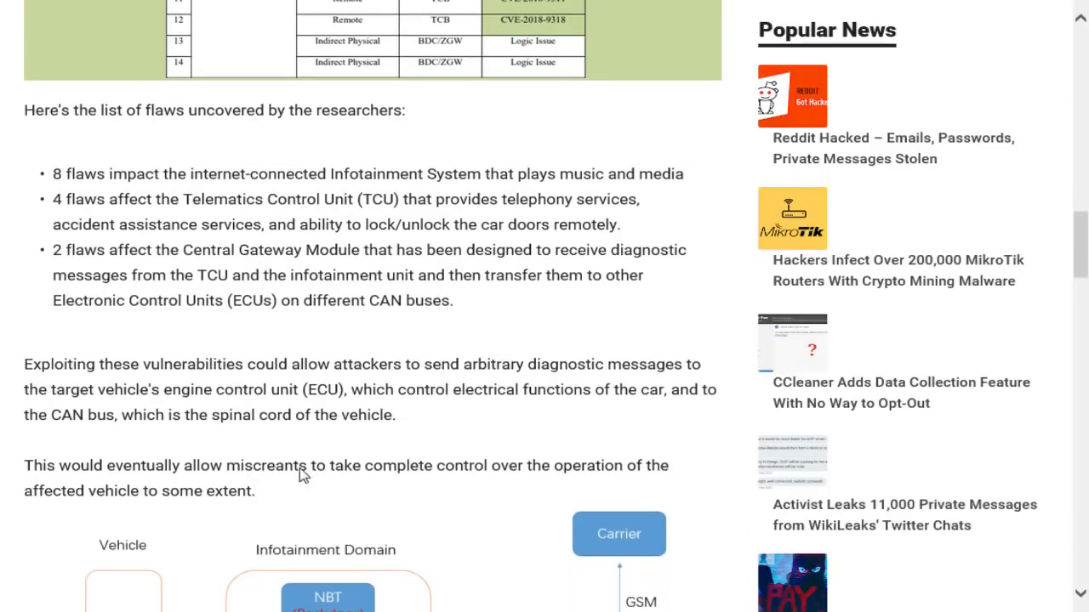
mouse_move(526, 433)
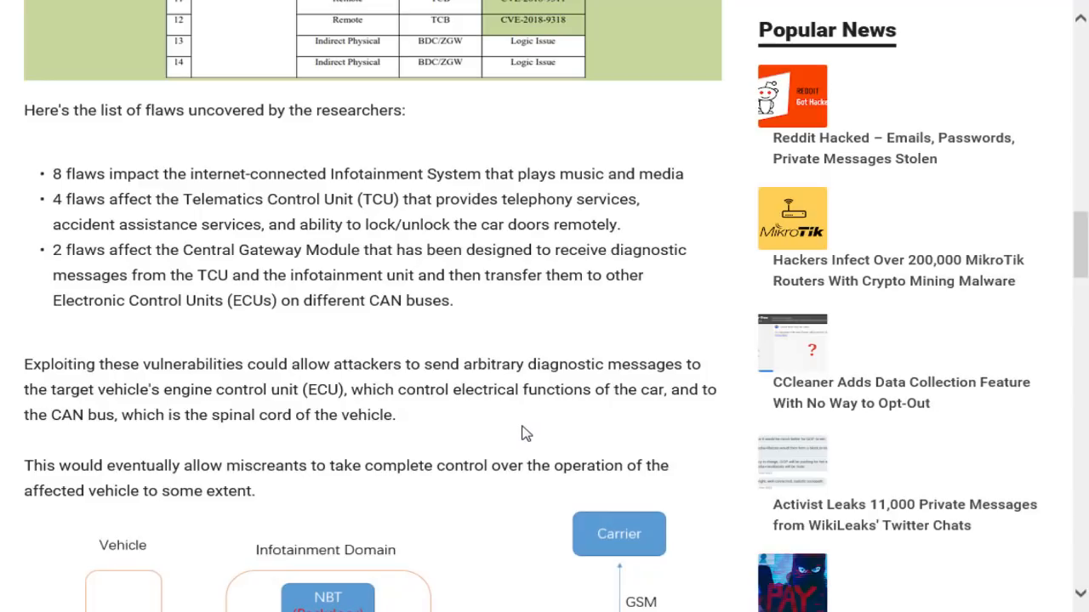
scroll("down", 3)
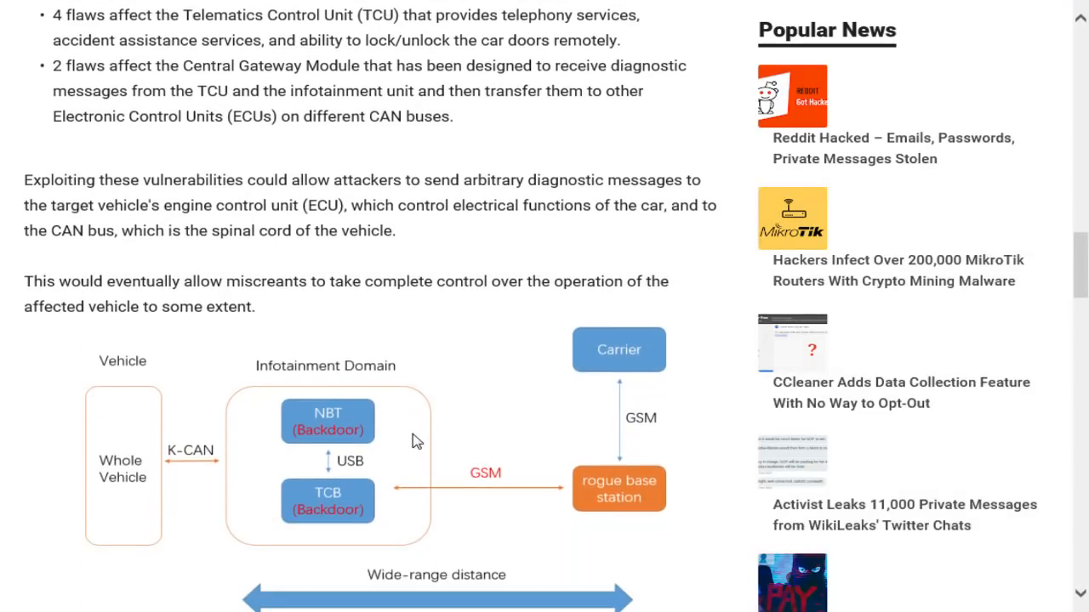
scroll("down", 3)
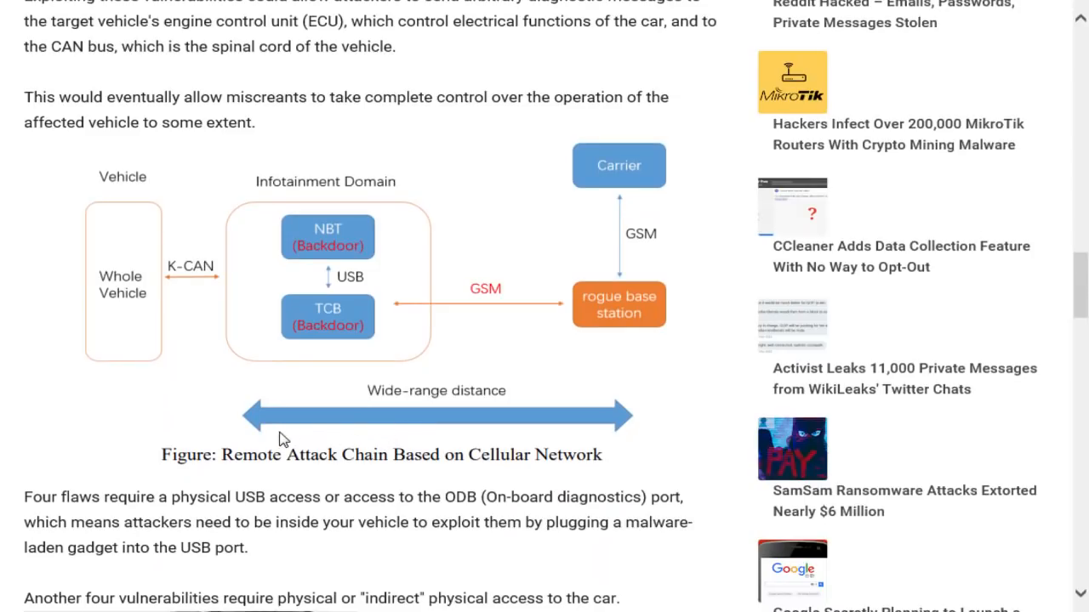
mouse_move(215, 331)
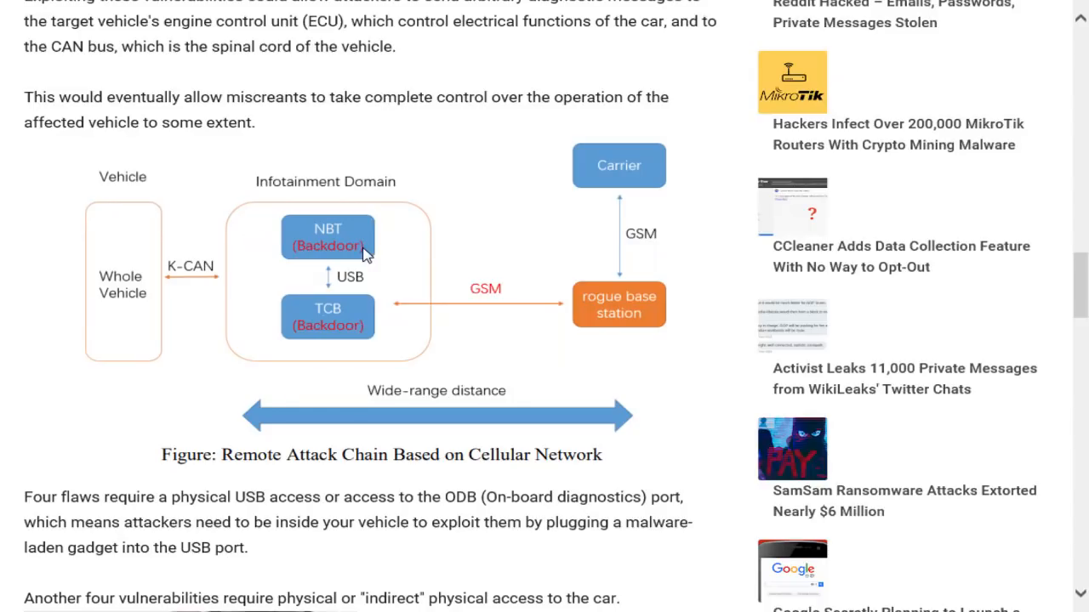
mouse_move(508, 423)
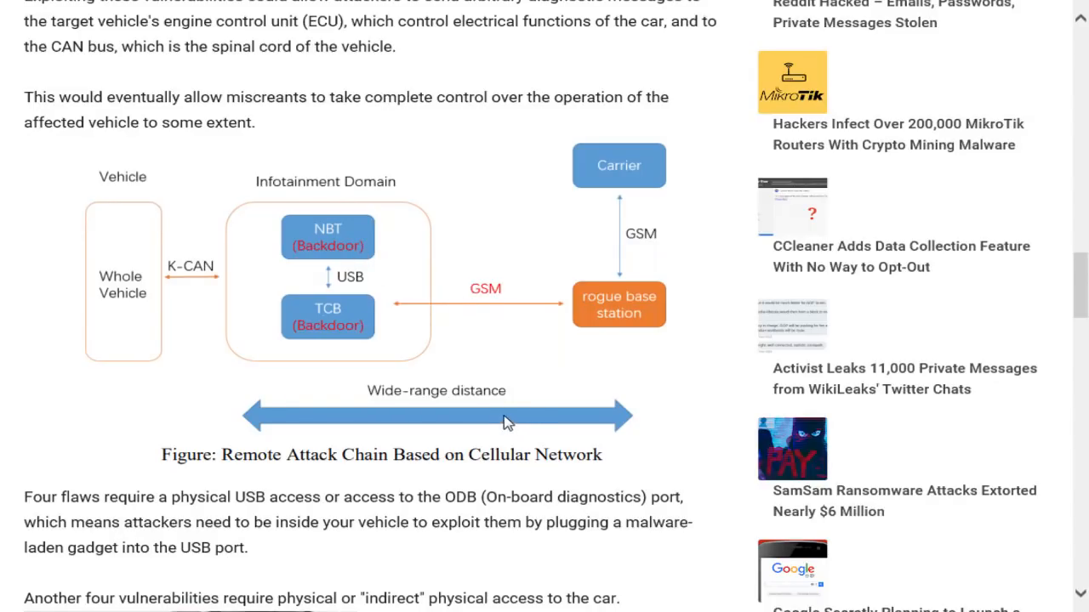
scroll("down", 3)
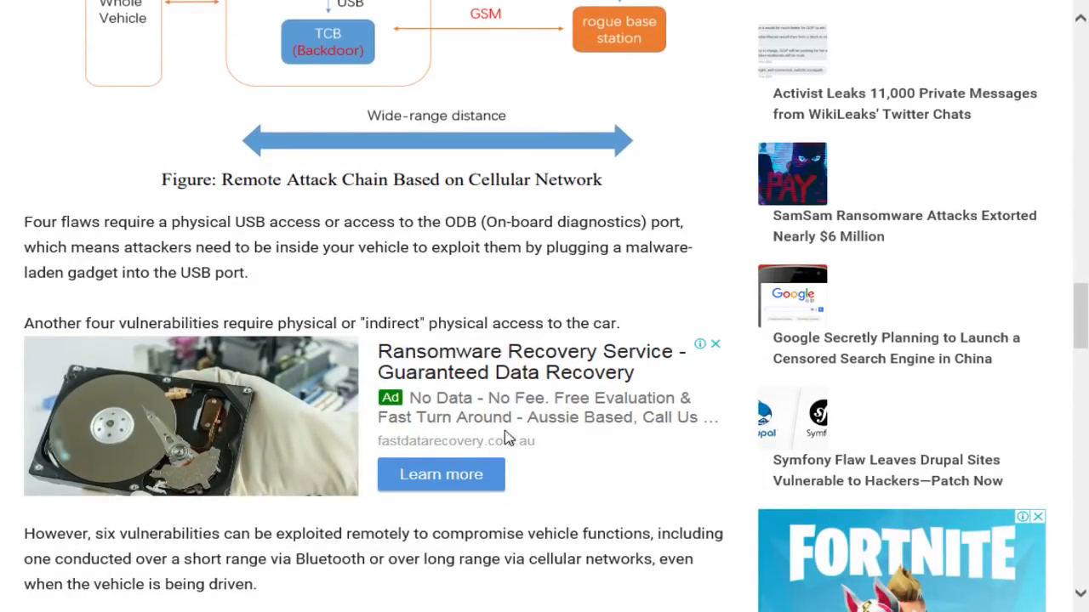
mouse_move(529, 421)
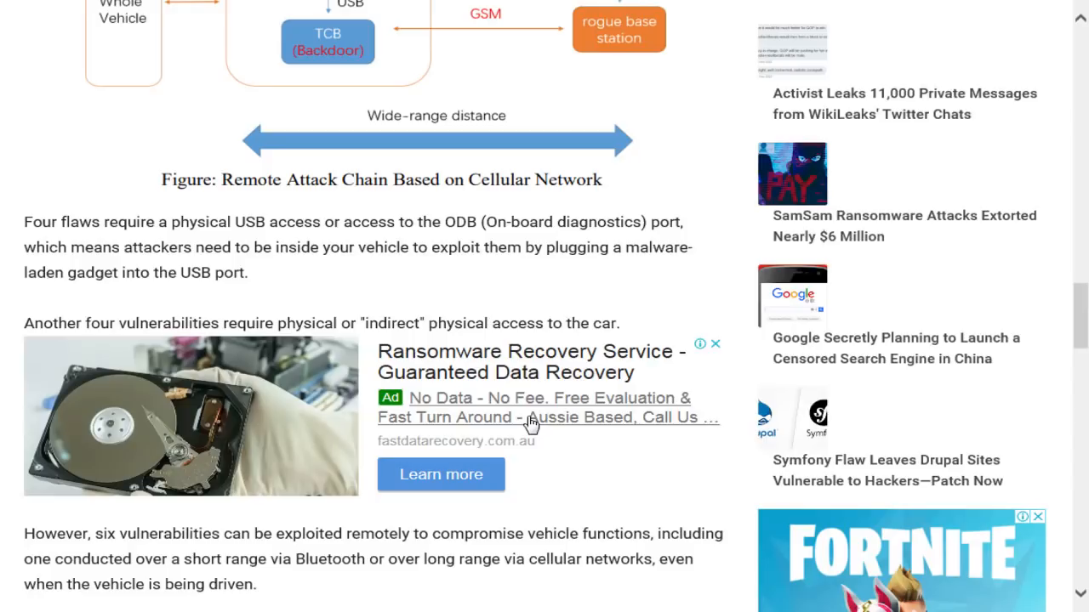
mouse_move(552, 438)
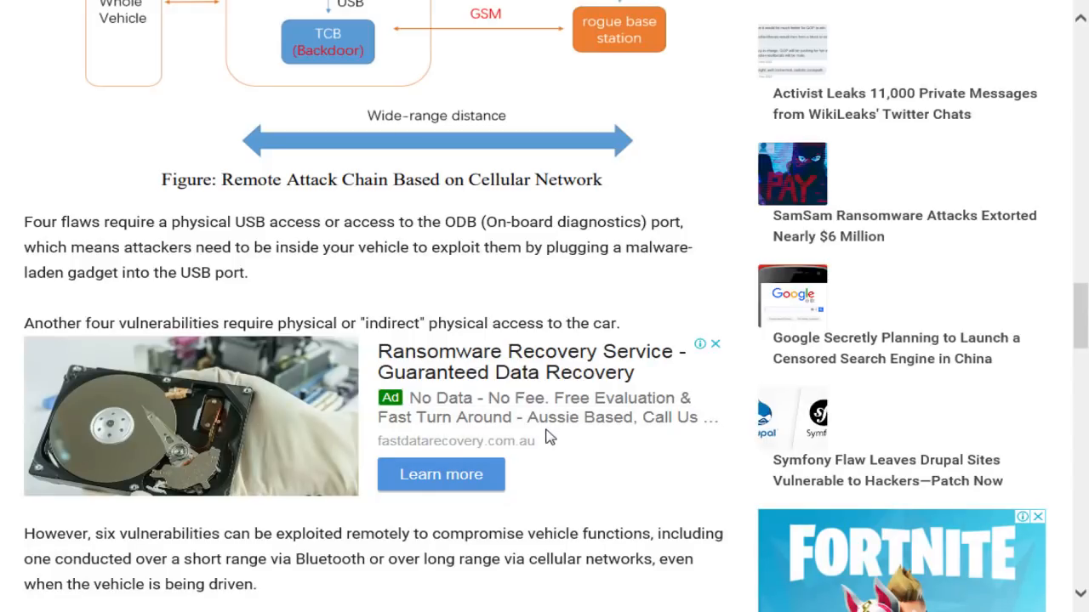
mouse_move(542, 436)
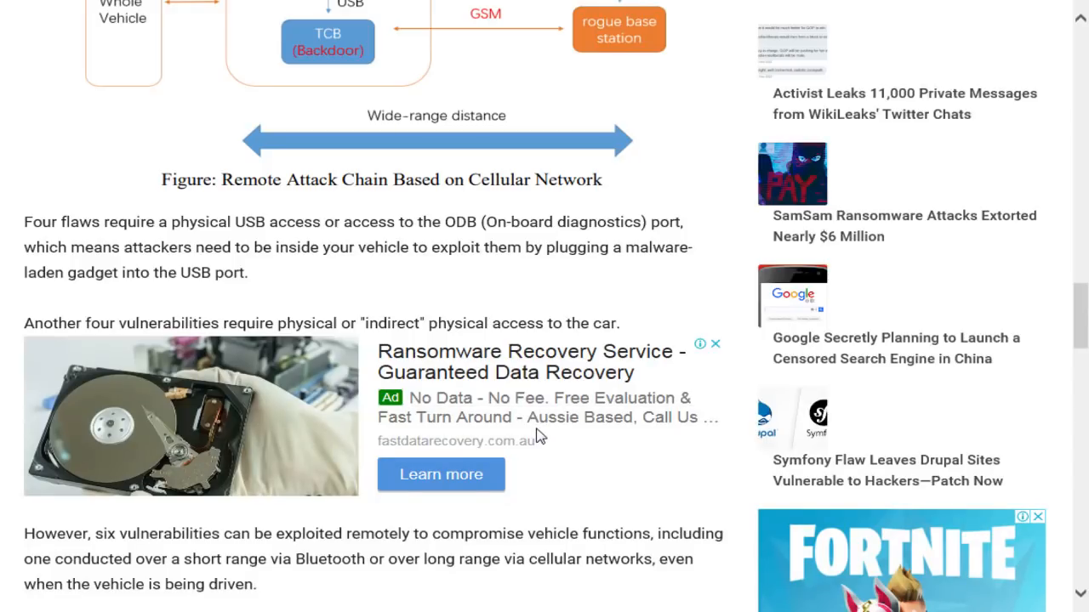
scroll("down", 3)
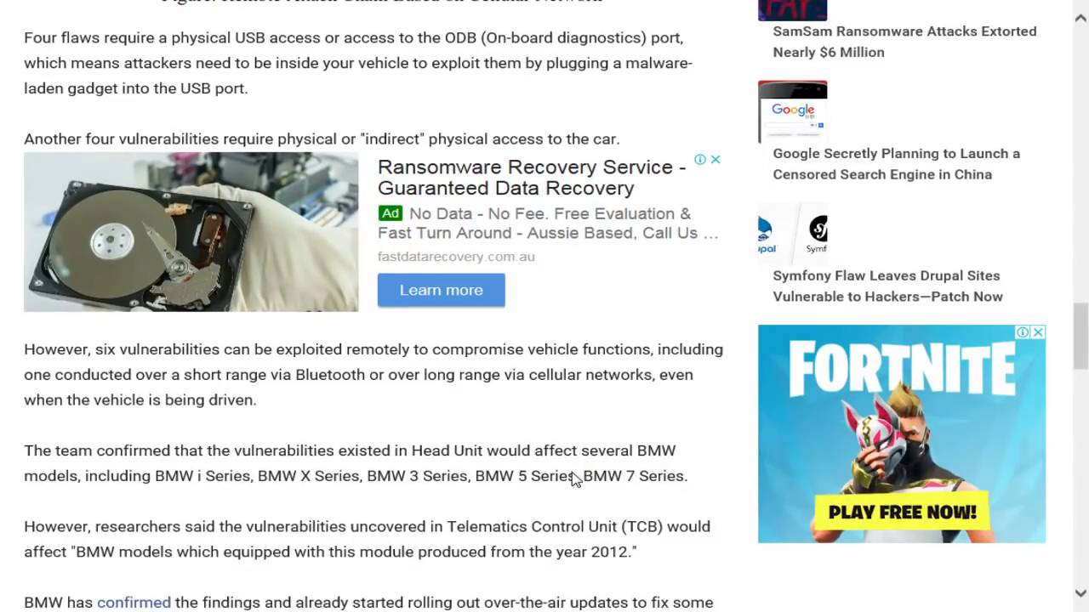
scroll("down", 3)
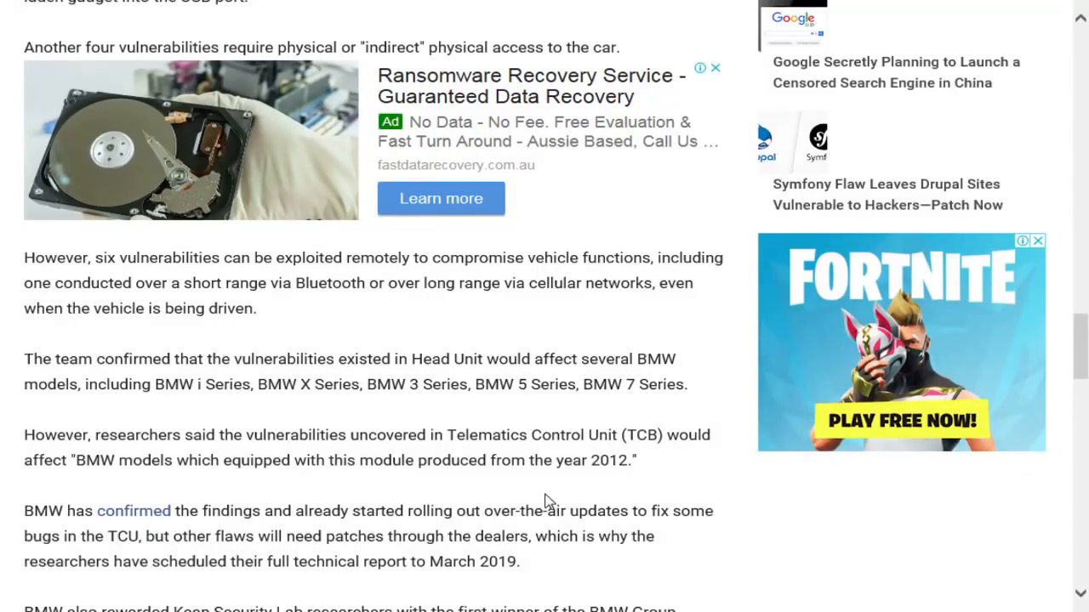
scroll("down", 3)
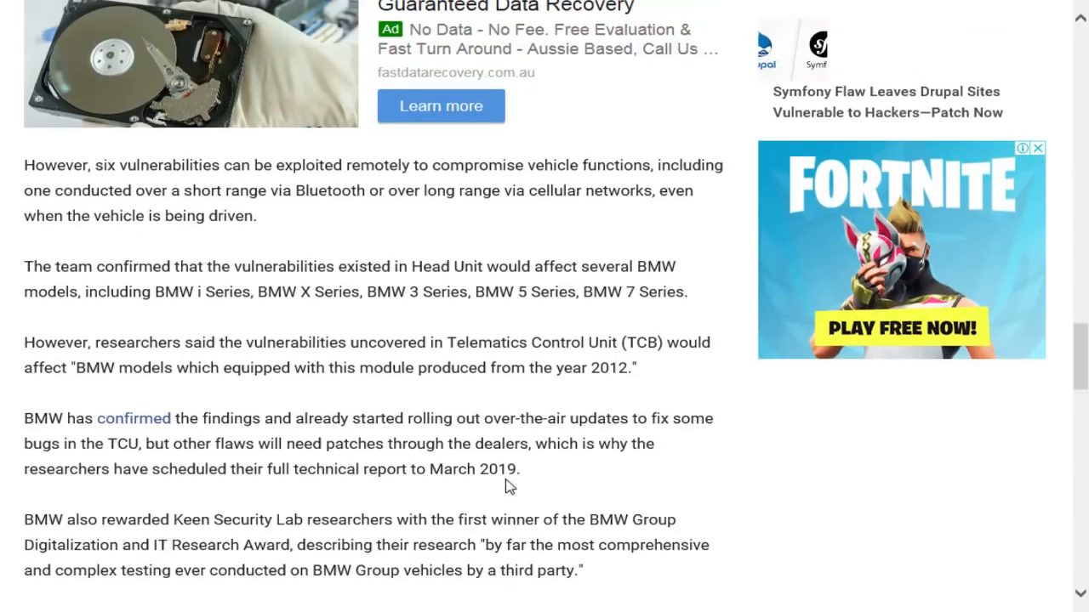
mouse_move(481, 473)
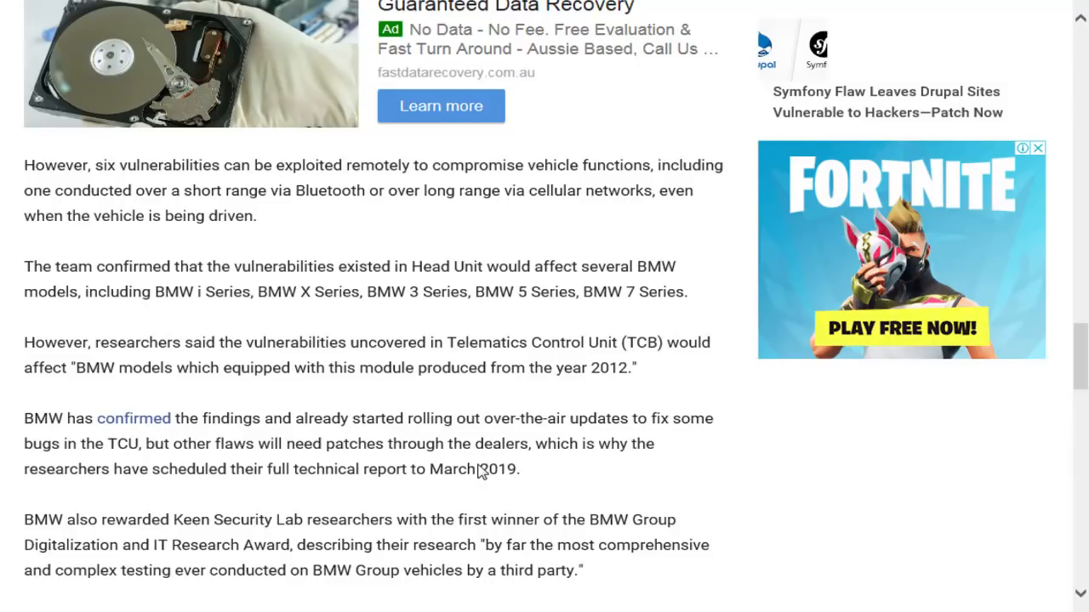
scroll("down", 3)
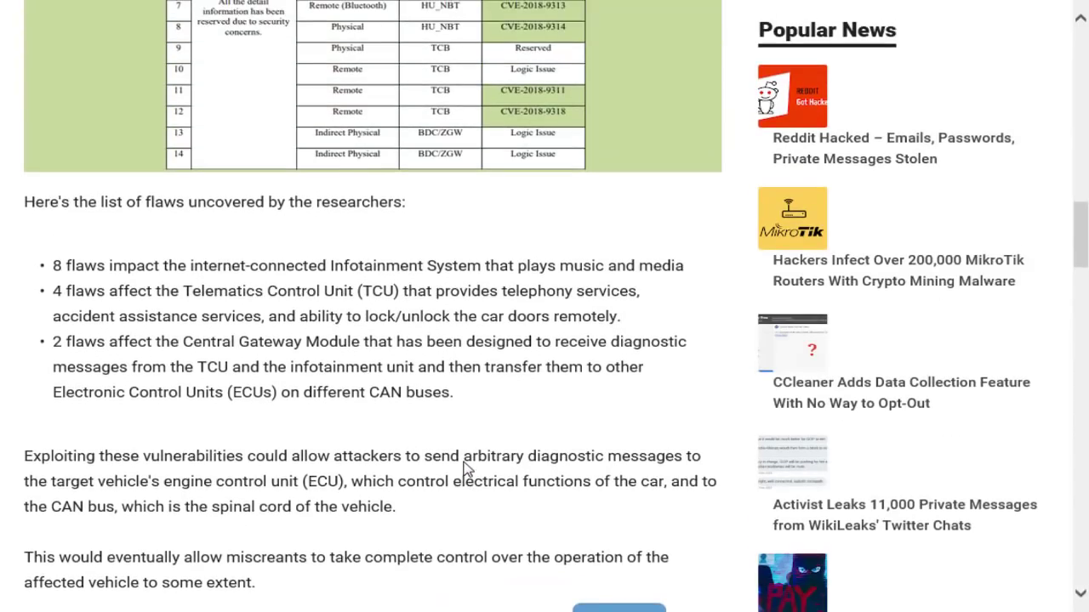
mouse_move(972, 155)
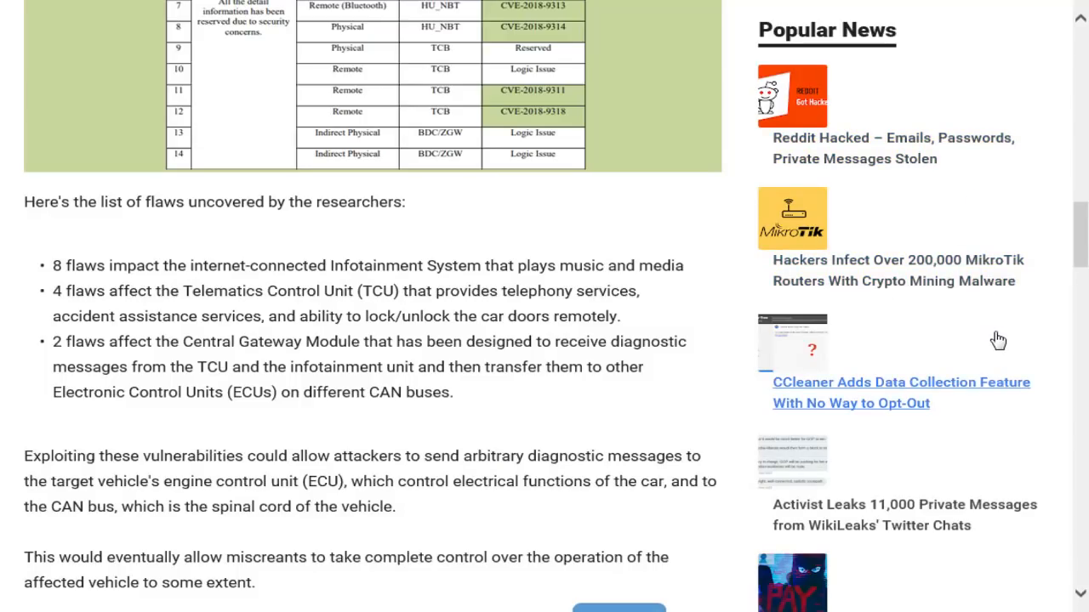
scroll("down", 3)
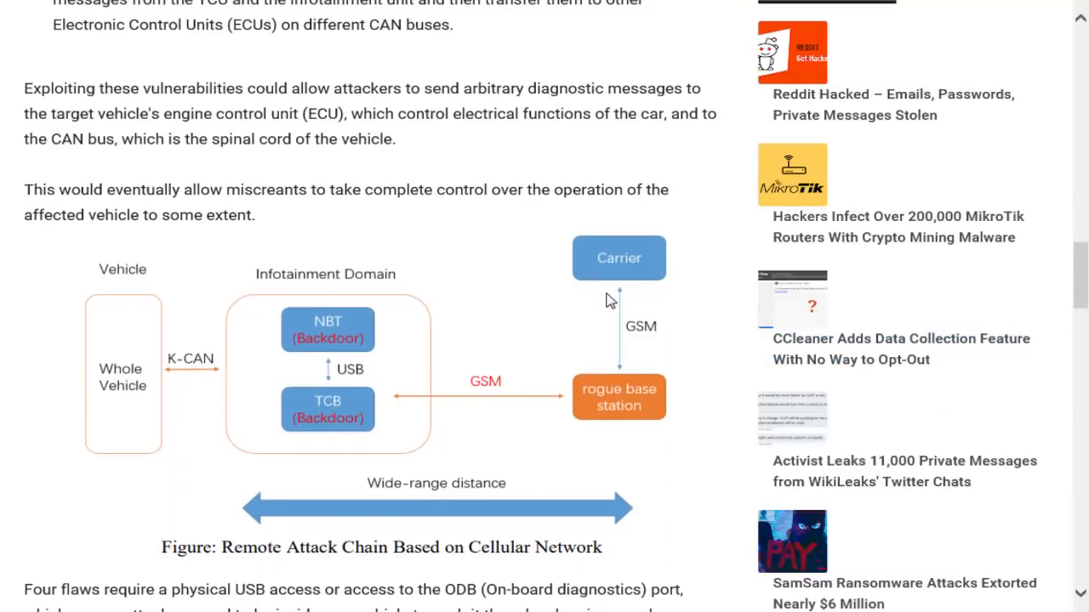
scroll("down", 3)
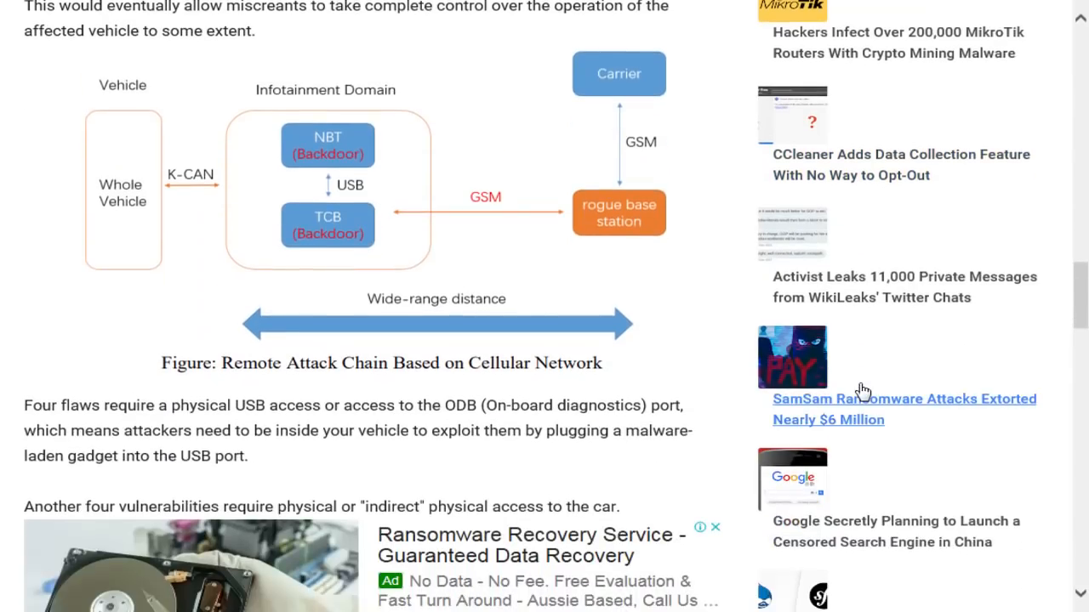
mouse_move(892, 380)
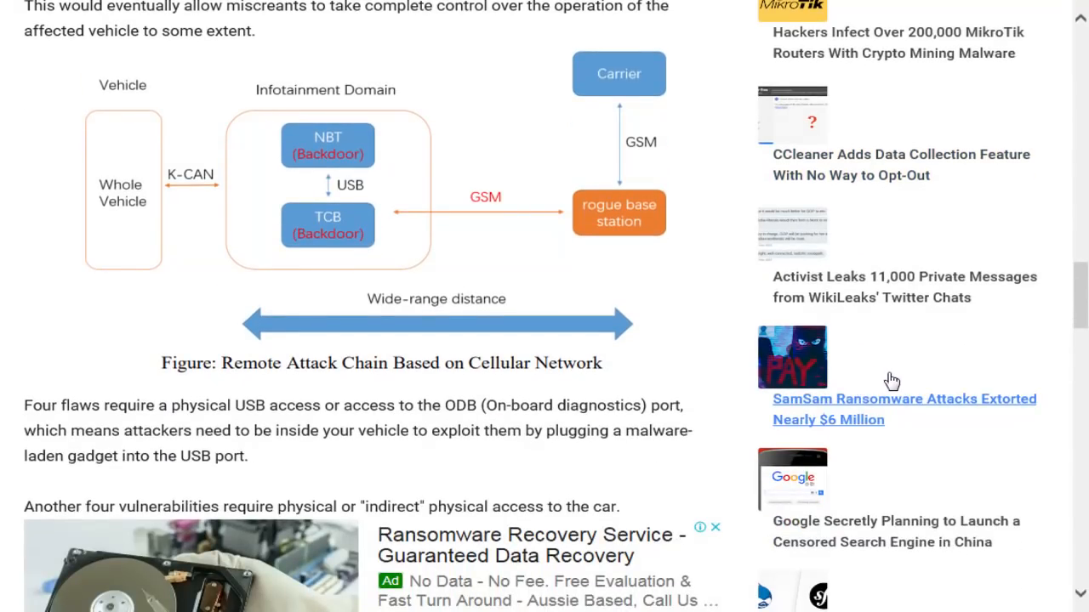
scroll("down", 3)
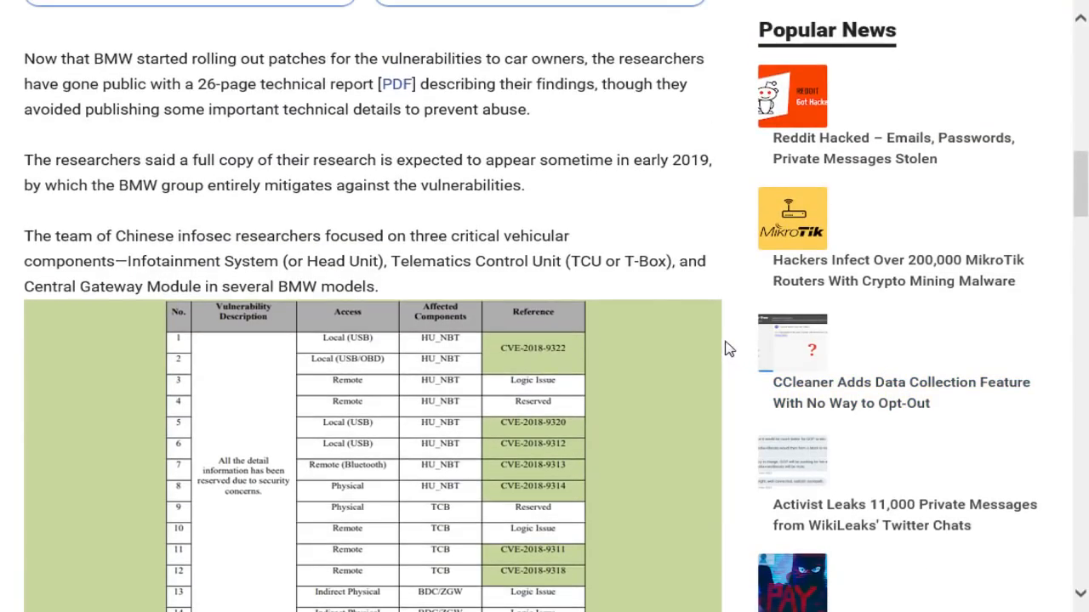
mouse_move(721, 288)
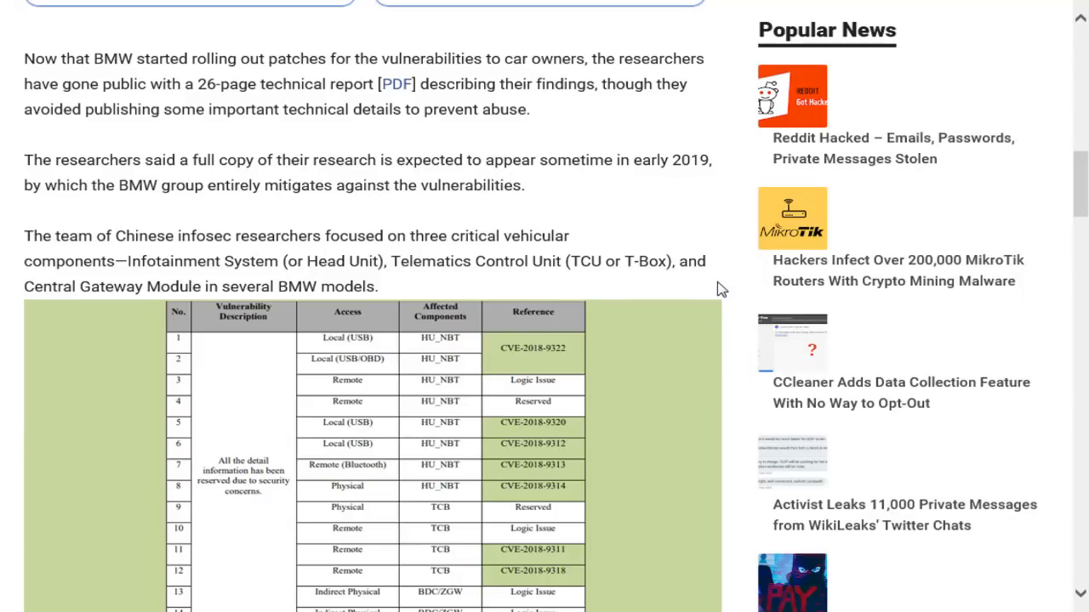
mouse_move(719, 281)
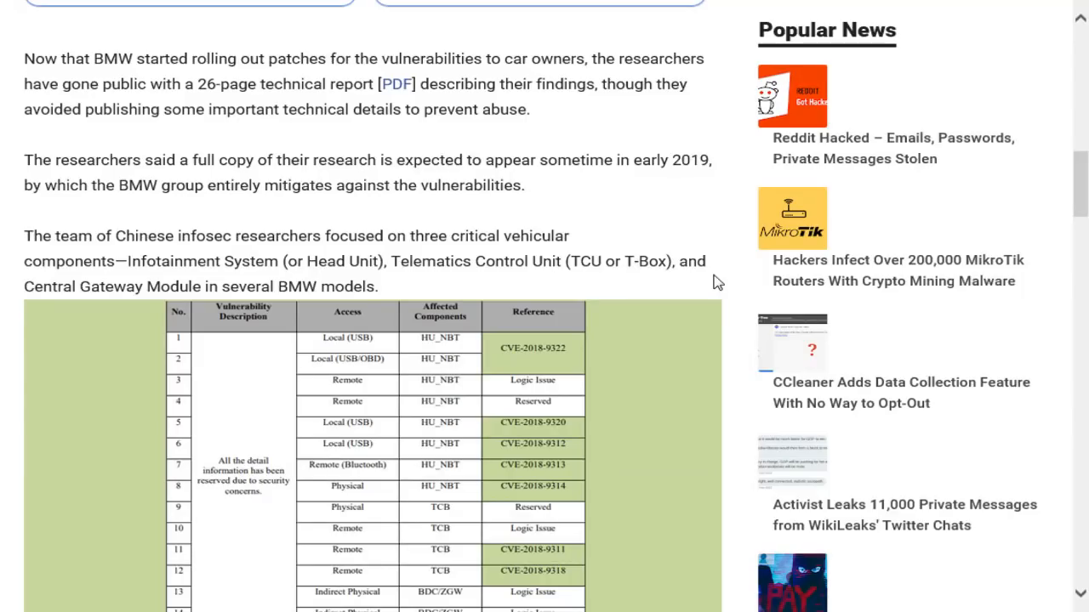
mouse_move(723, 257)
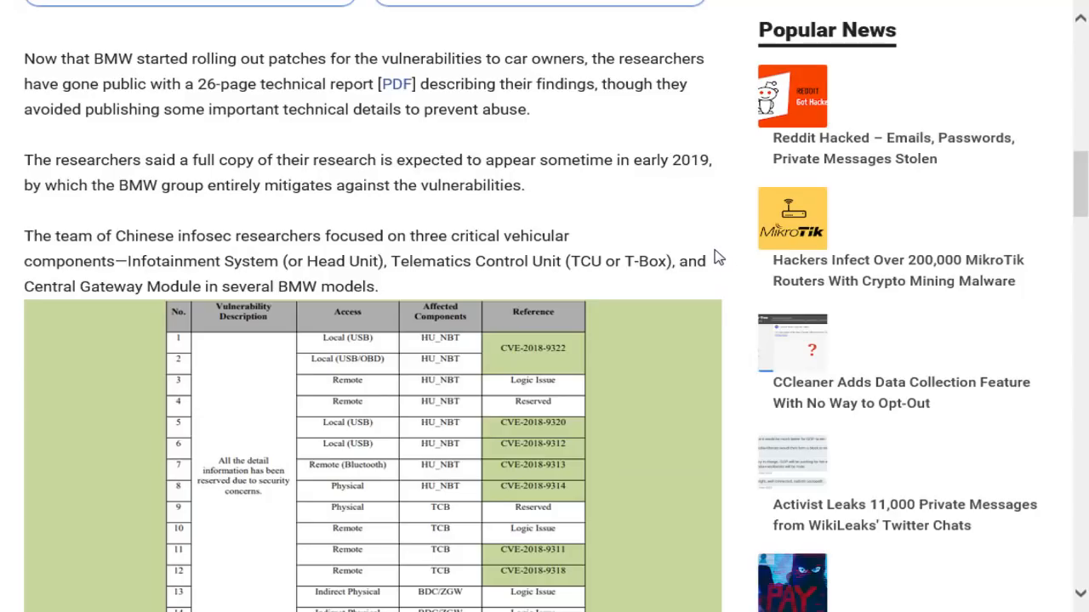
mouse_move(692, 215)
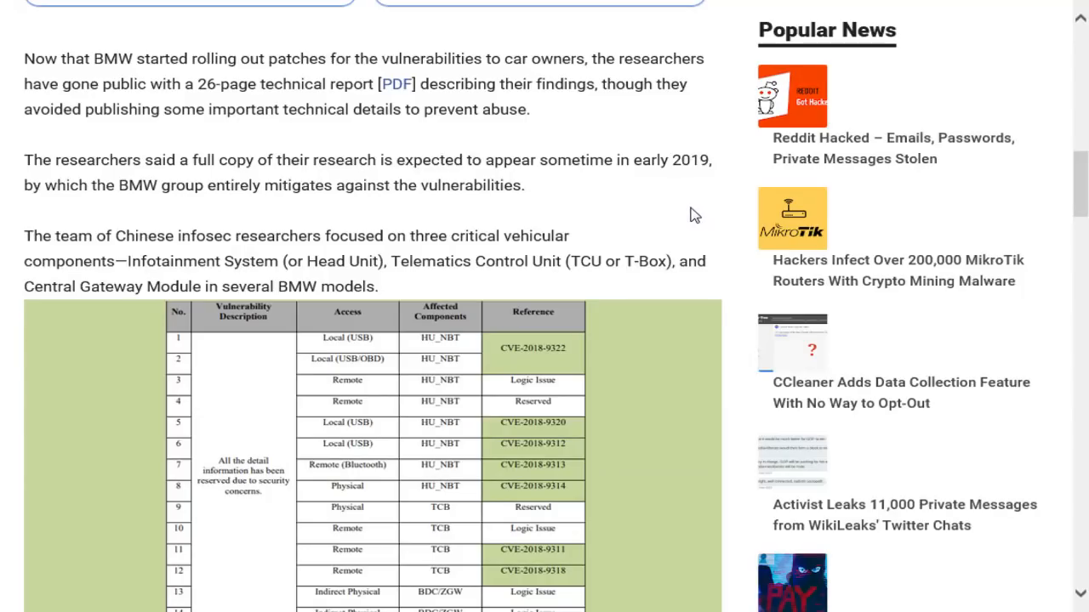
mouse_move(661, 102)
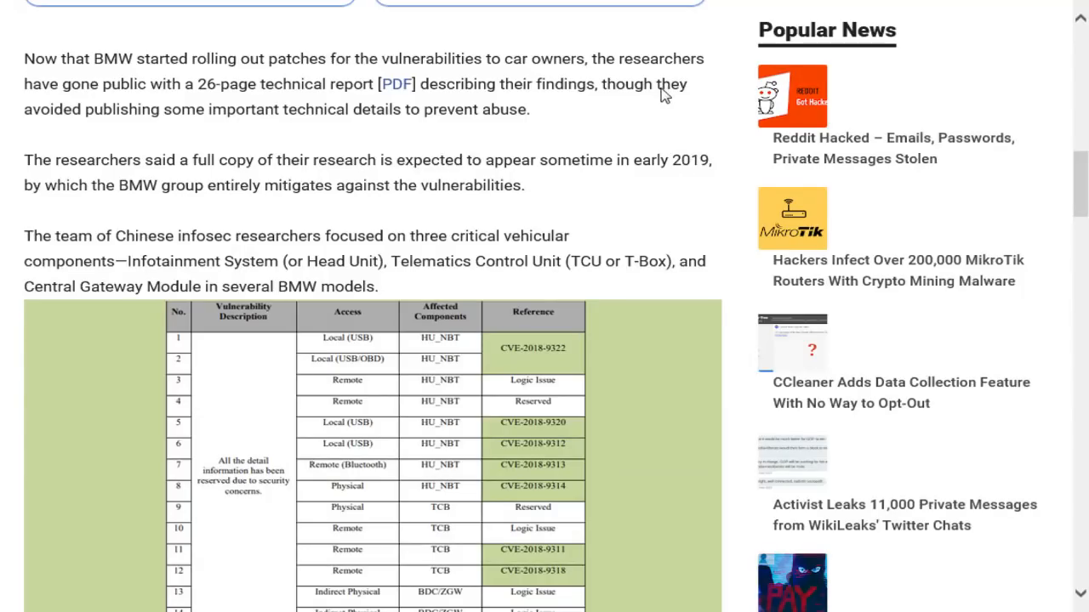
mouse_move(696, 133)
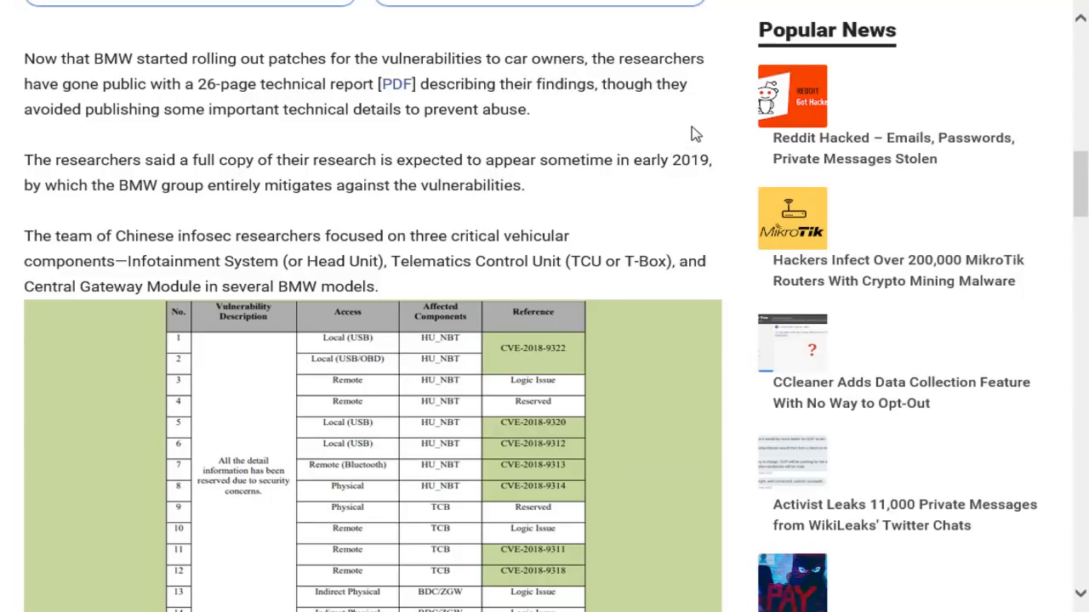
mouse_move(631, 126)
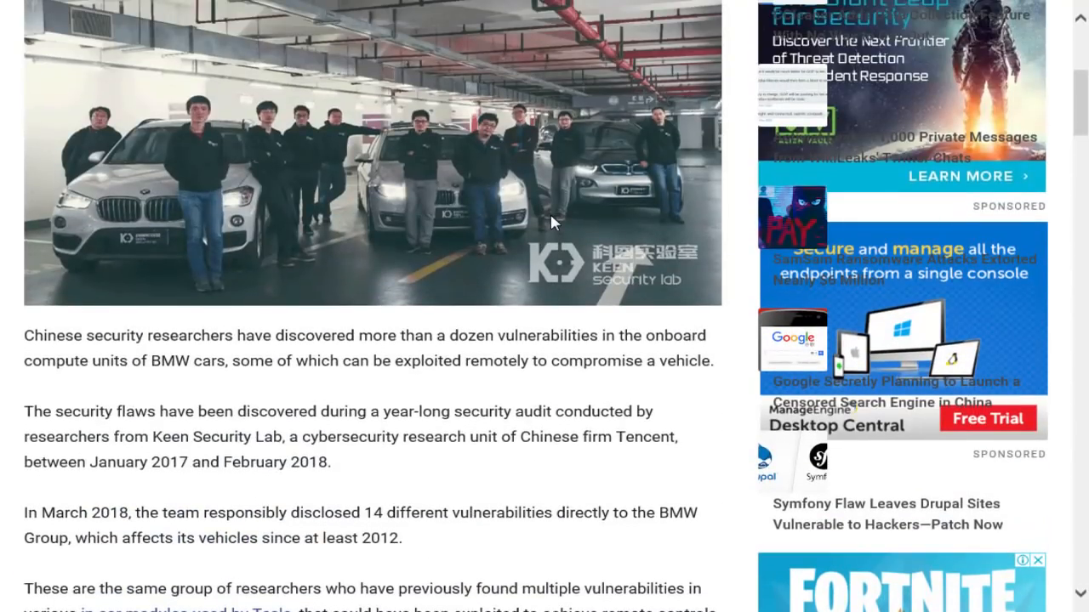
mouse_move(460, 252)
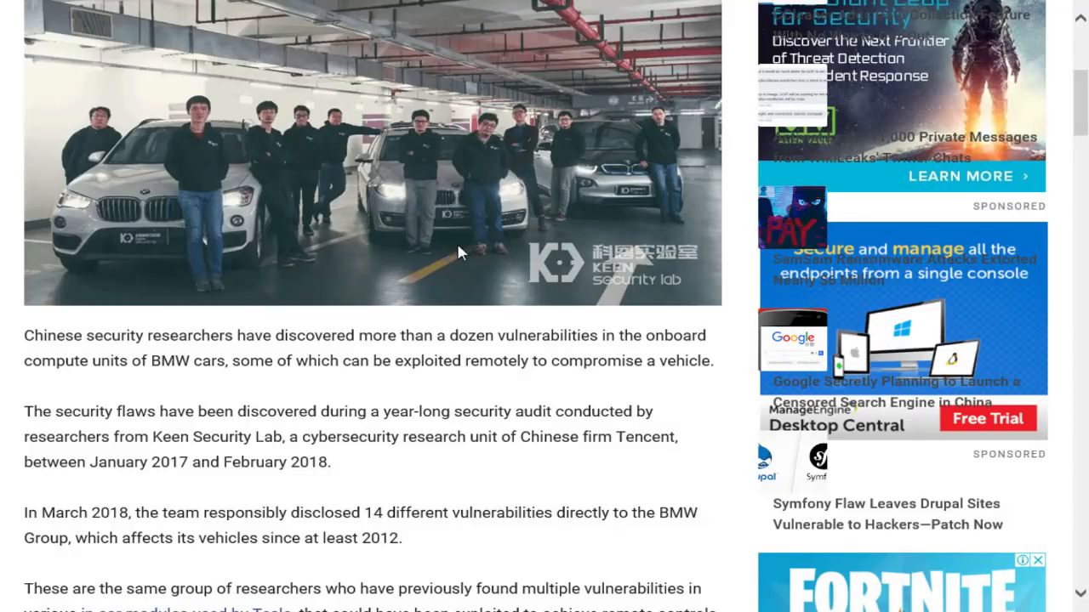
mouse_move(414, 309)
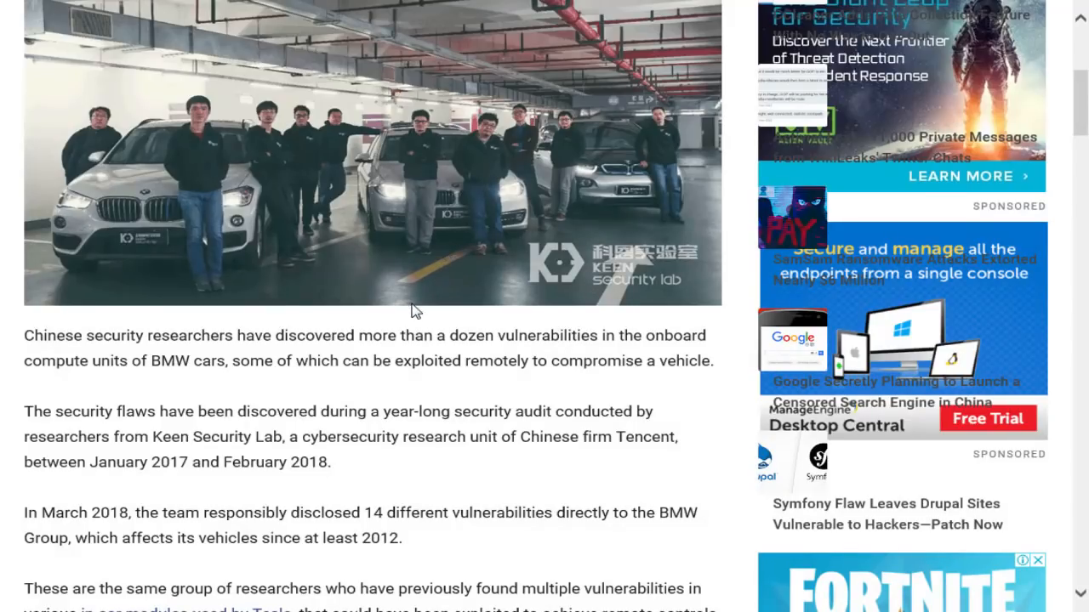
mouse_move(387, 312)
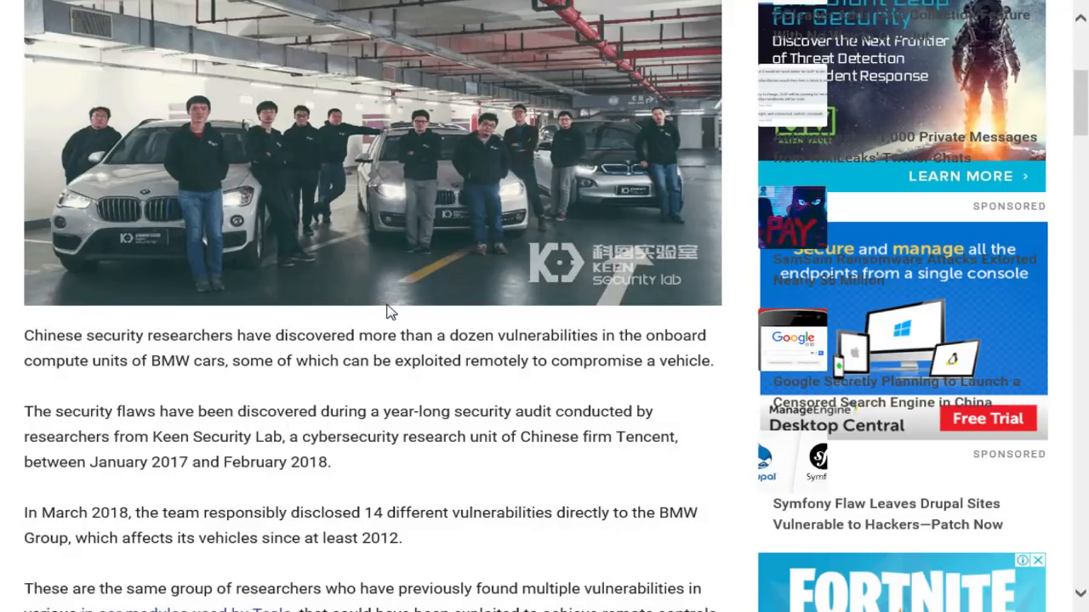
mouse_move(425, 228)
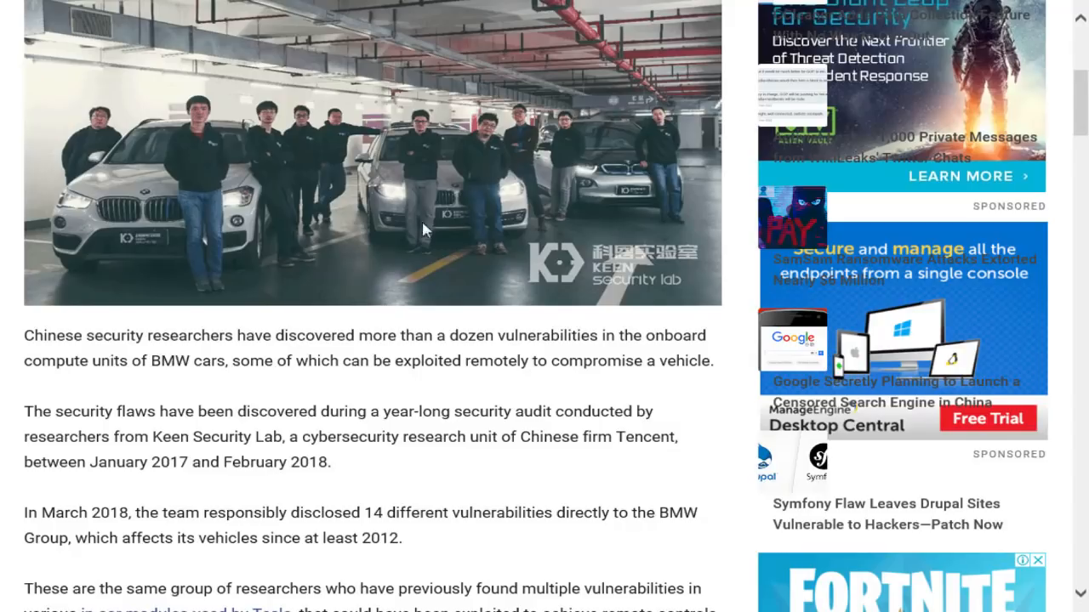